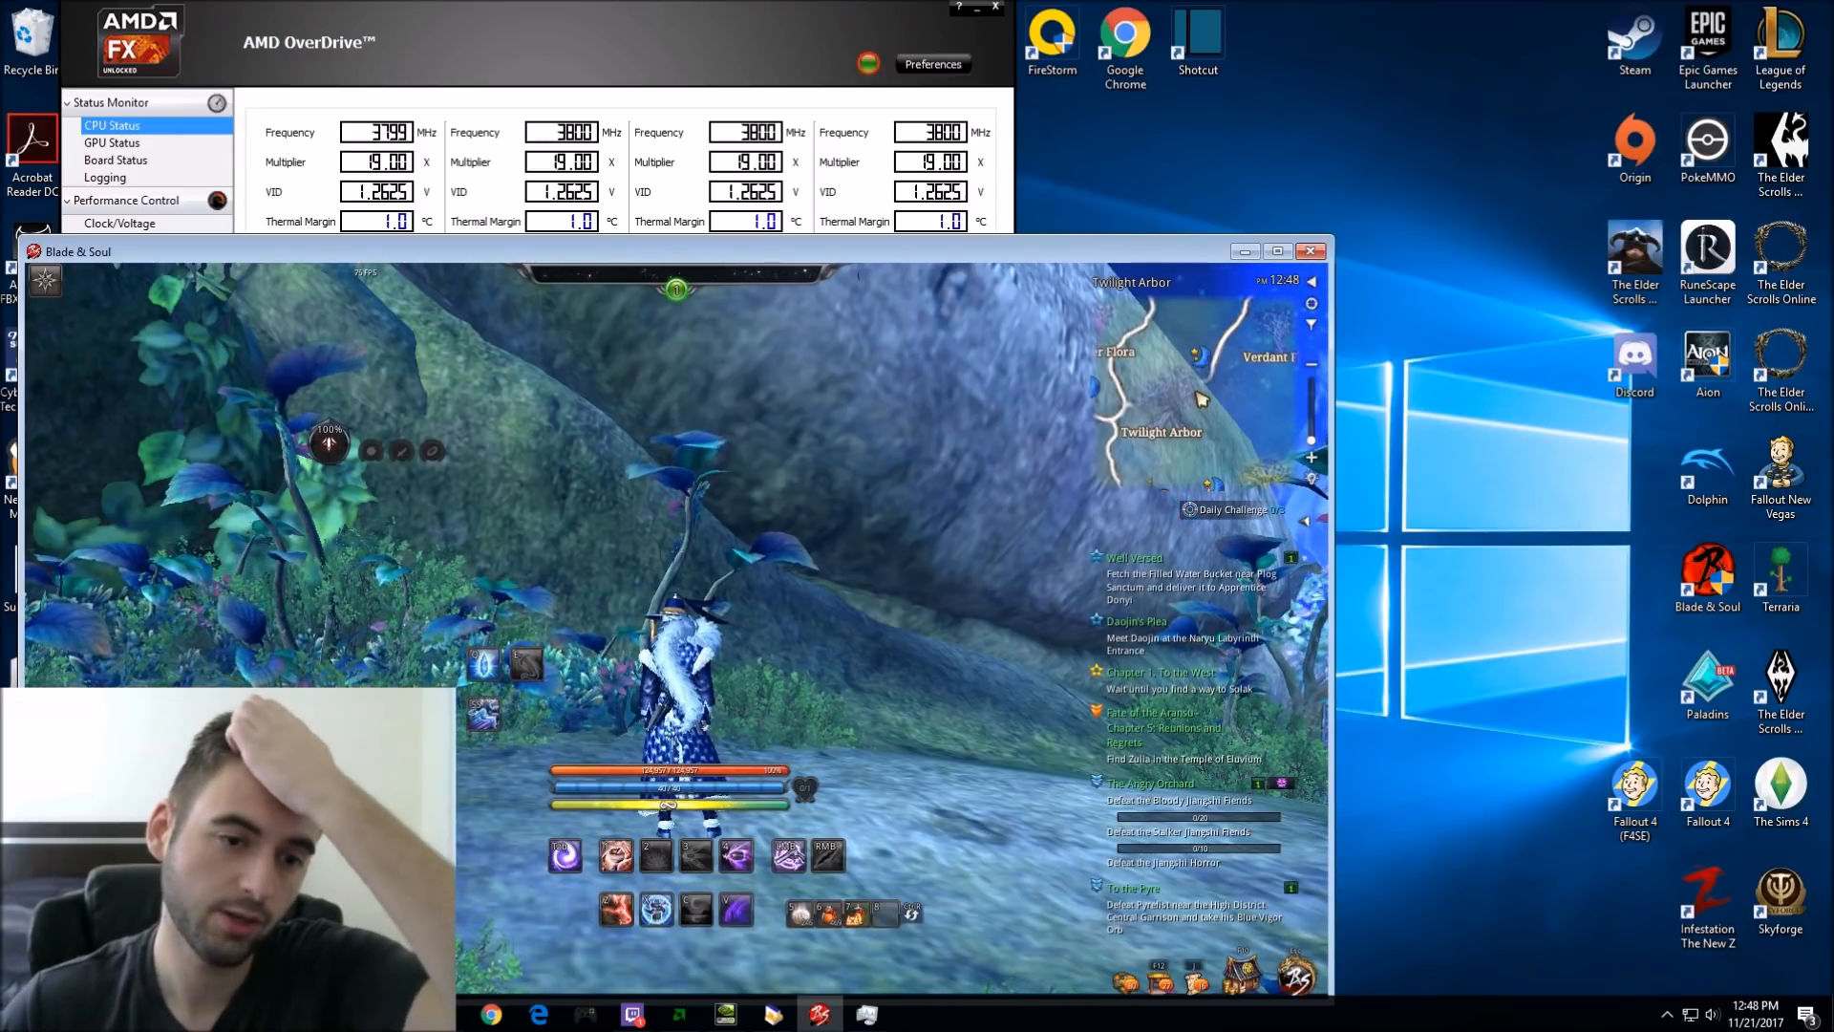
Step: Reach the game's Settings via the System Menu and show the basic display and frame rate options
{"action": "key", "text": "Escape"}
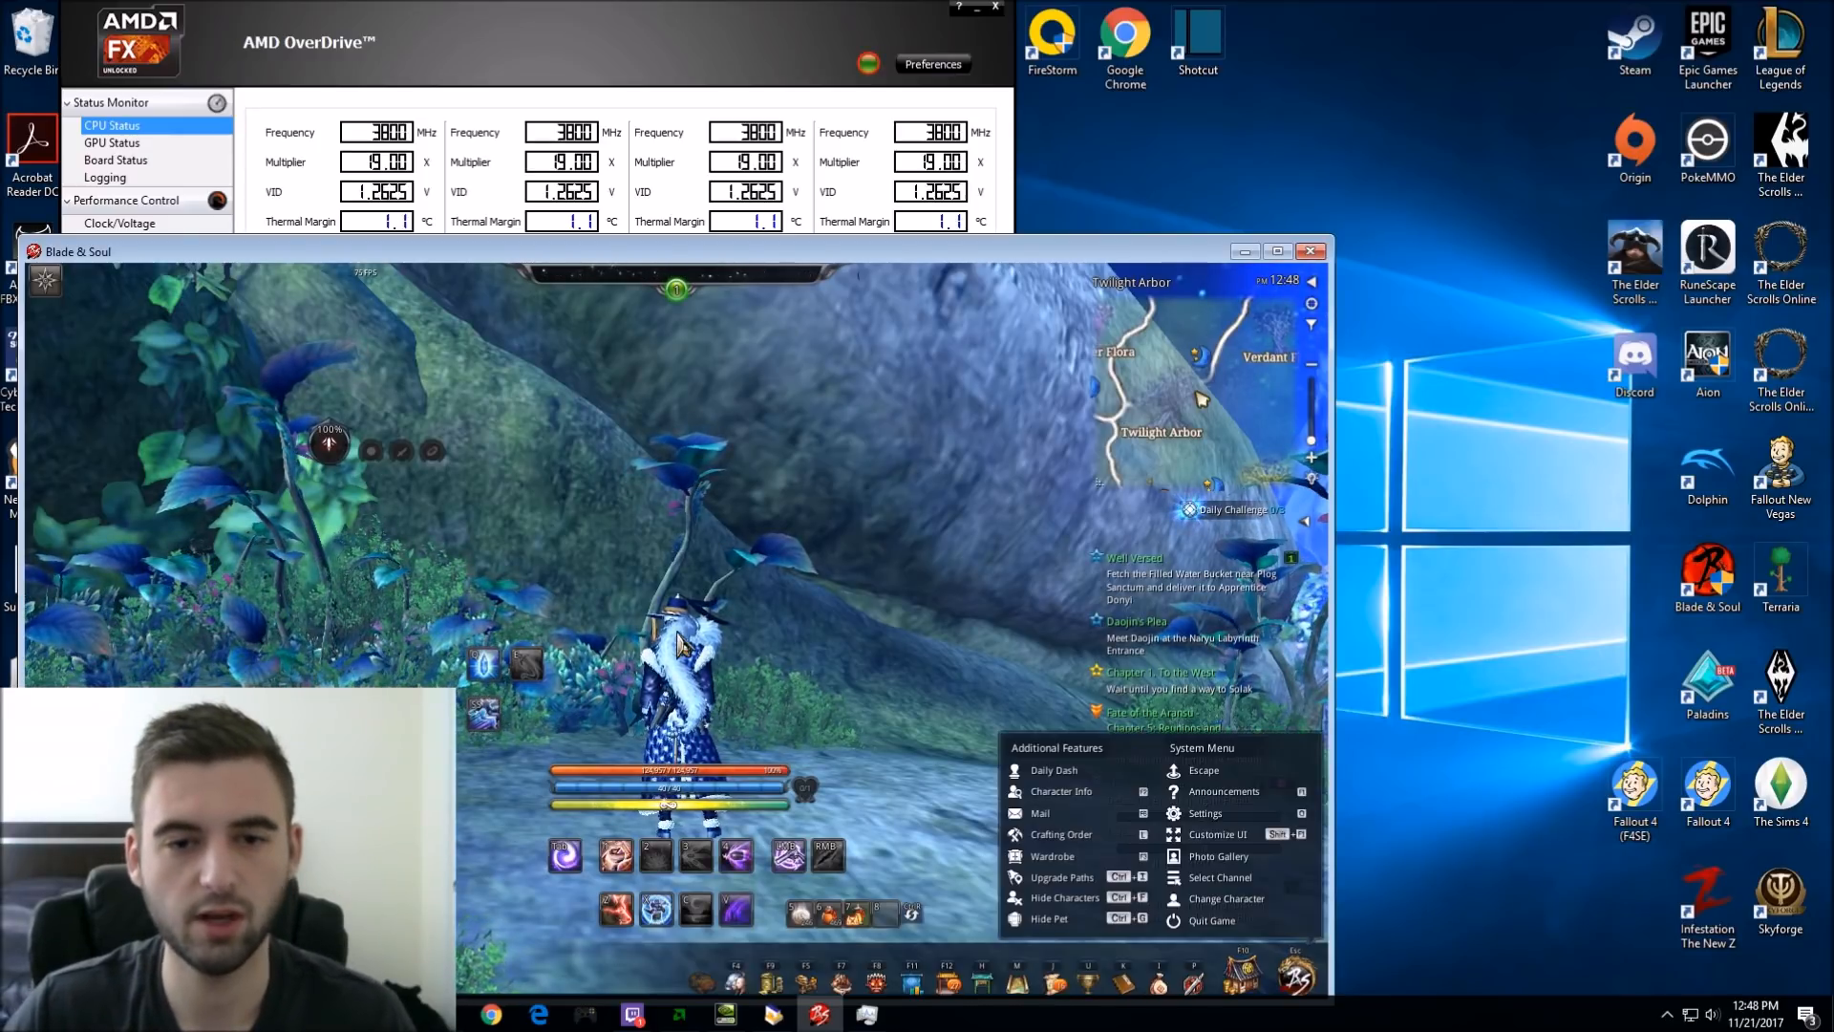
{"action": "left_click", "coordinate": [1206, 814]}
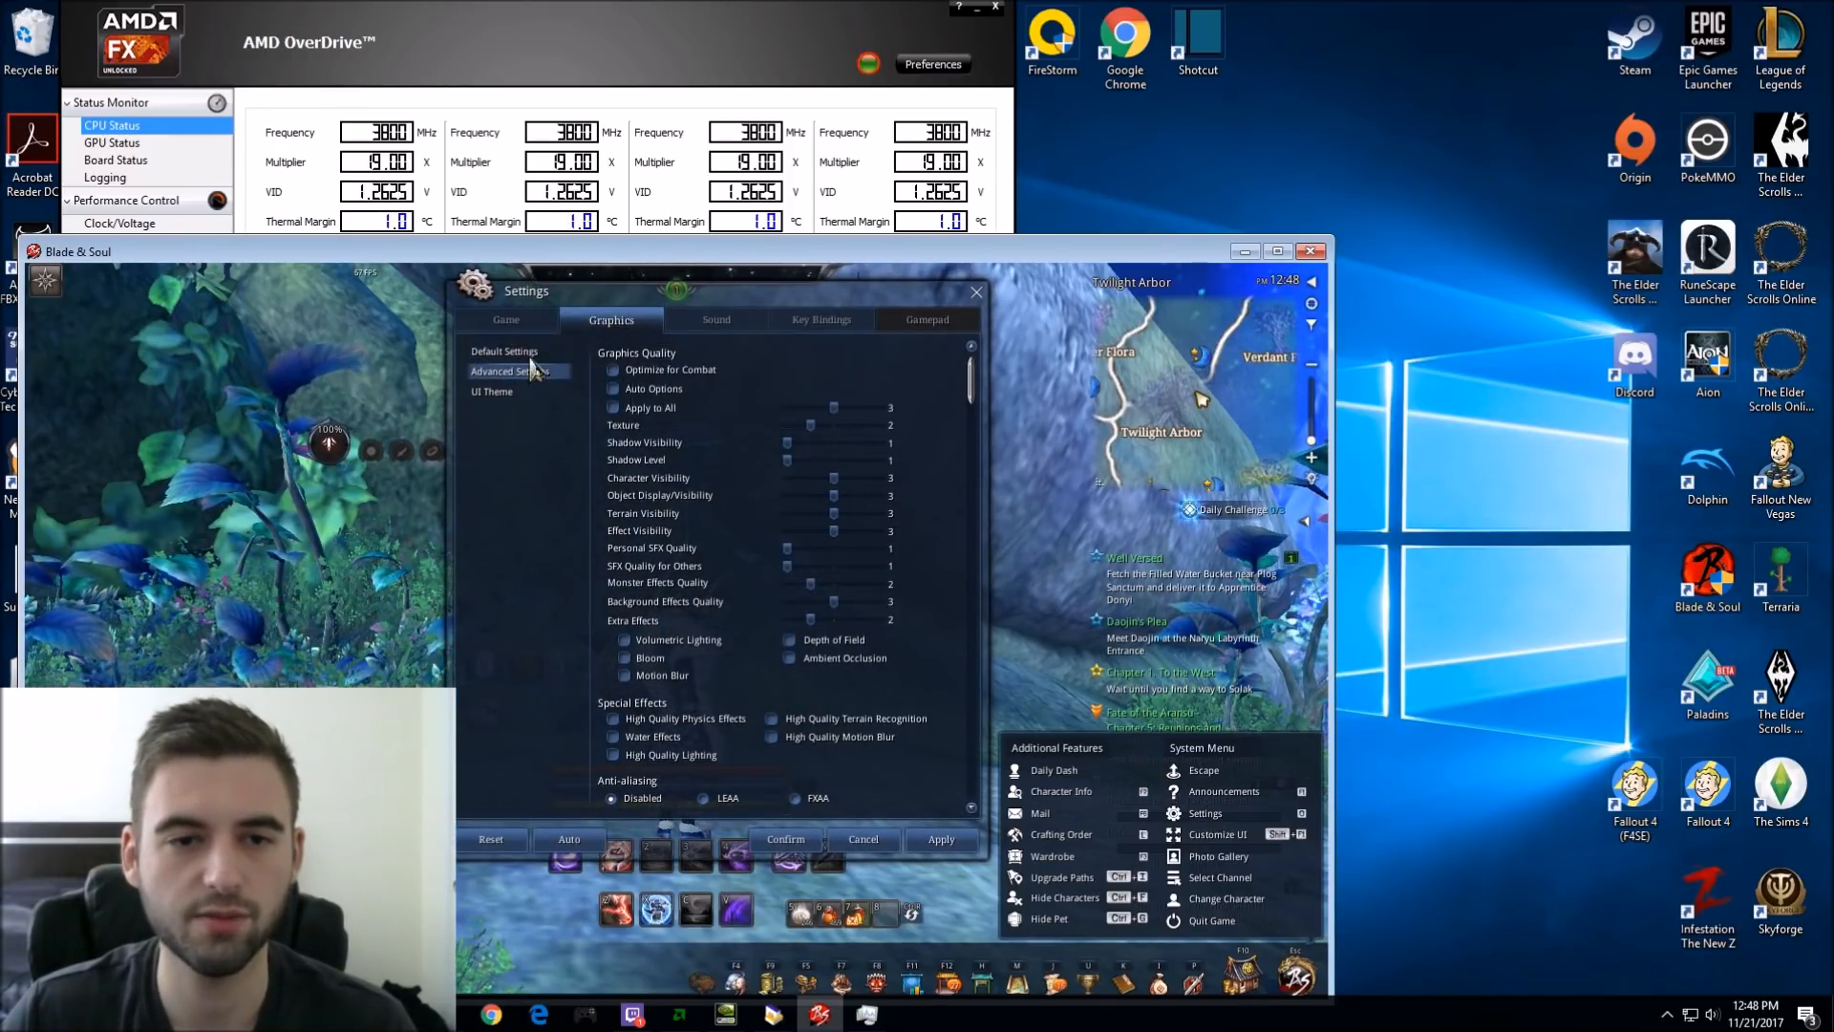
{"action": "left_click", "coordinate": [503, 352]}
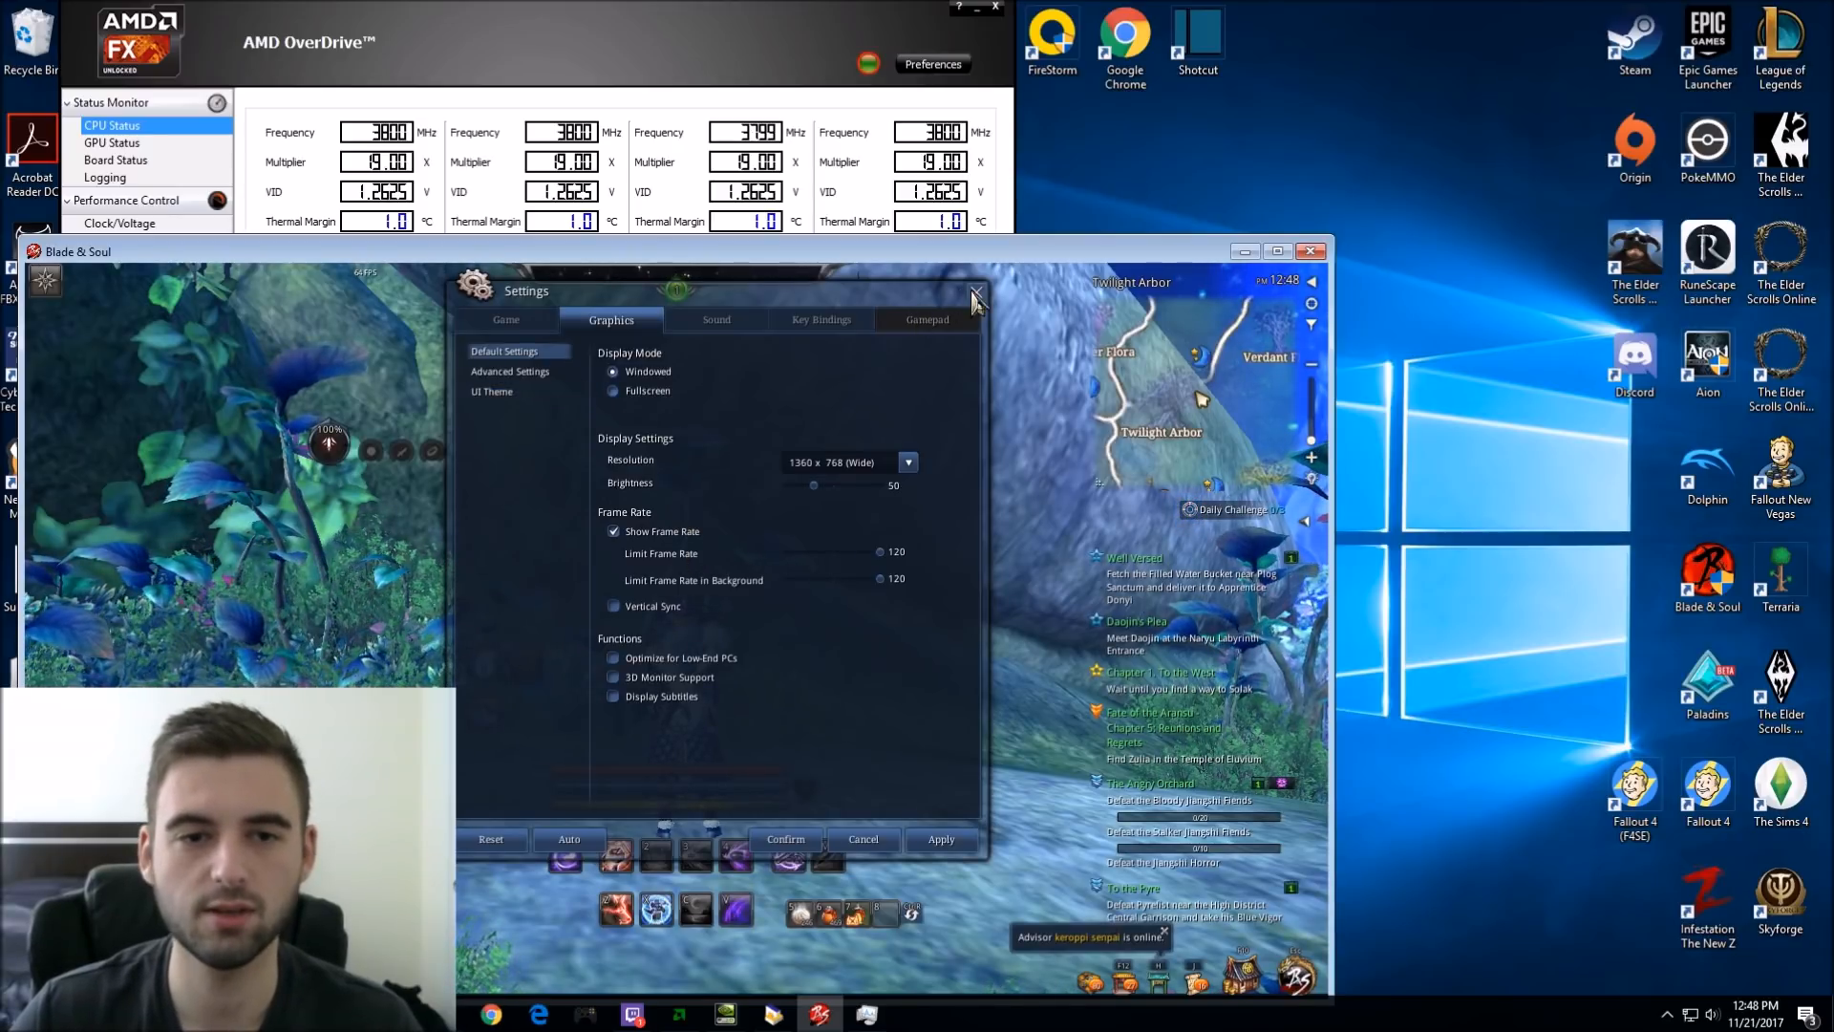
{"action": "mouse_move", "coordinate": [647, 372]}
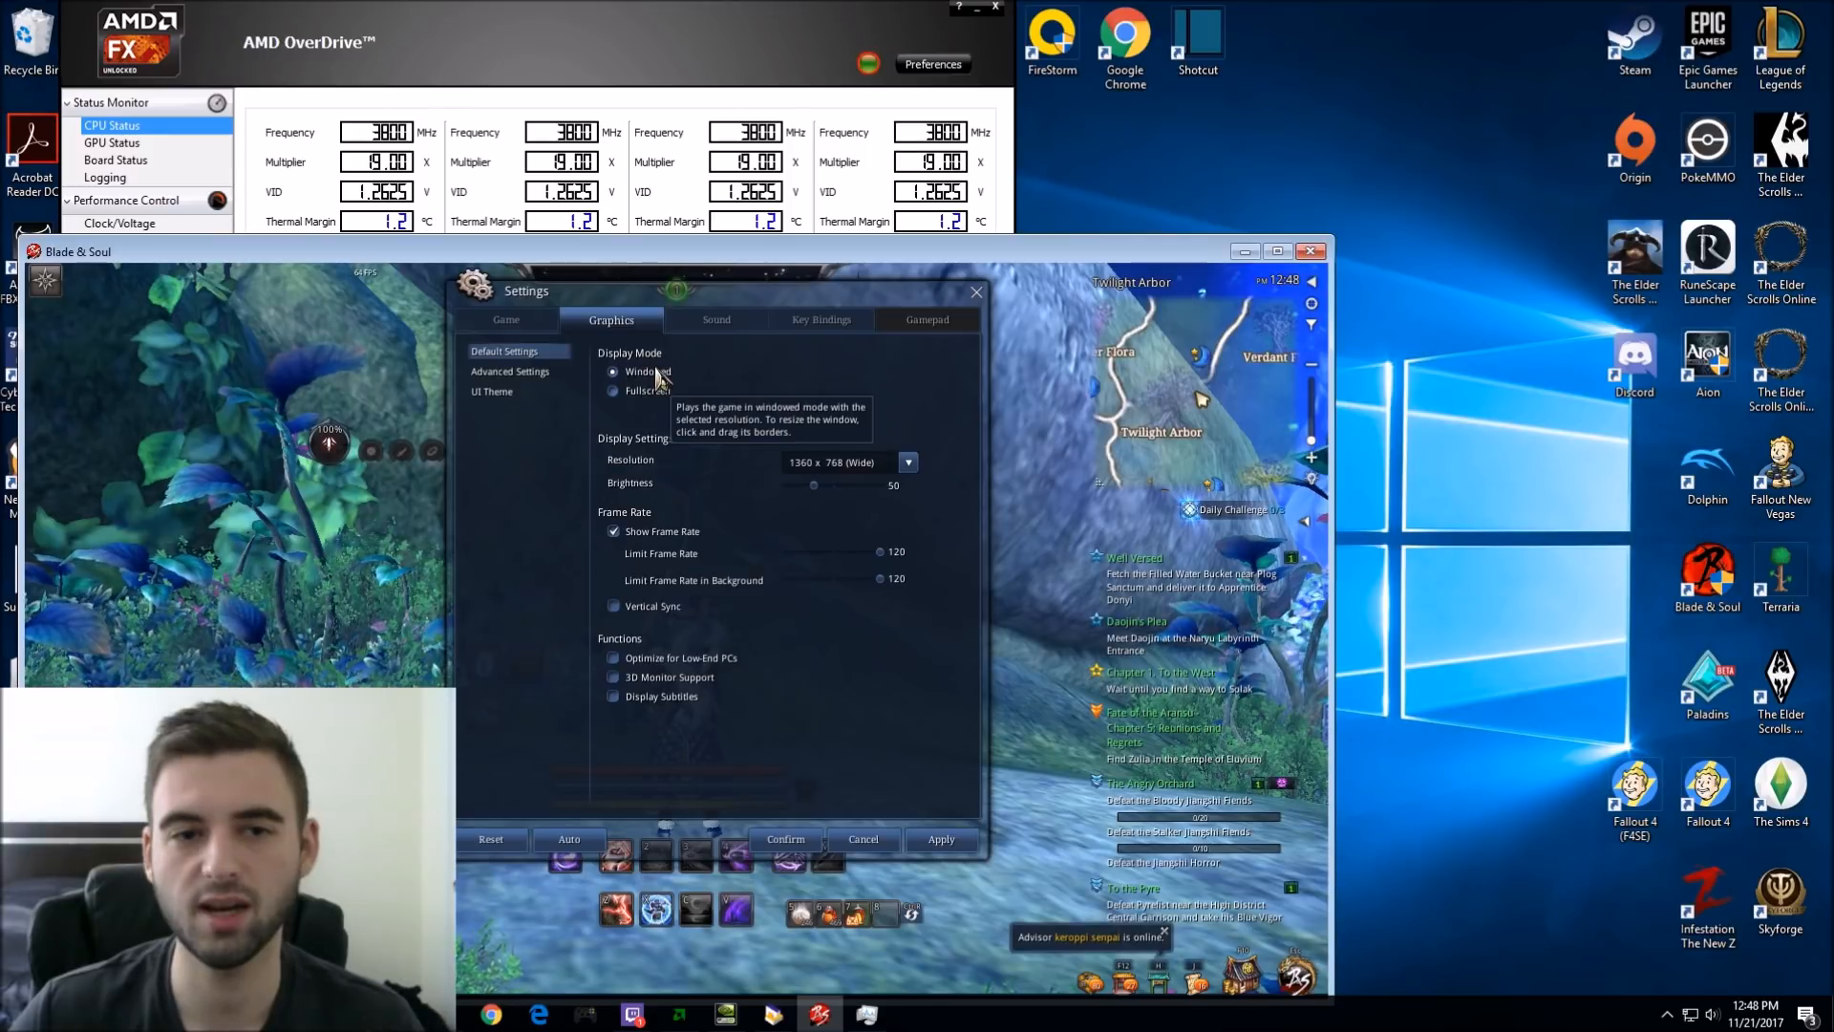
Step: Show the advanced quality options and adjust the texture/effect sliders
{"action": "left_click", "coordinate": [508, 370]}
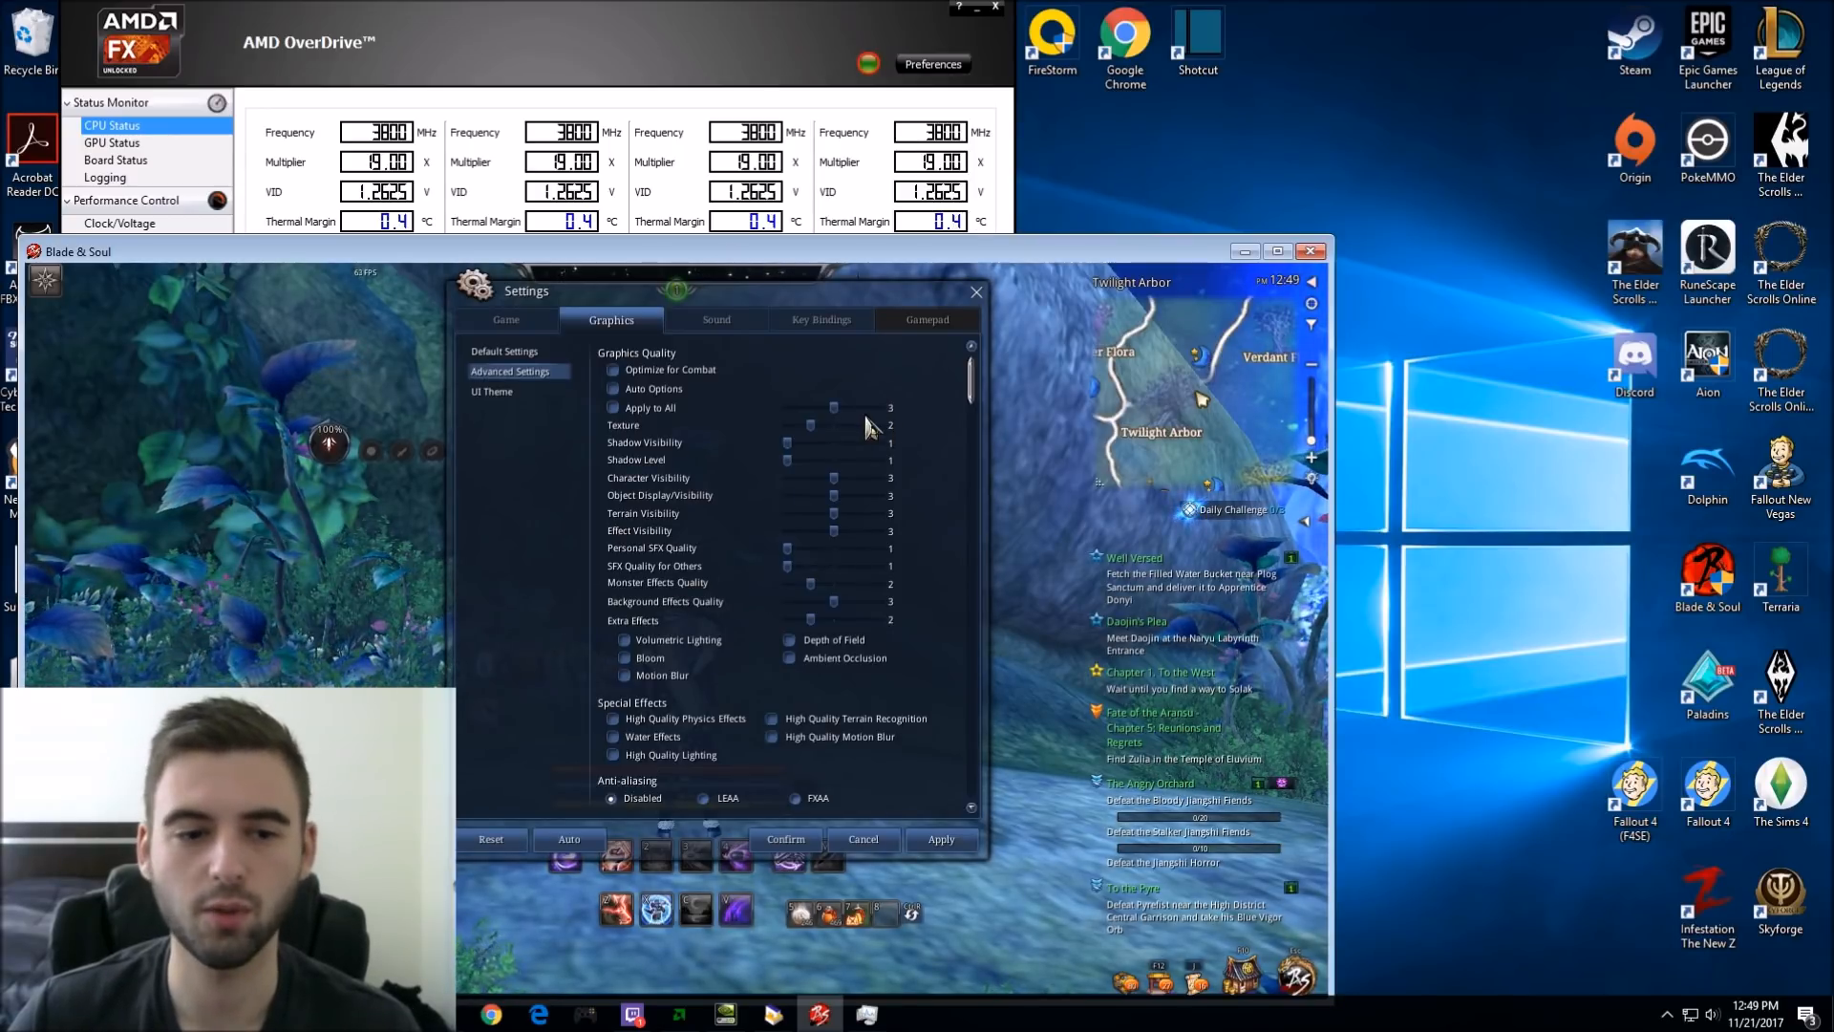
{"action": "left_click_drag", "start_coordinate": [814, 424], "coordinate": [814, 441]}
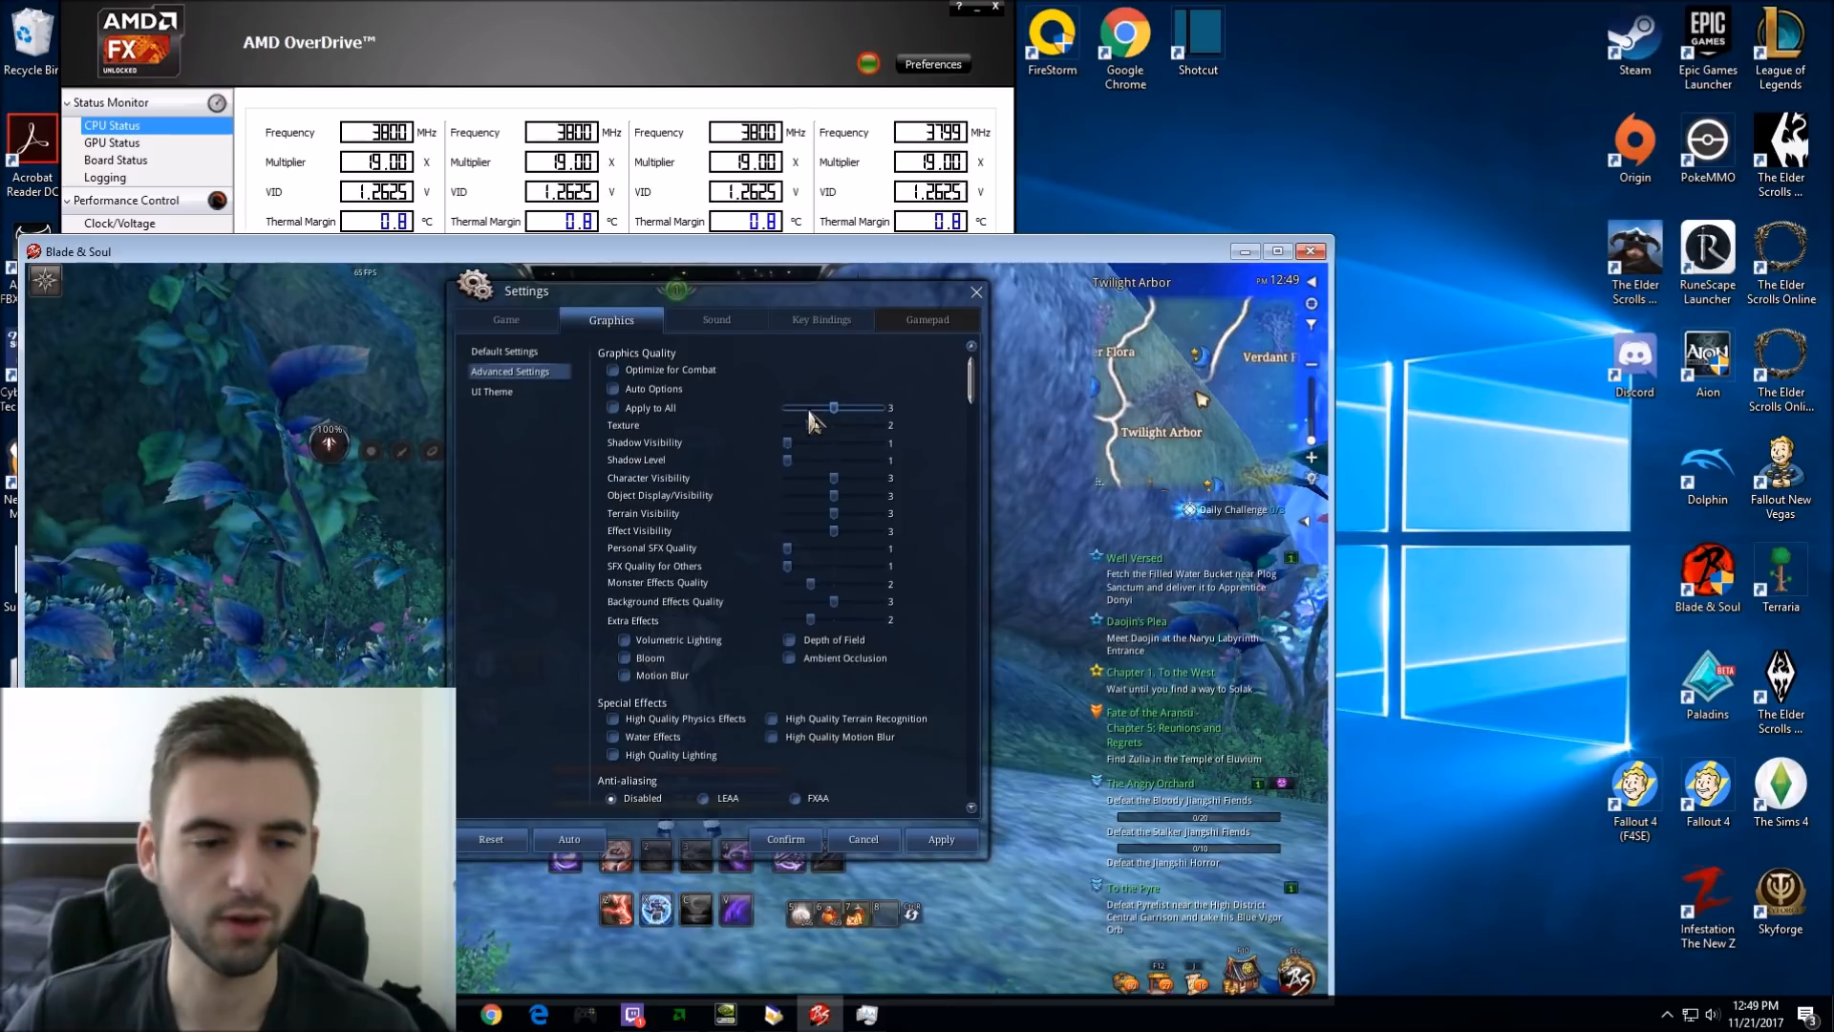
{"action": "left_click_drag", "start_coordinate": [886, 407], "coordinate": [831, 407]}
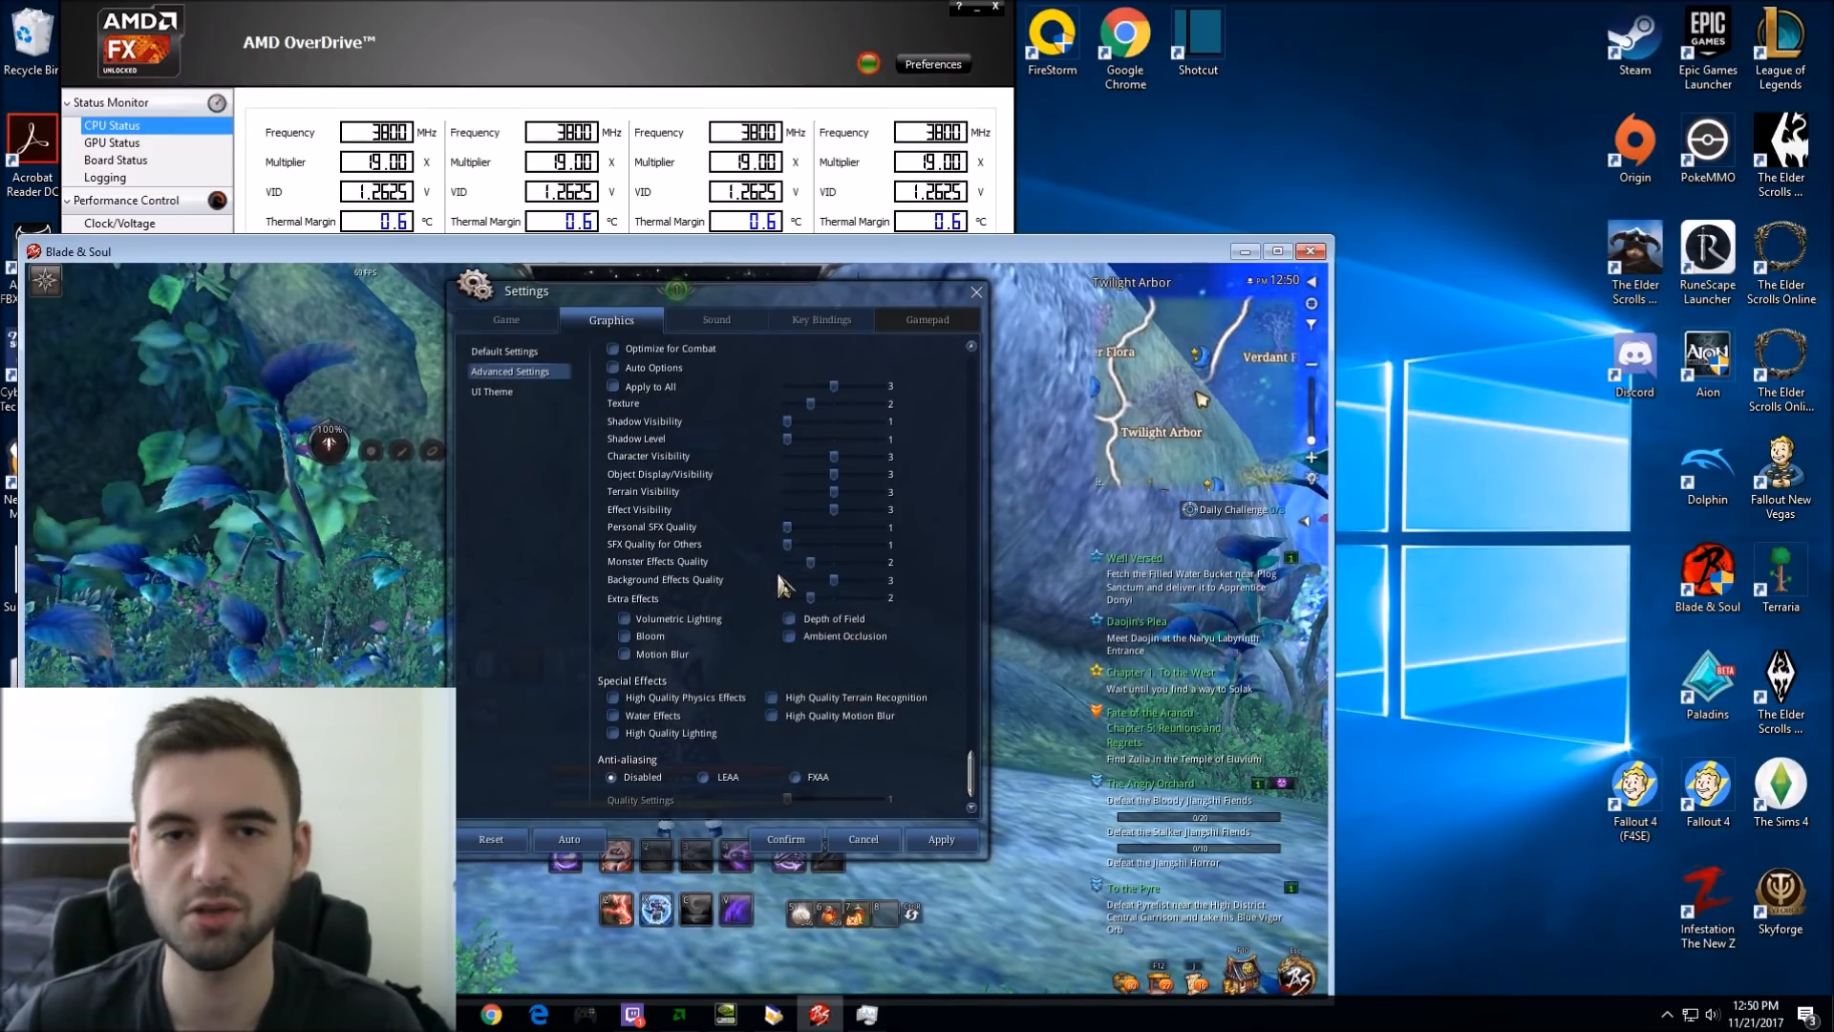
{"action": "mouse_move", "coordinate": [682, 552]}
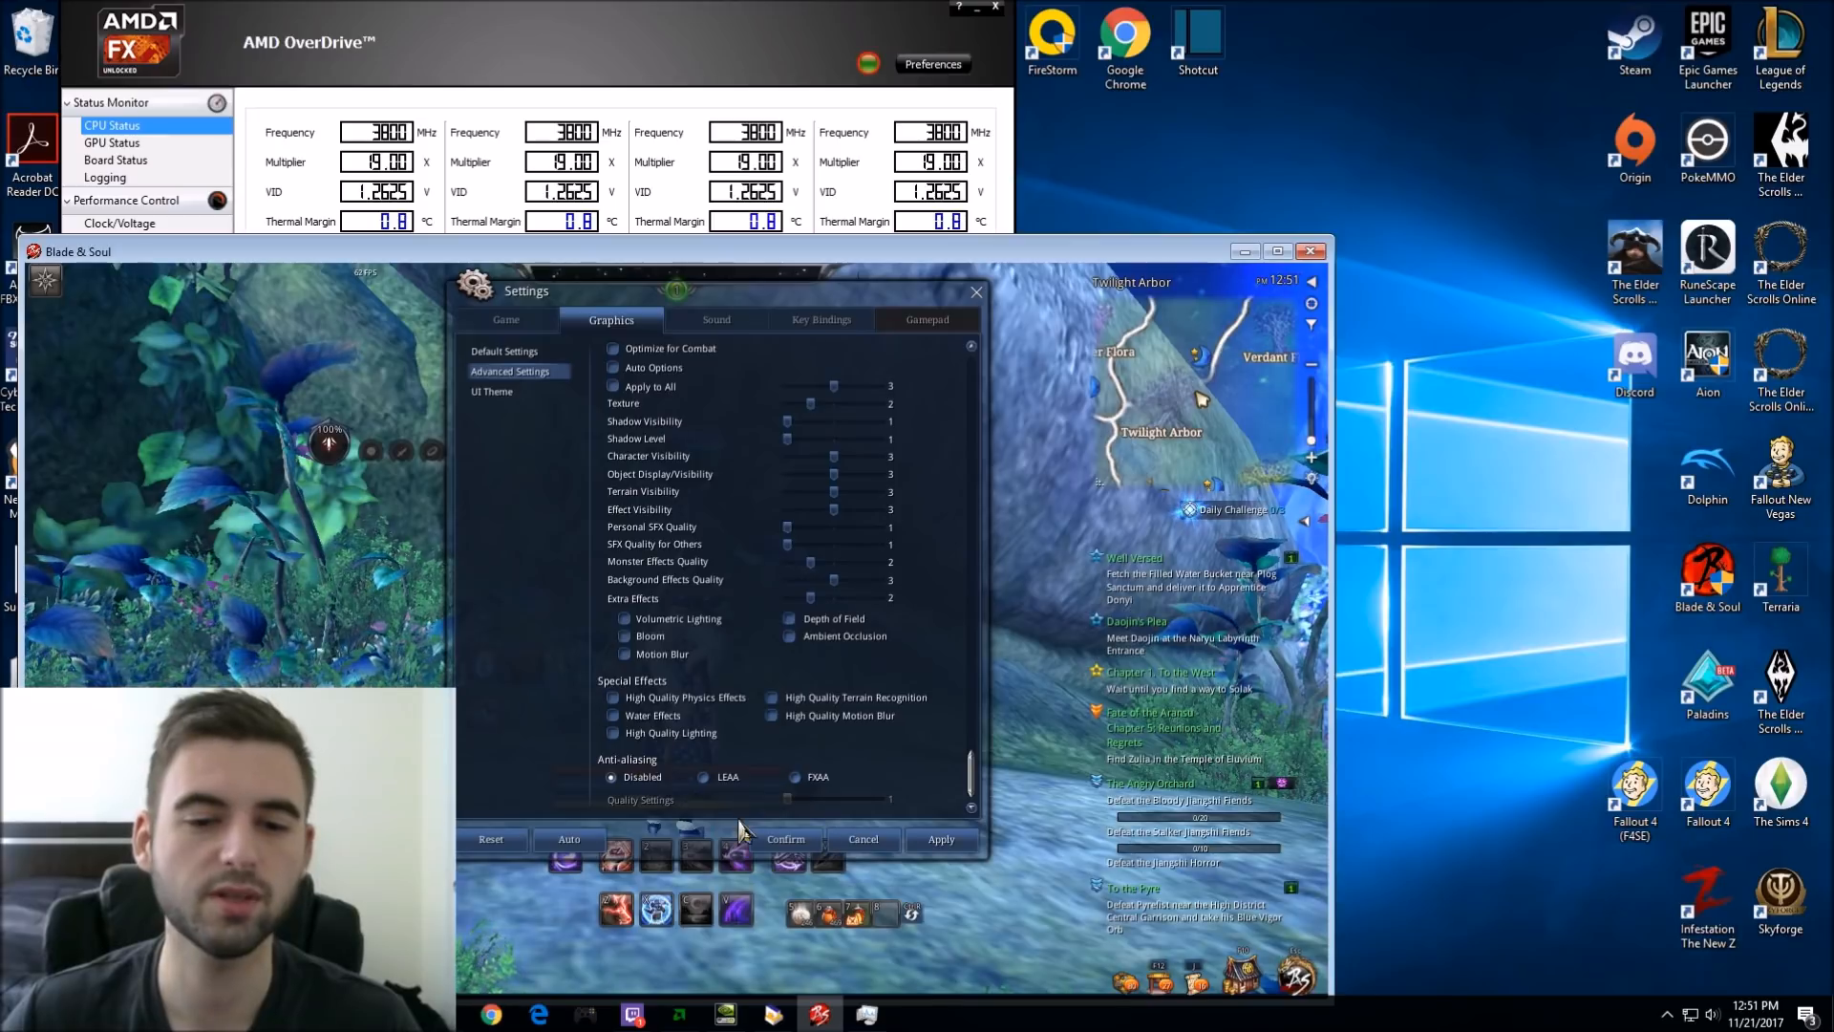
Step: Close the game Settings window and head to Windows Power & sleep settings
{"action": "left_click", "coordinate": [785, 839]}
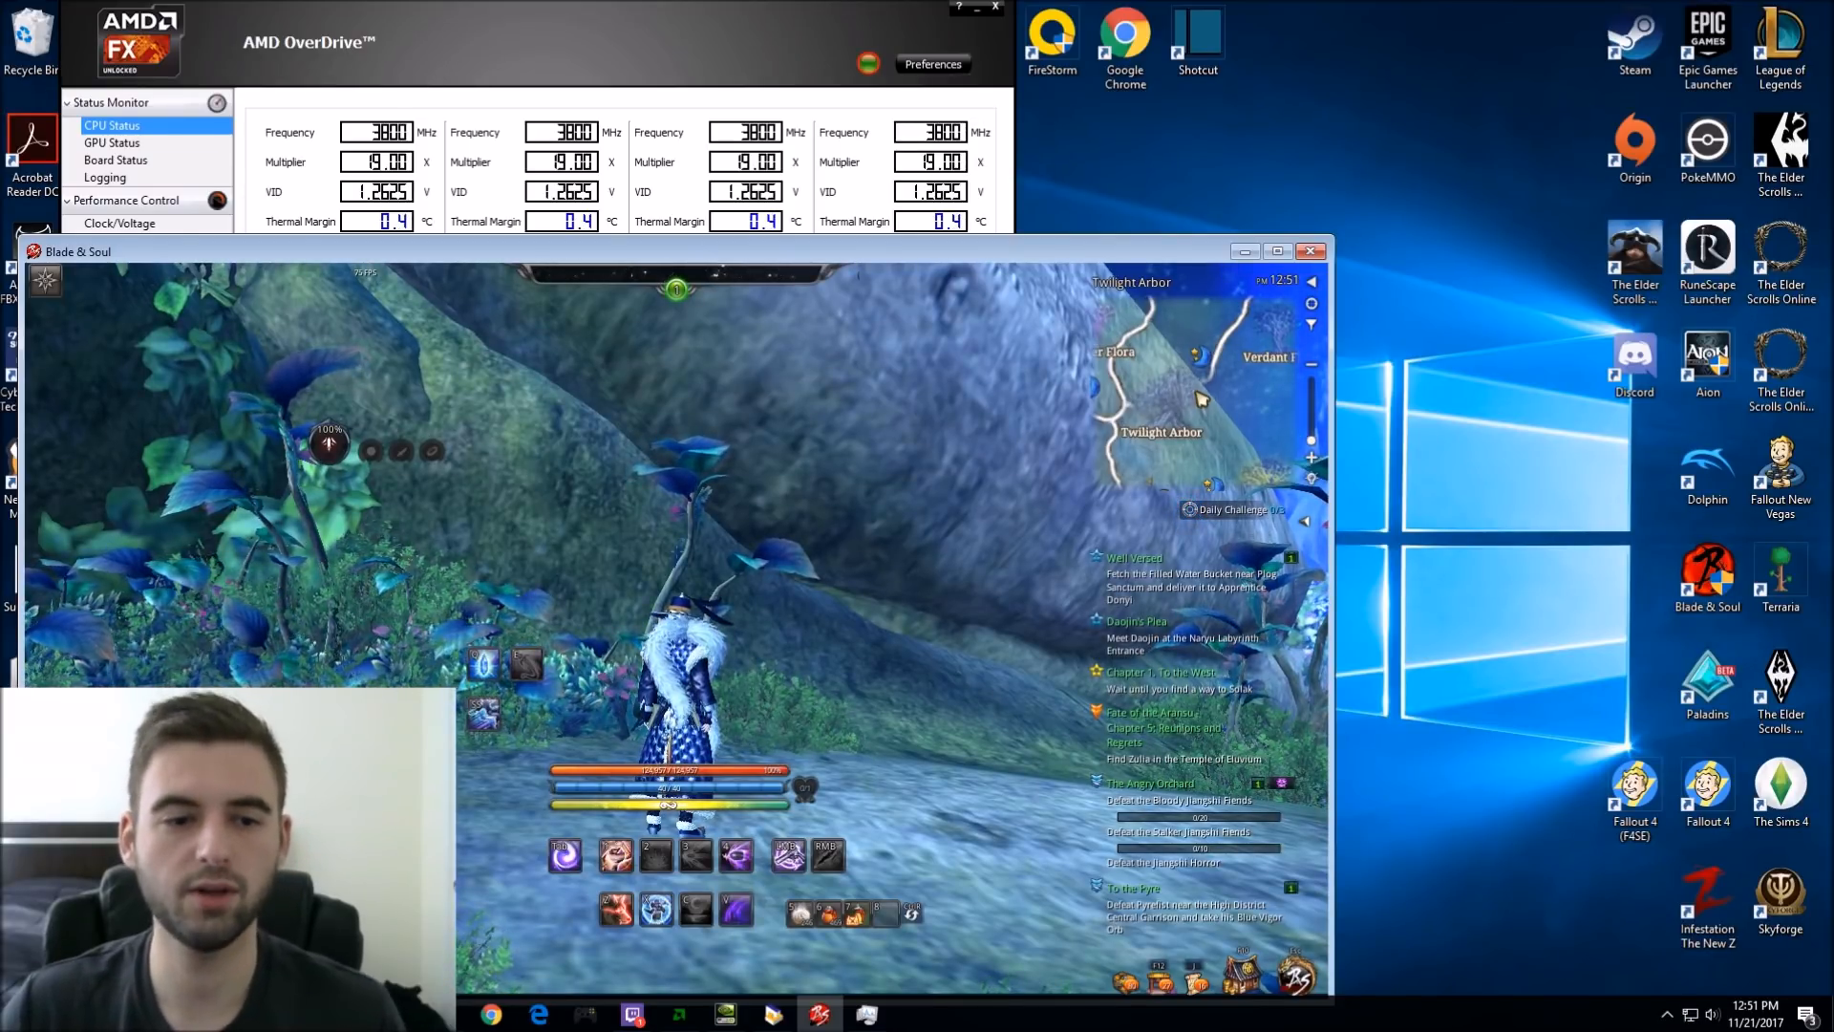
{"action": "left_click", "coordinate": [865, 1014]}
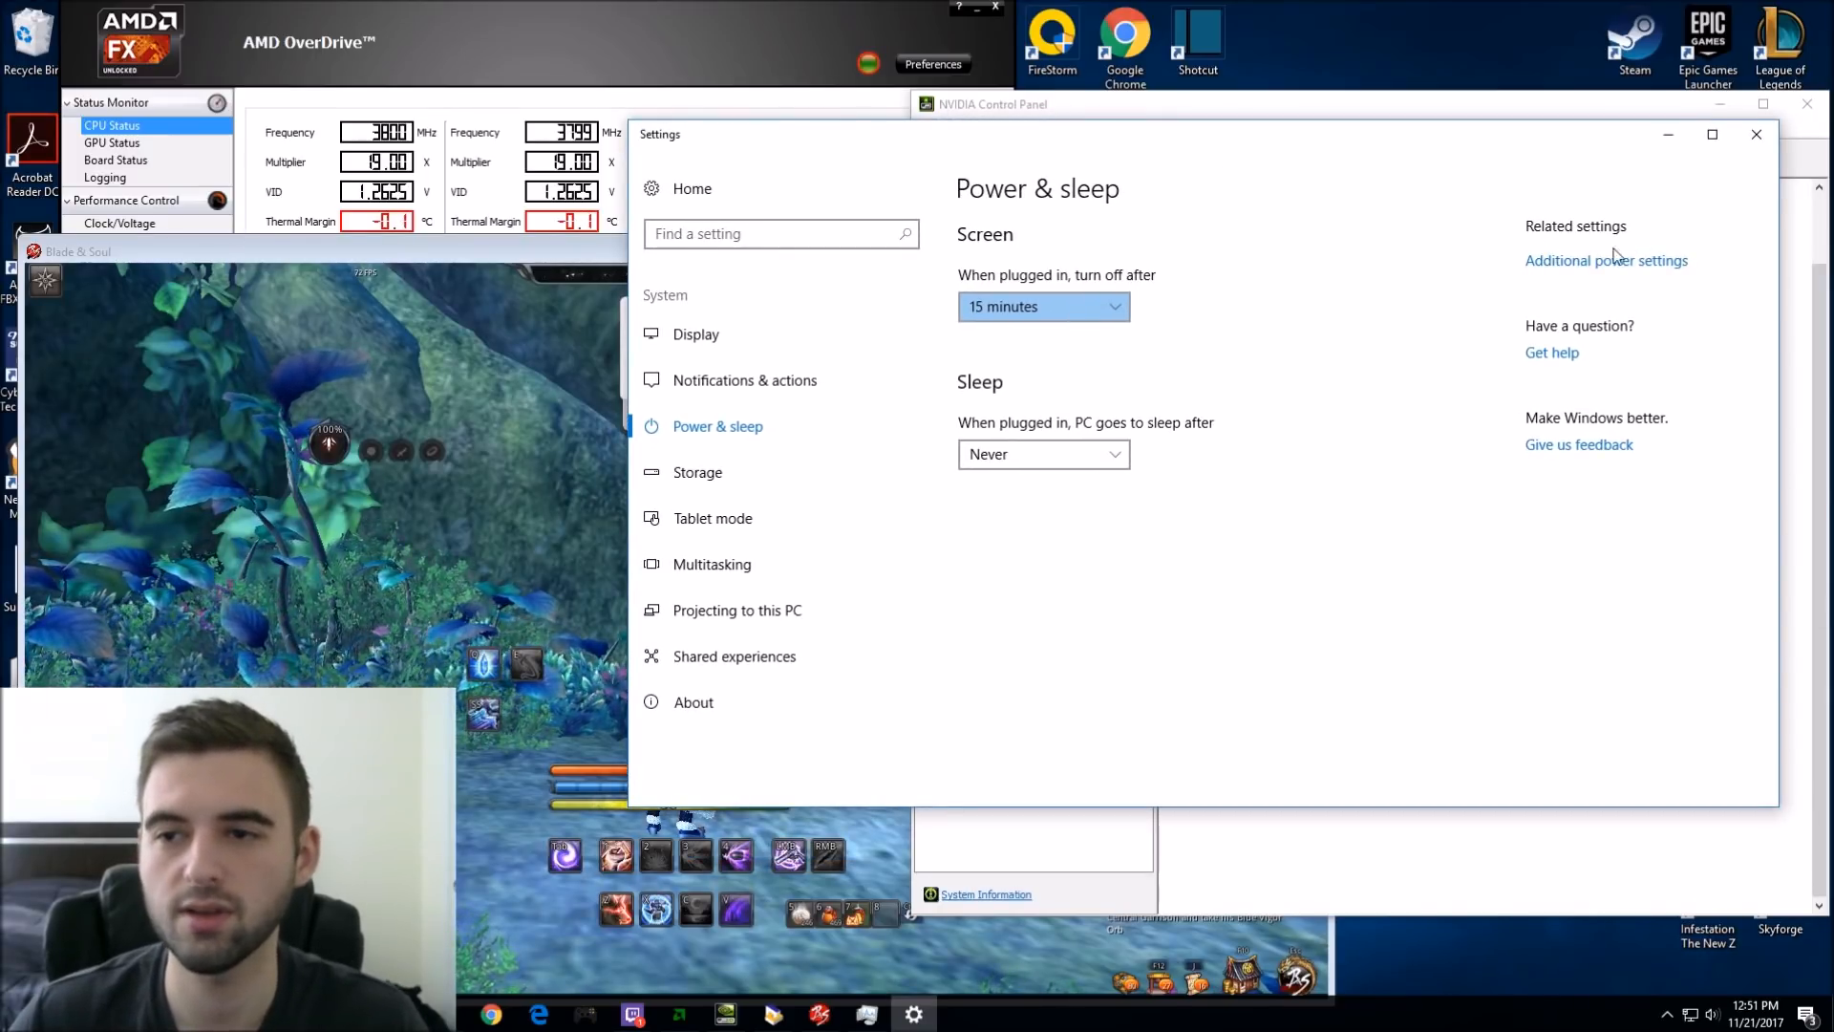
Step: In the classic Power Options, select High performance as the active plan
{"action": "left_click", "coordinate": [1606, 260]}
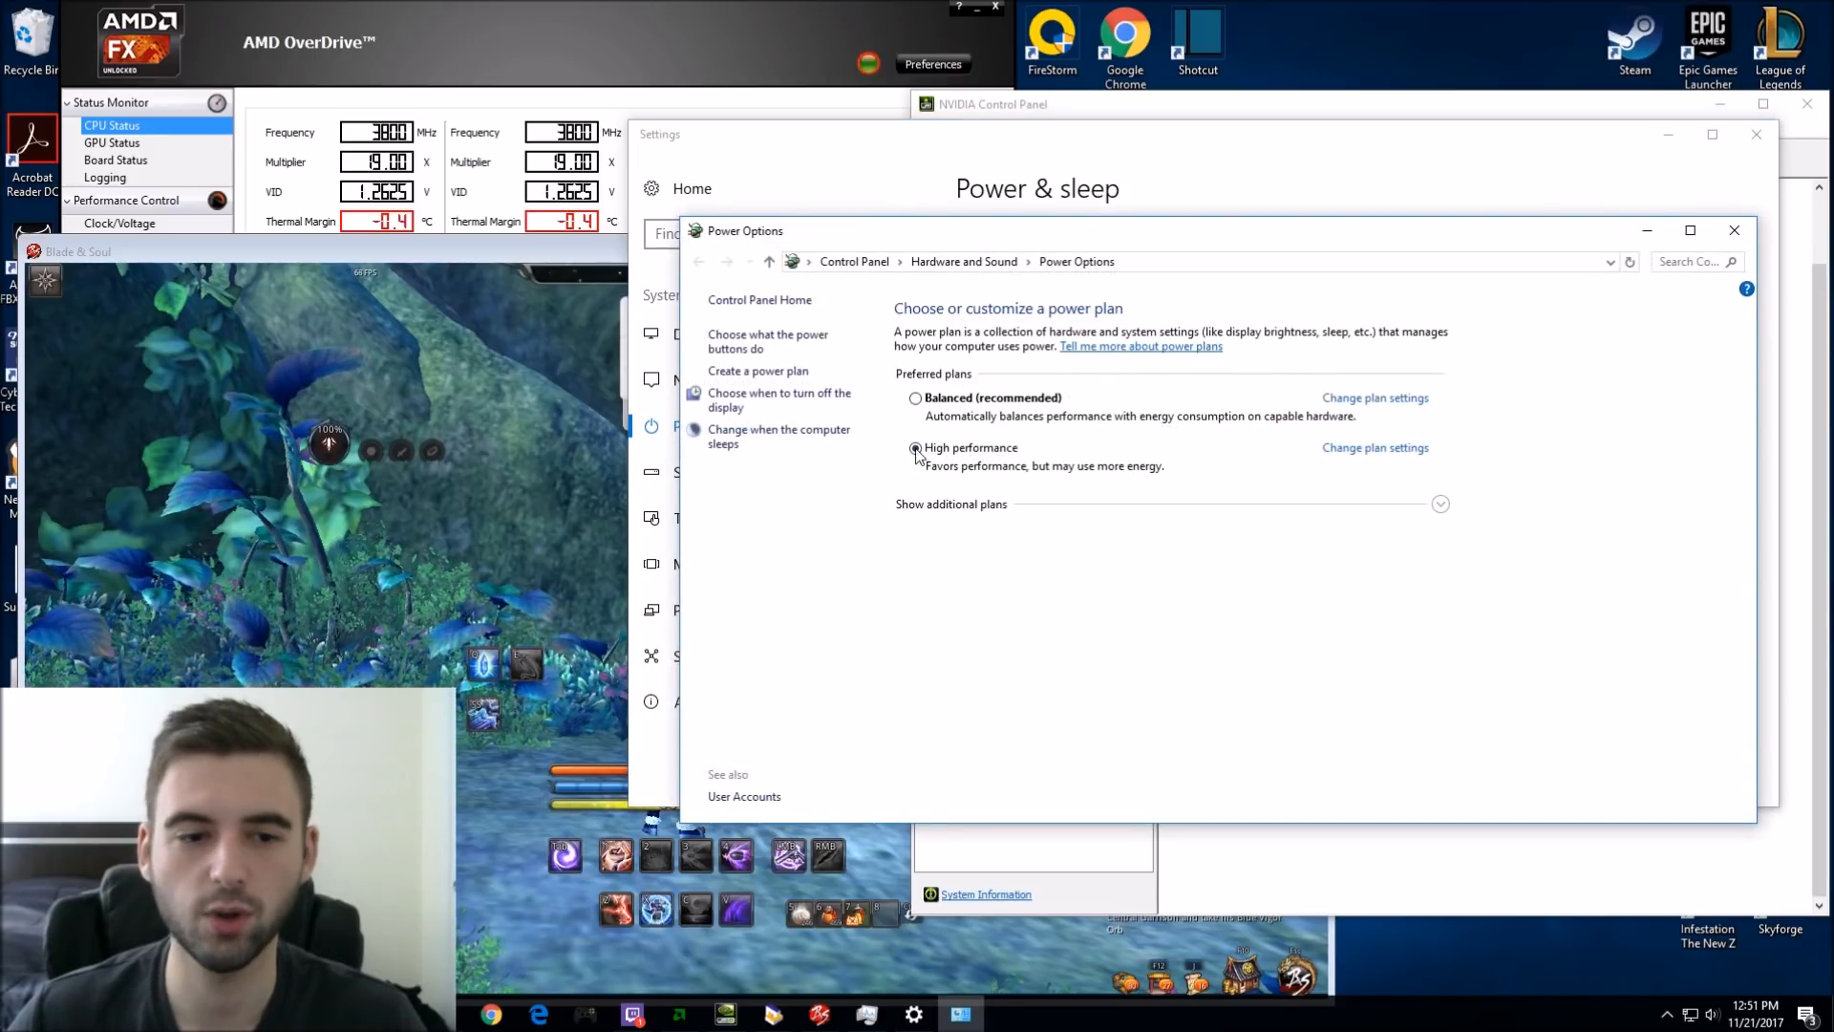
{"action": "left_click", "coordinate": [915, 447]}
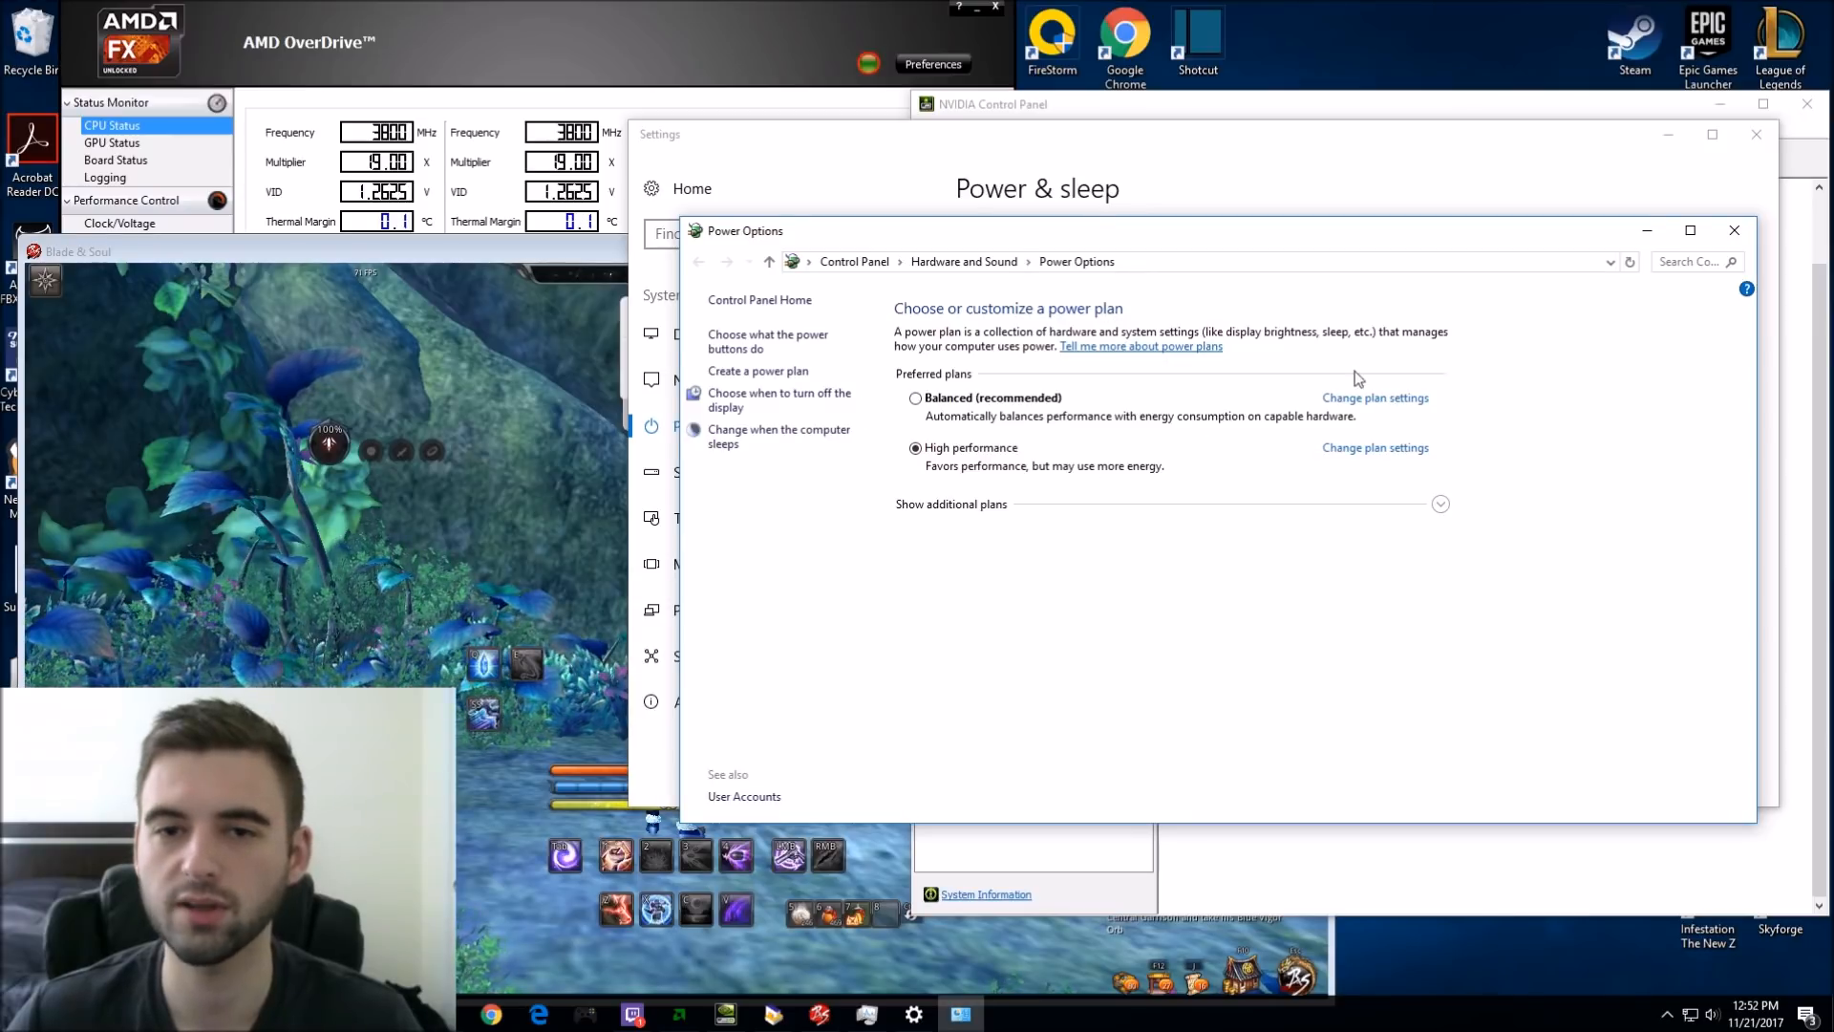
{"action": "mouse_move", "coordinate": [1076, 414]}
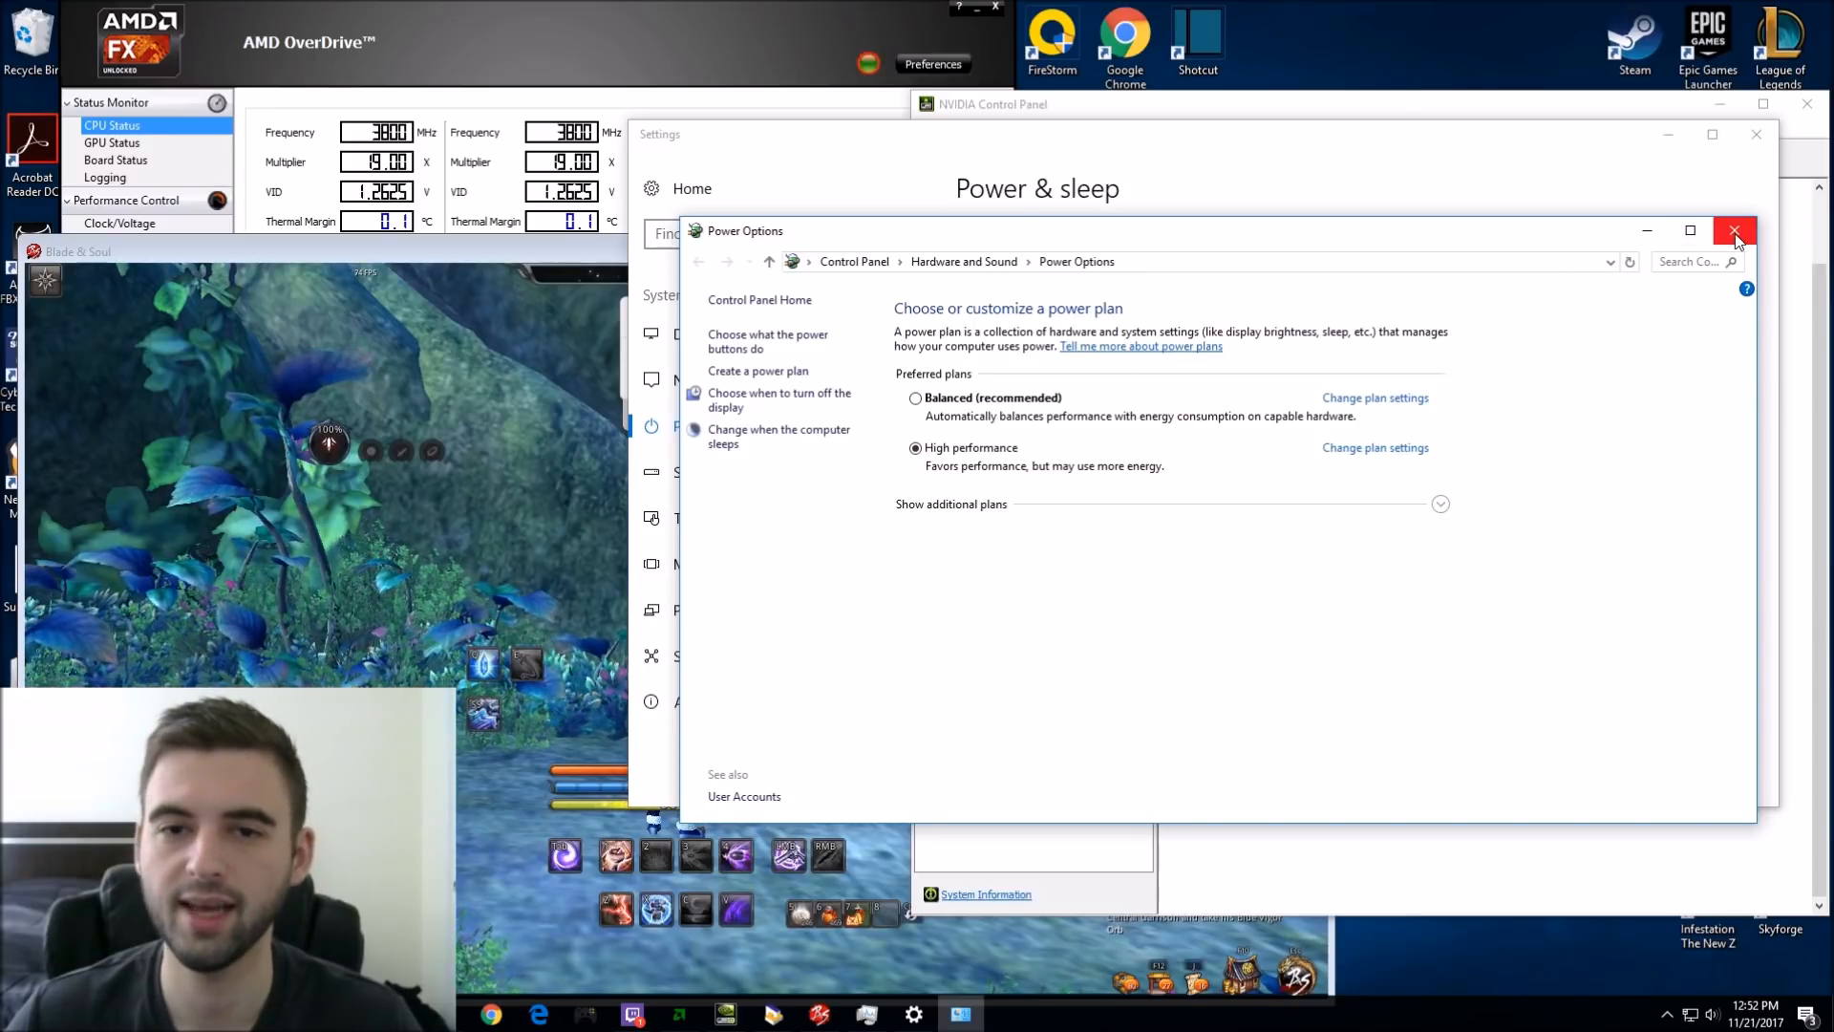
Step: Close Power Options and show Task Manager's Details list sorted by Name
{"action": "left_click", "coordinate": [1735, 231]}
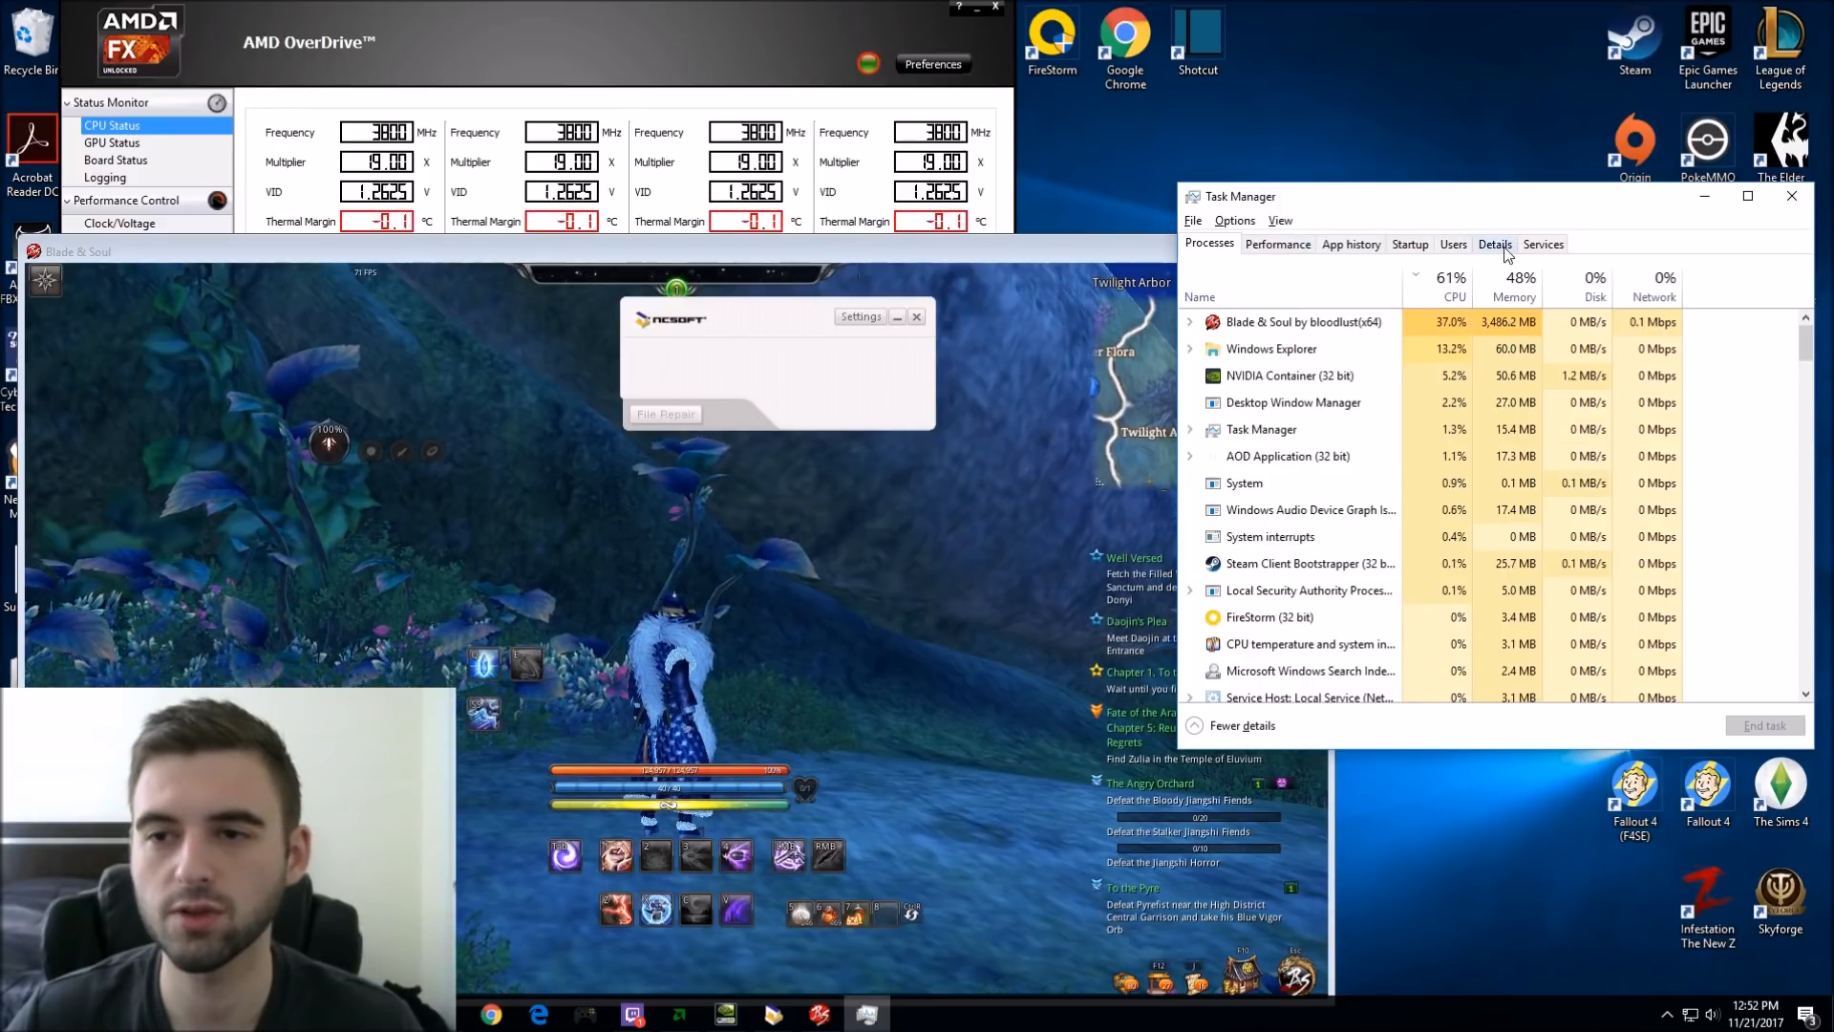
{"action": "left_click", "coordinate": [1494, 243]}
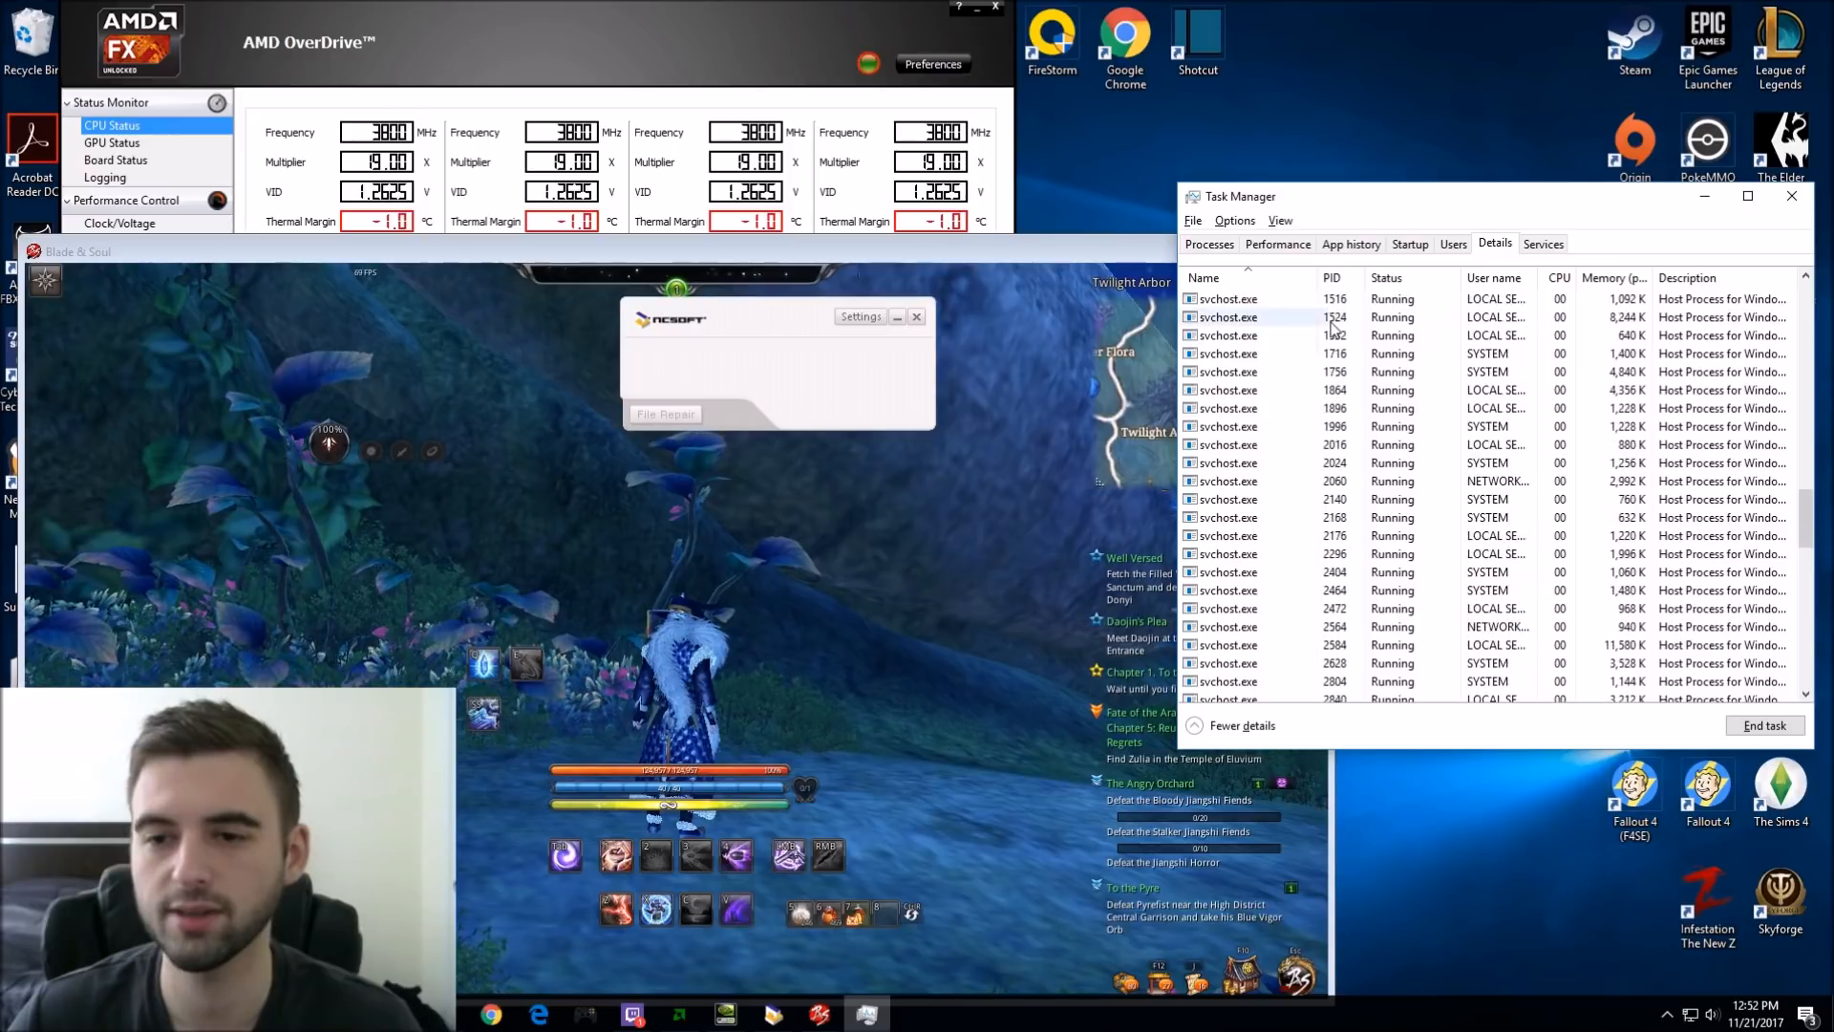
{"action": "left_click", "coordinate": [1206, 278]}
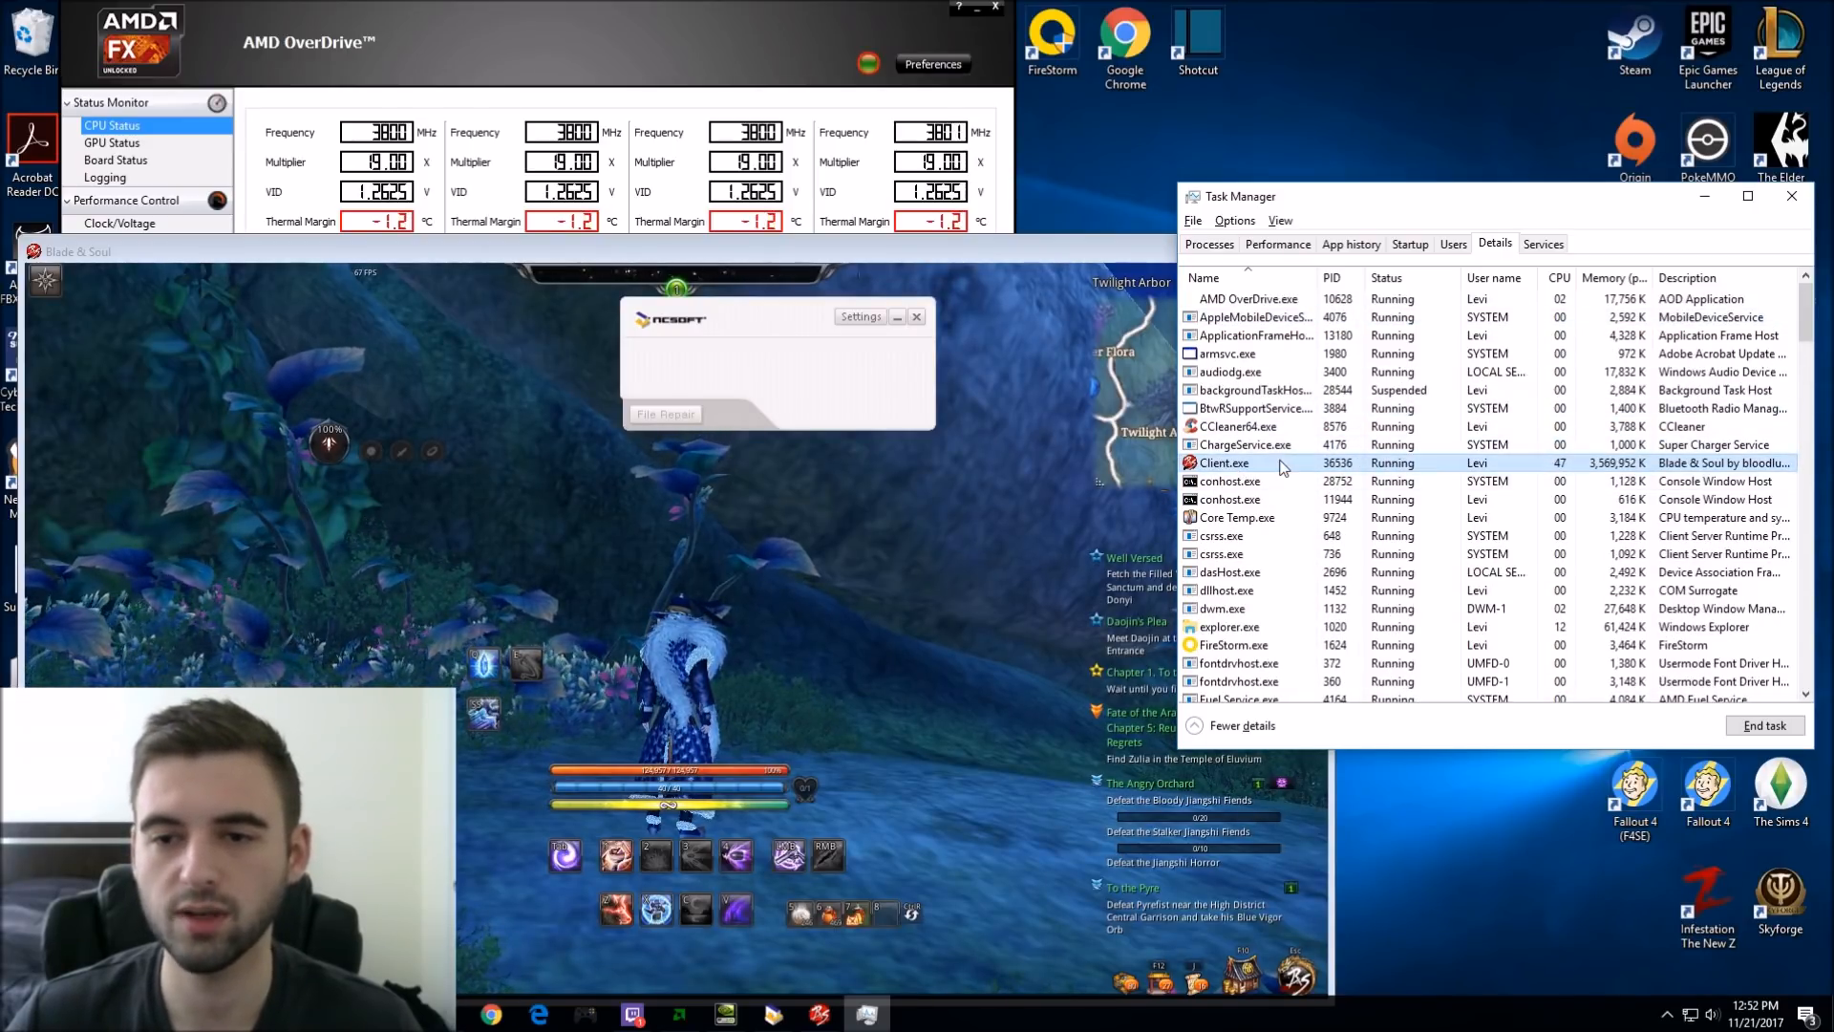
Step: Set the Client.exe process priority to High and confirm the change
{"action": "right_click", "coordinate": [1223, 463]}
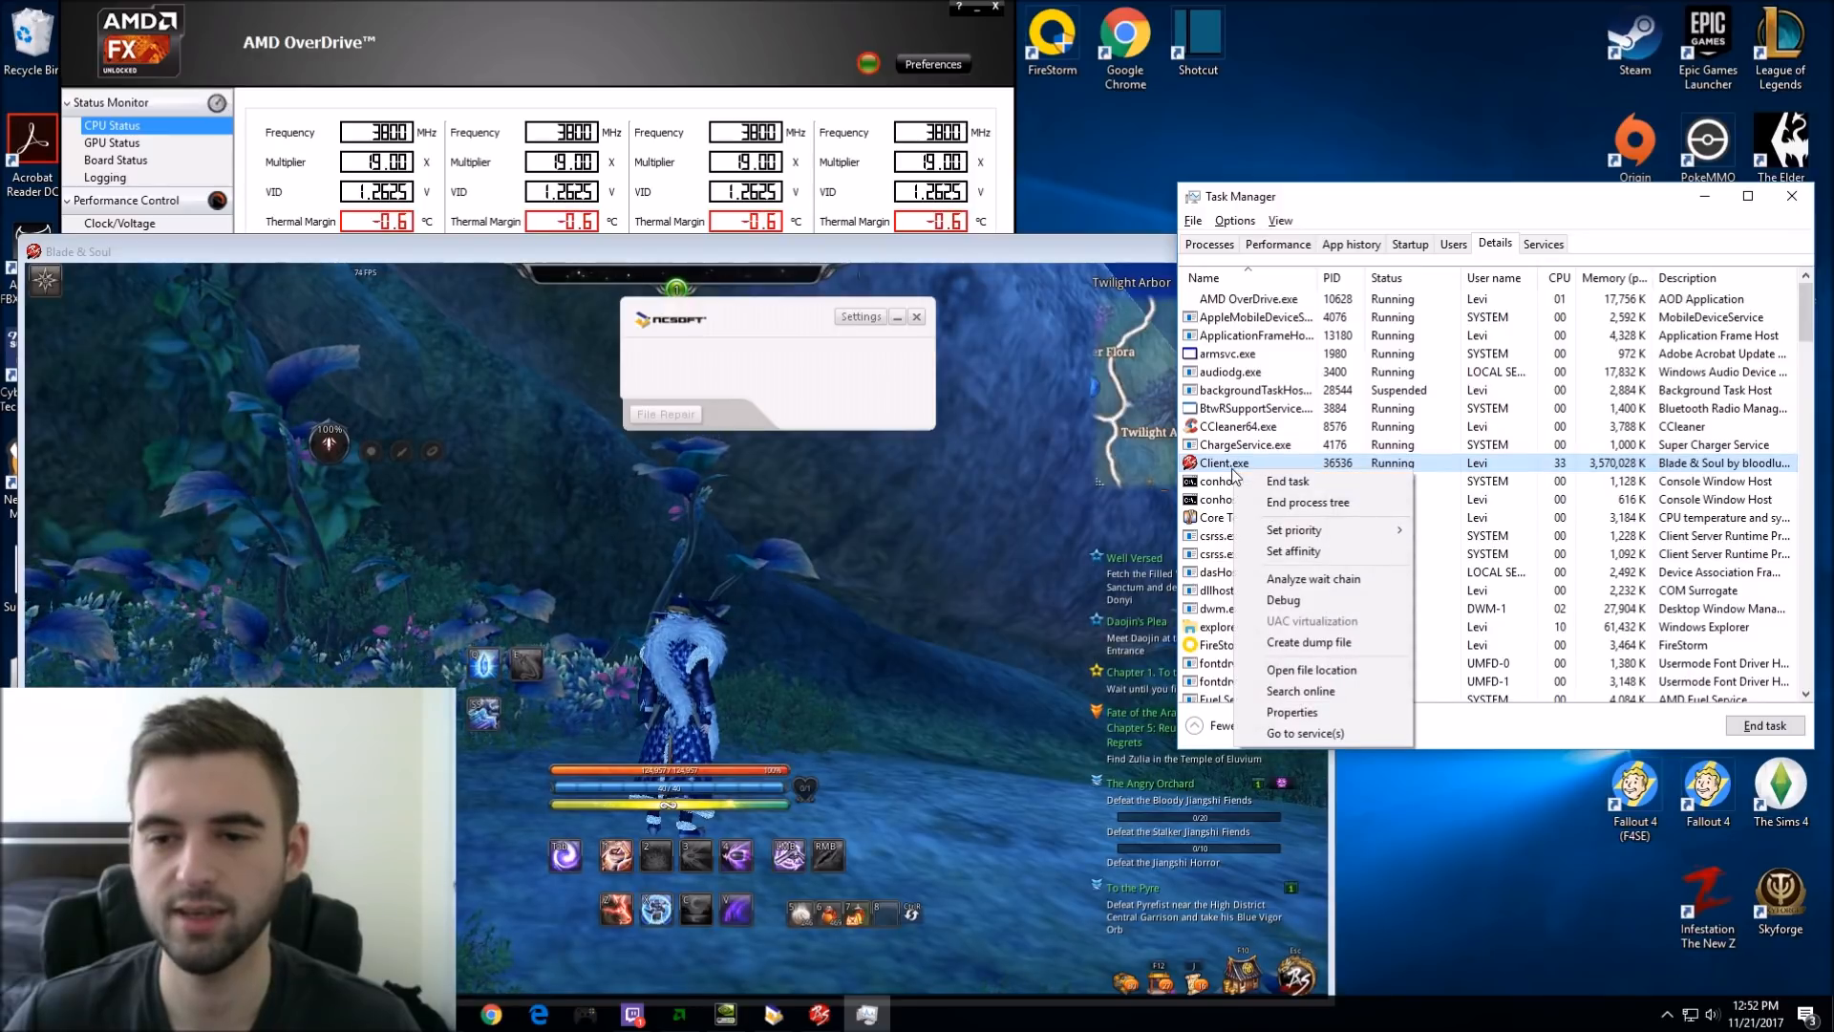
{"action": "left_click", "coordinate": [1293, 550]}
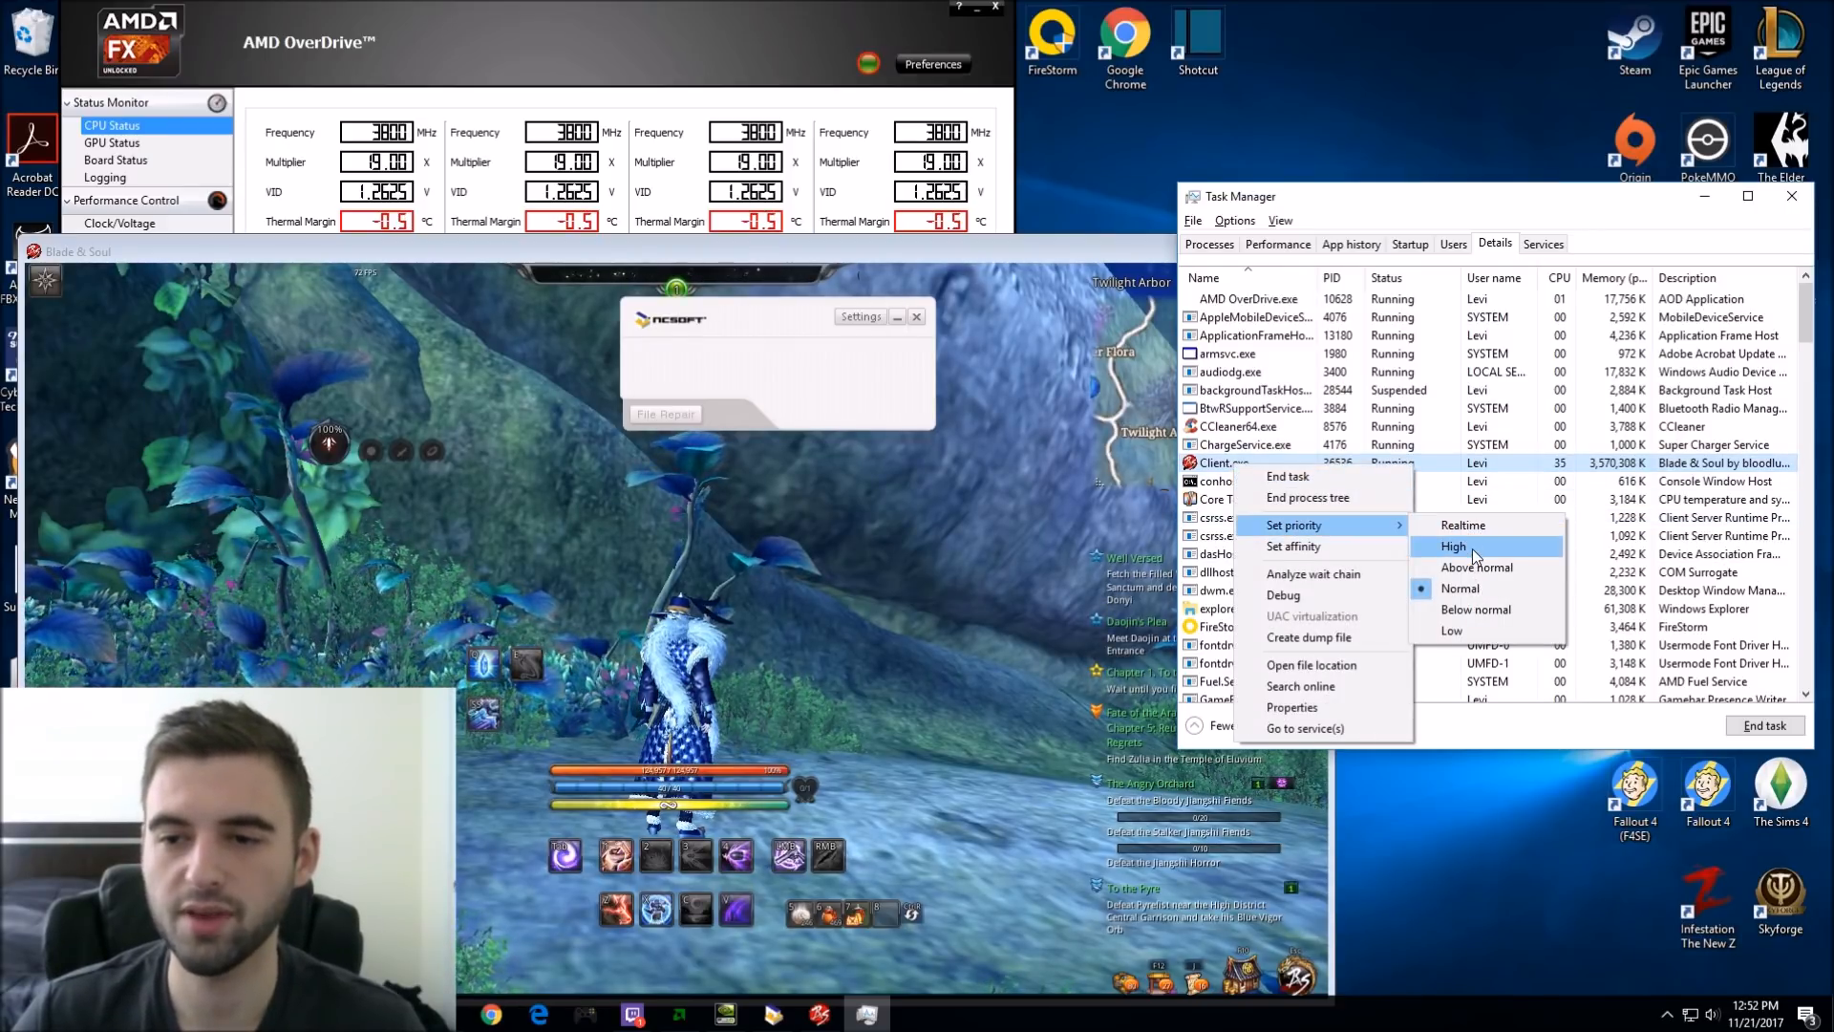
{"action": "left_click", "coordinate": [1454, 546]}
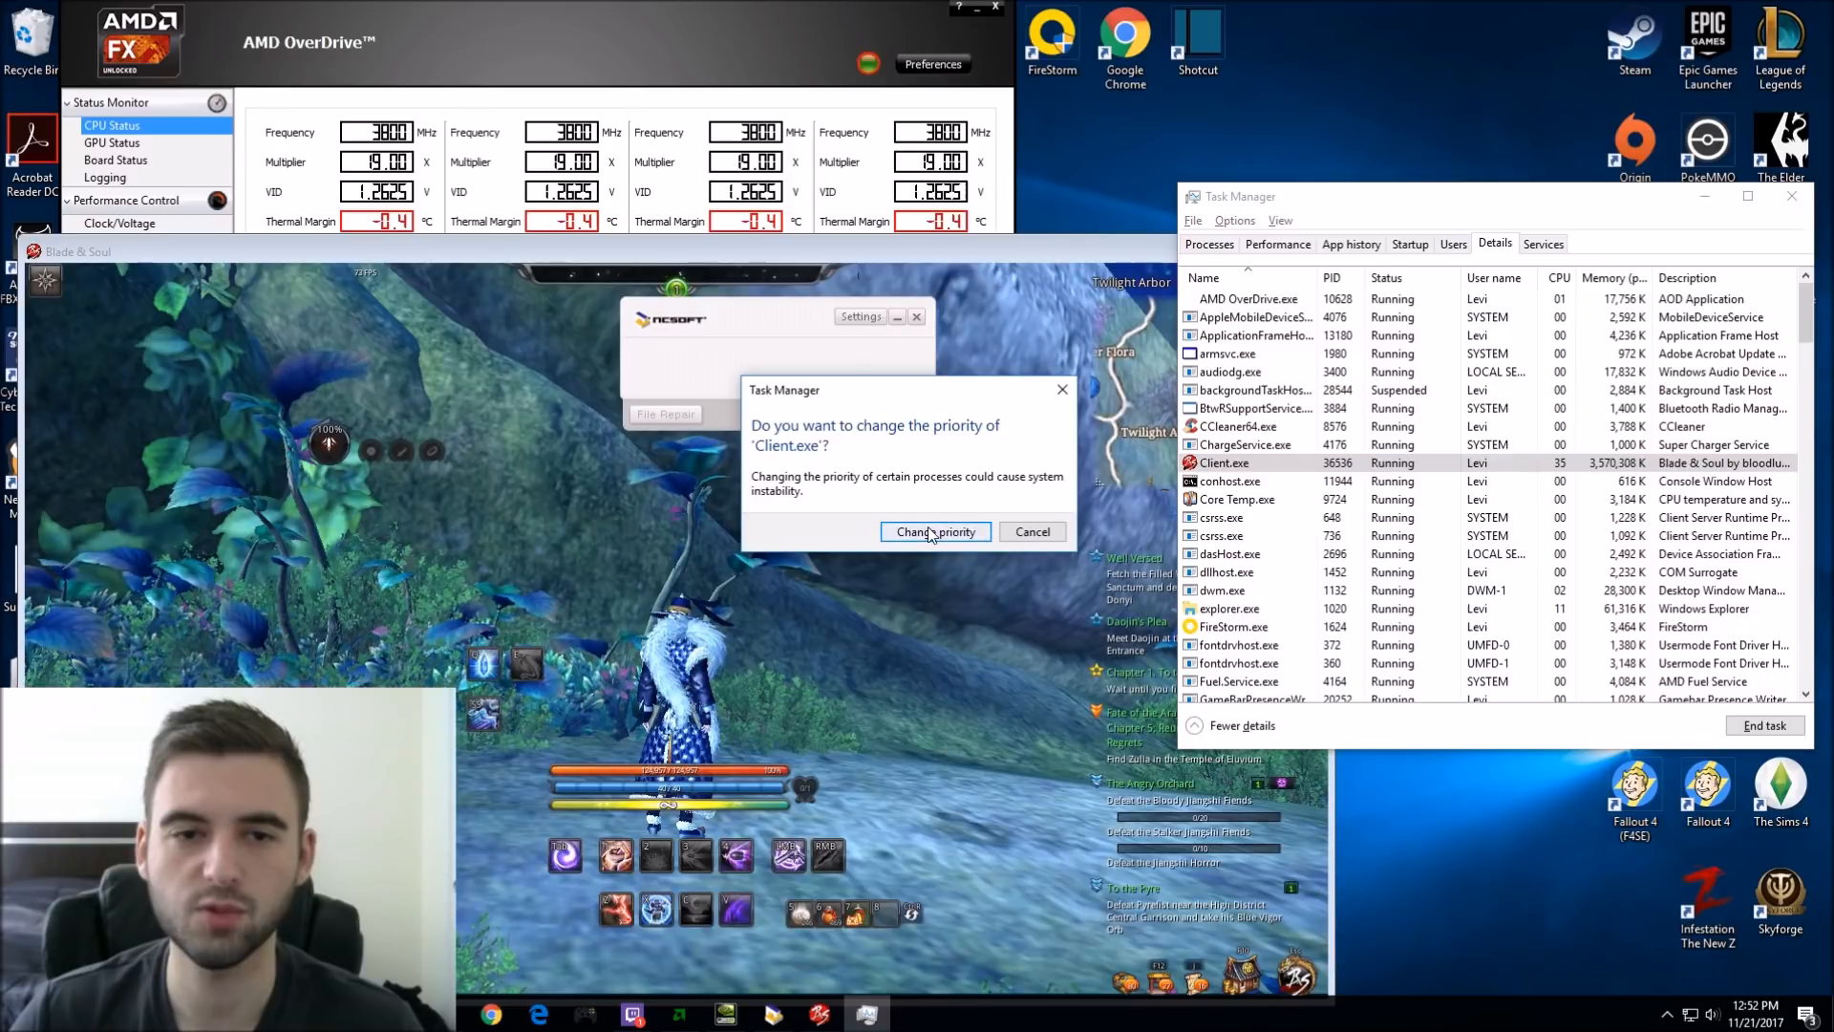
{"action": "left_click", "coordinate": [934, 531]}
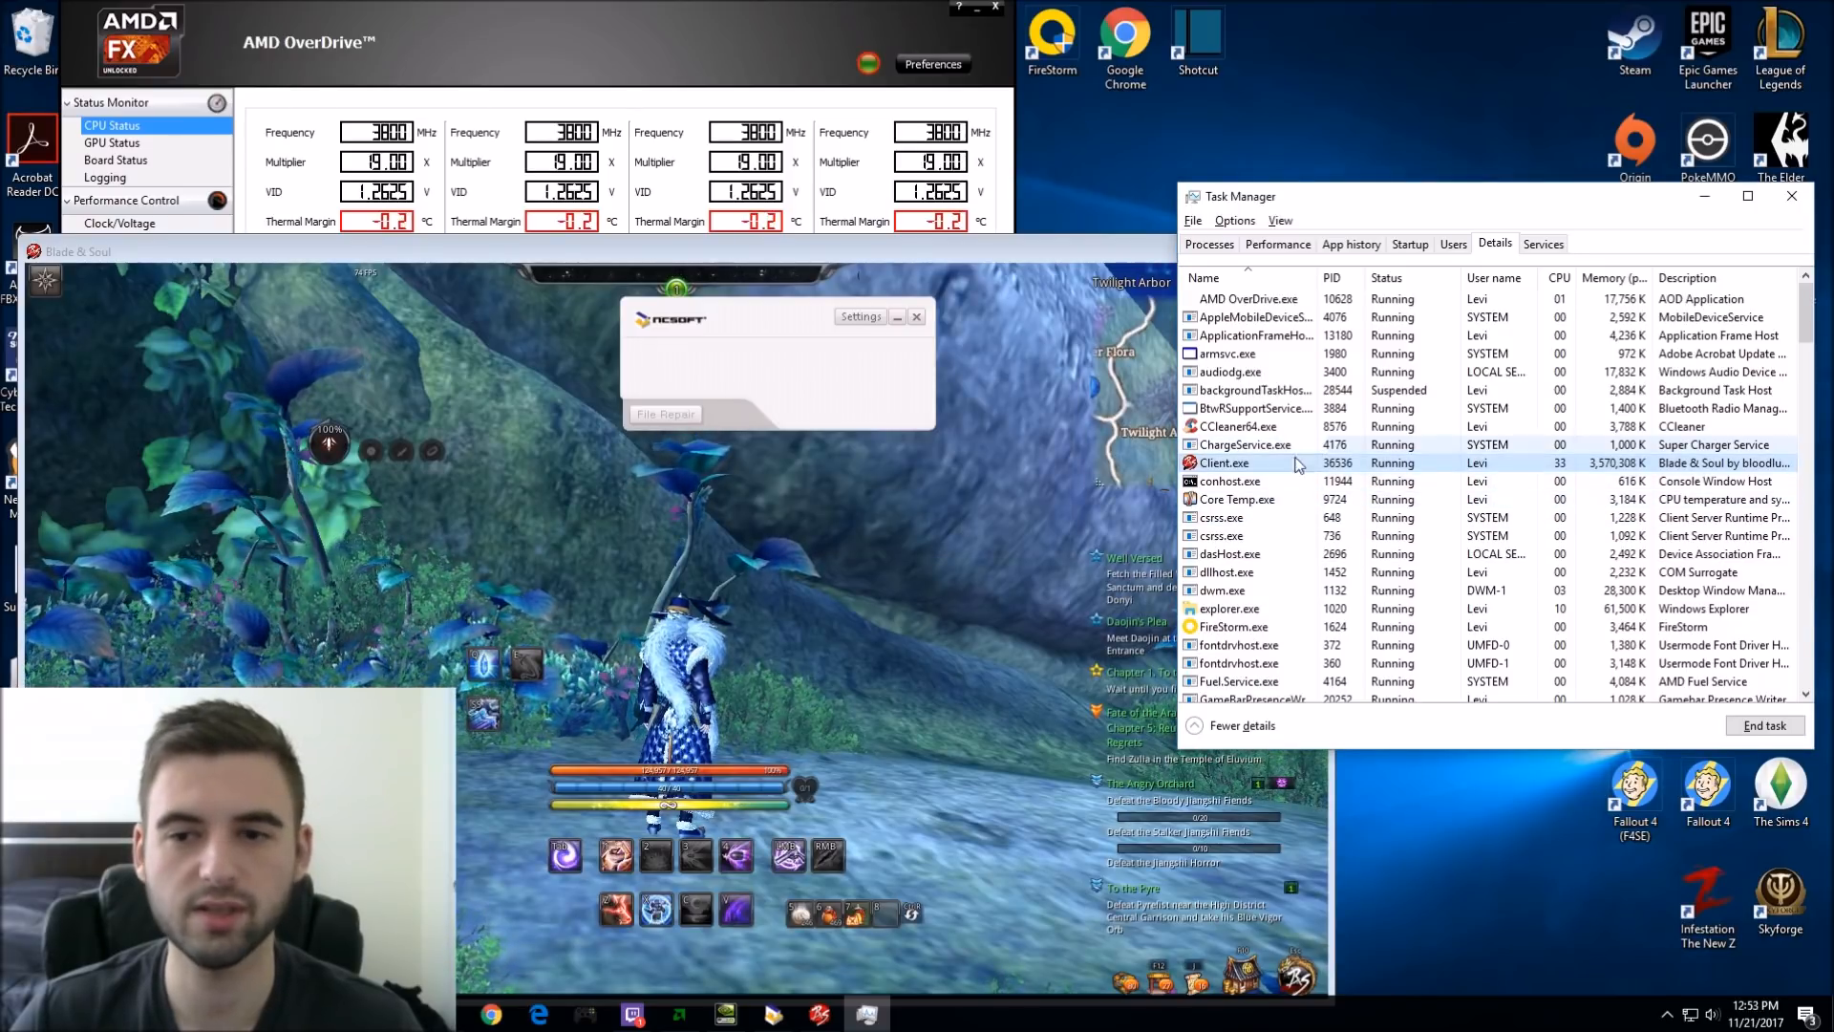
Step: Recheck Client.exe's priority via its context menu, then close Task Manager
{"action": "right_click", "coordinate": [1223, 462]}
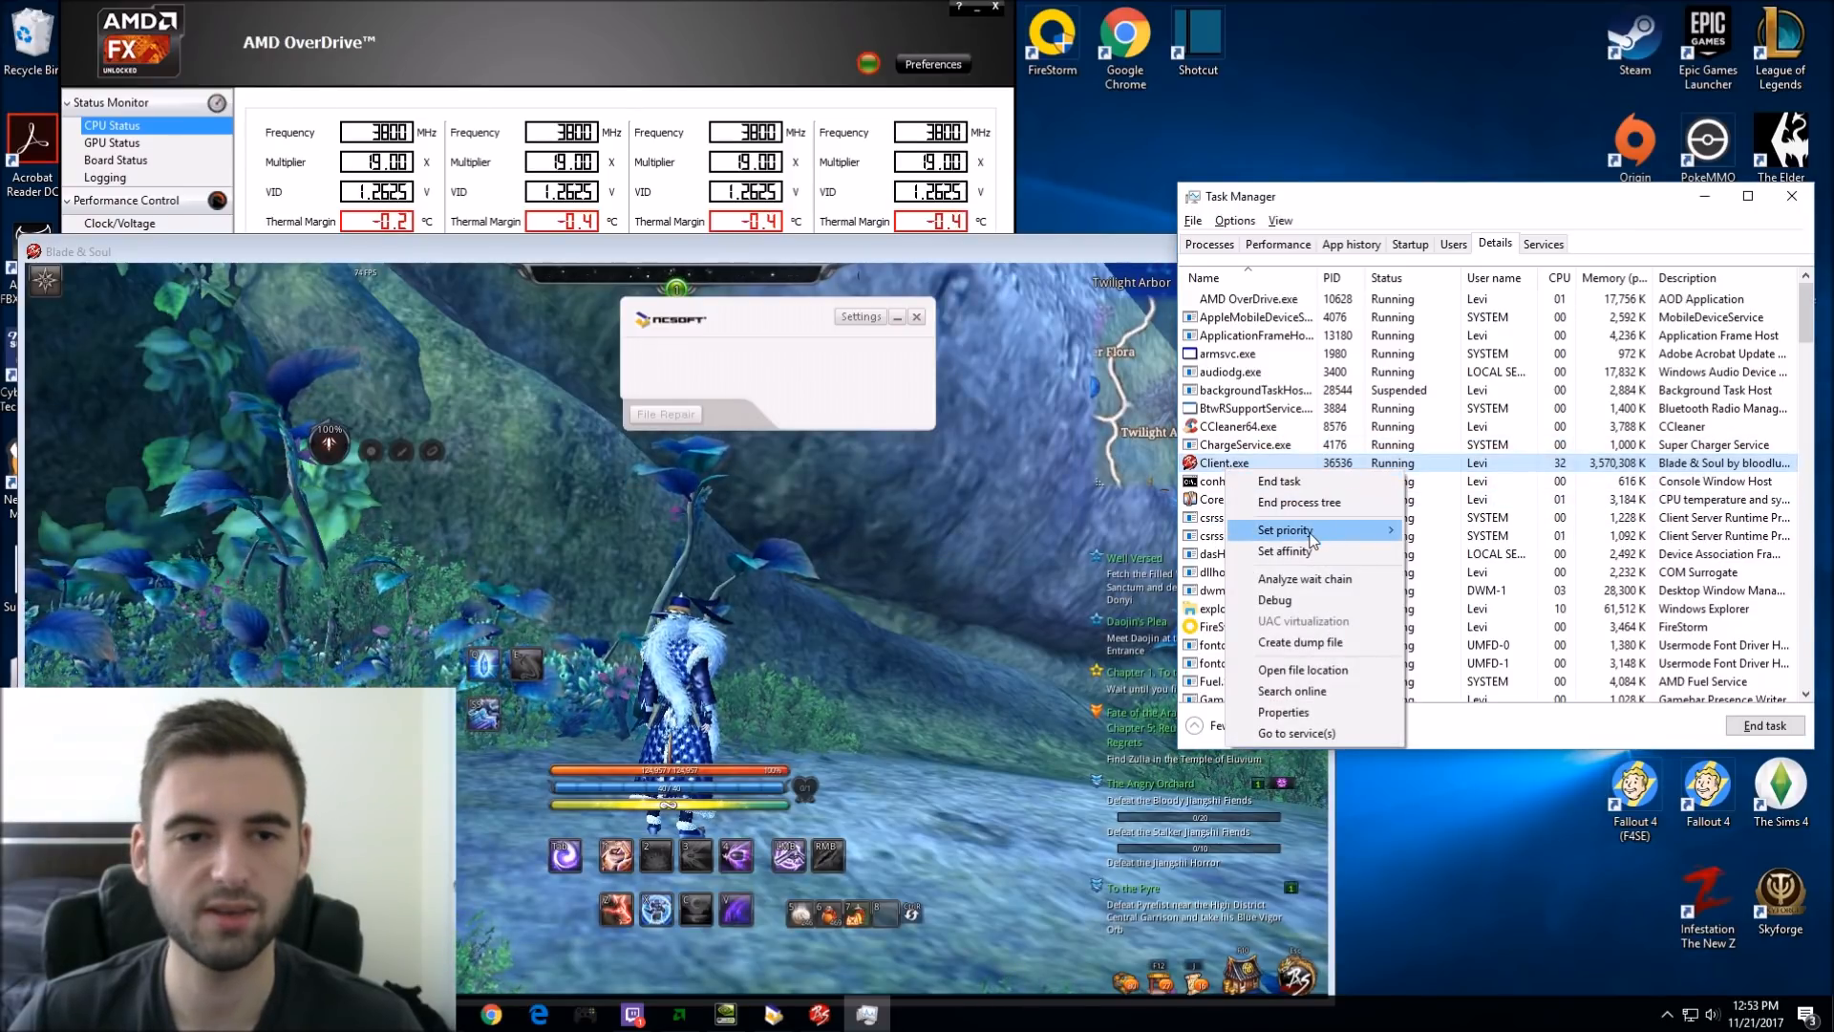
{"action": "left_click", "coordinate": [1283, 529]}
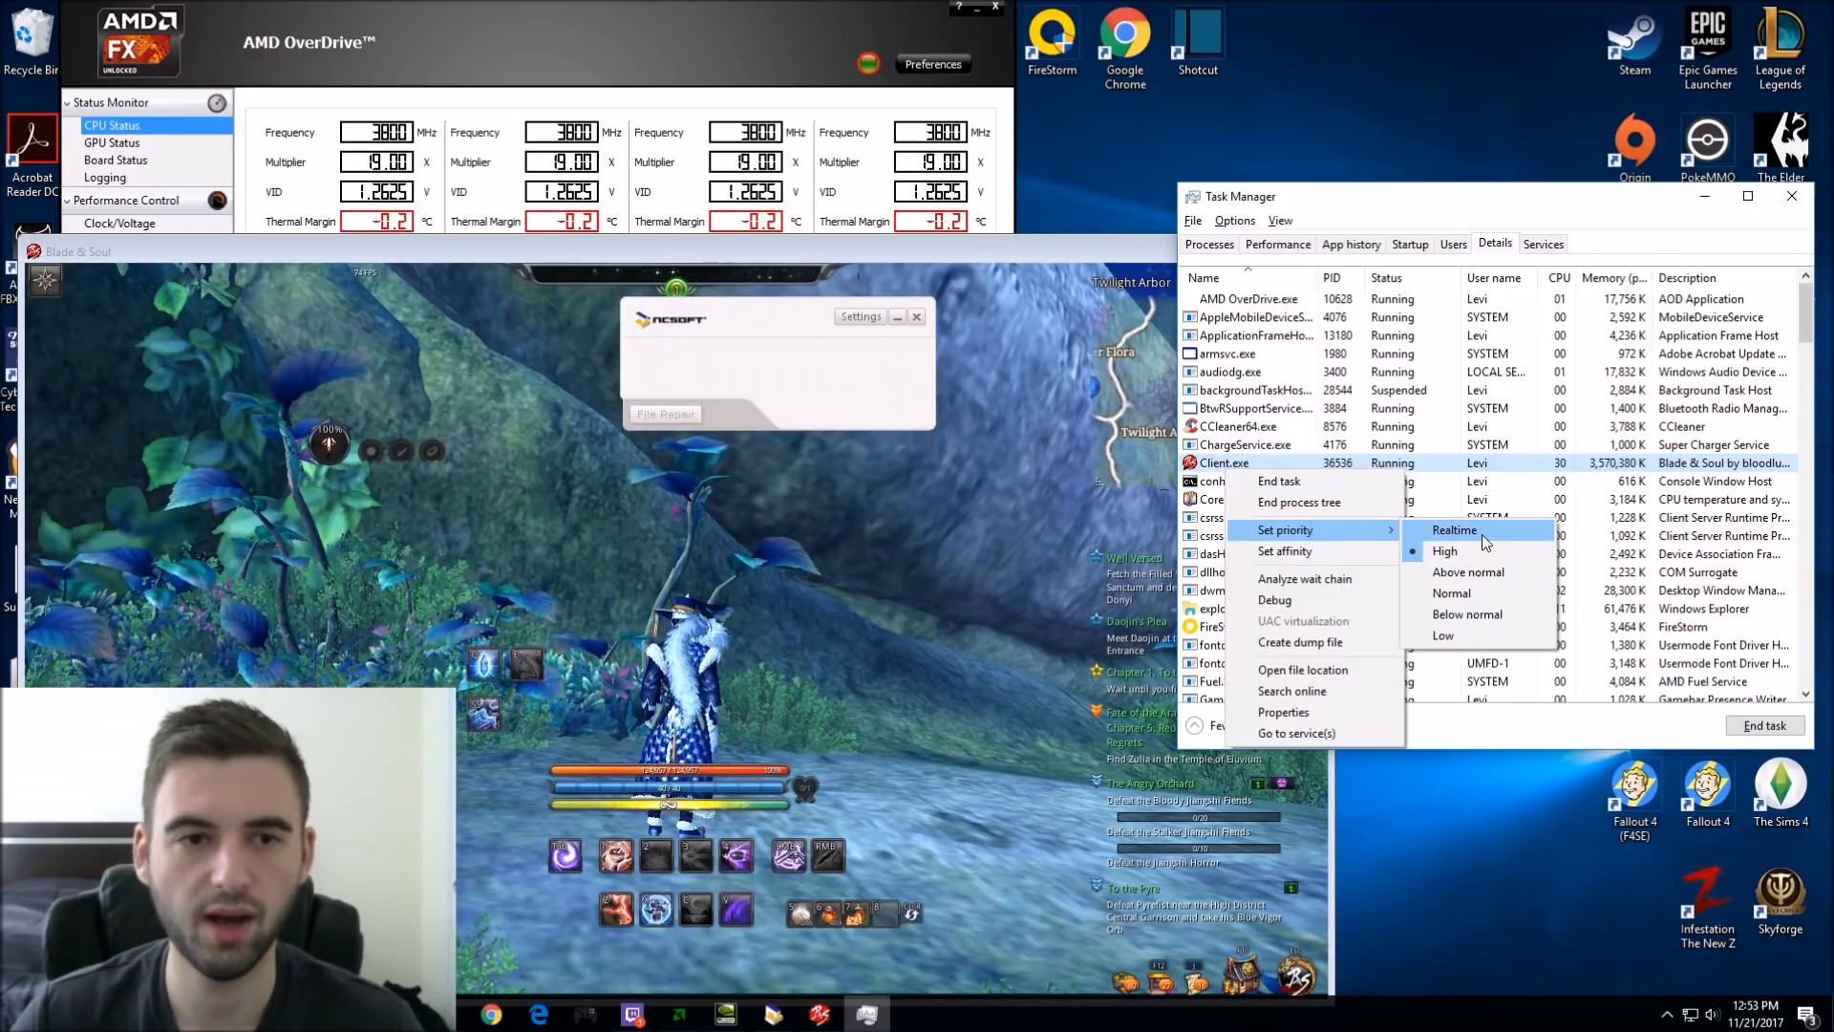
{"action": "mouse_move", "coordinate": [1452, 592]}
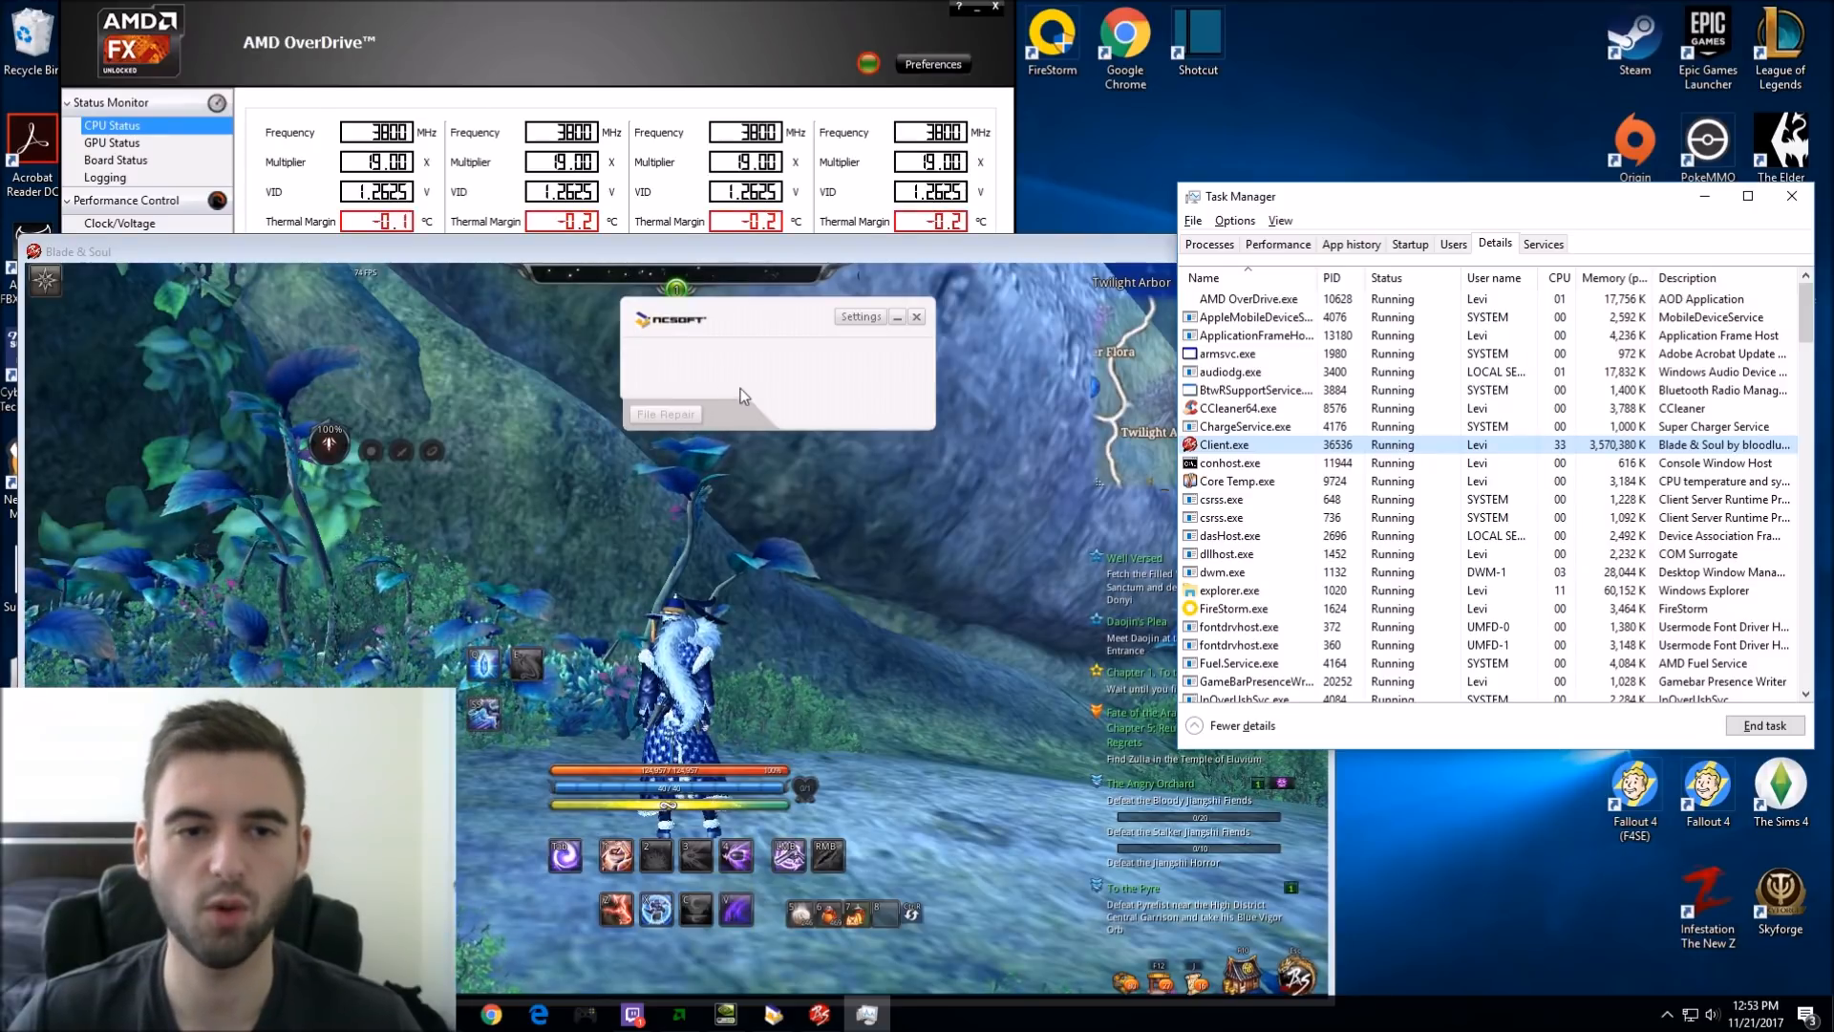
{"action": "mouse_move", "coordinate": [913, 363]}
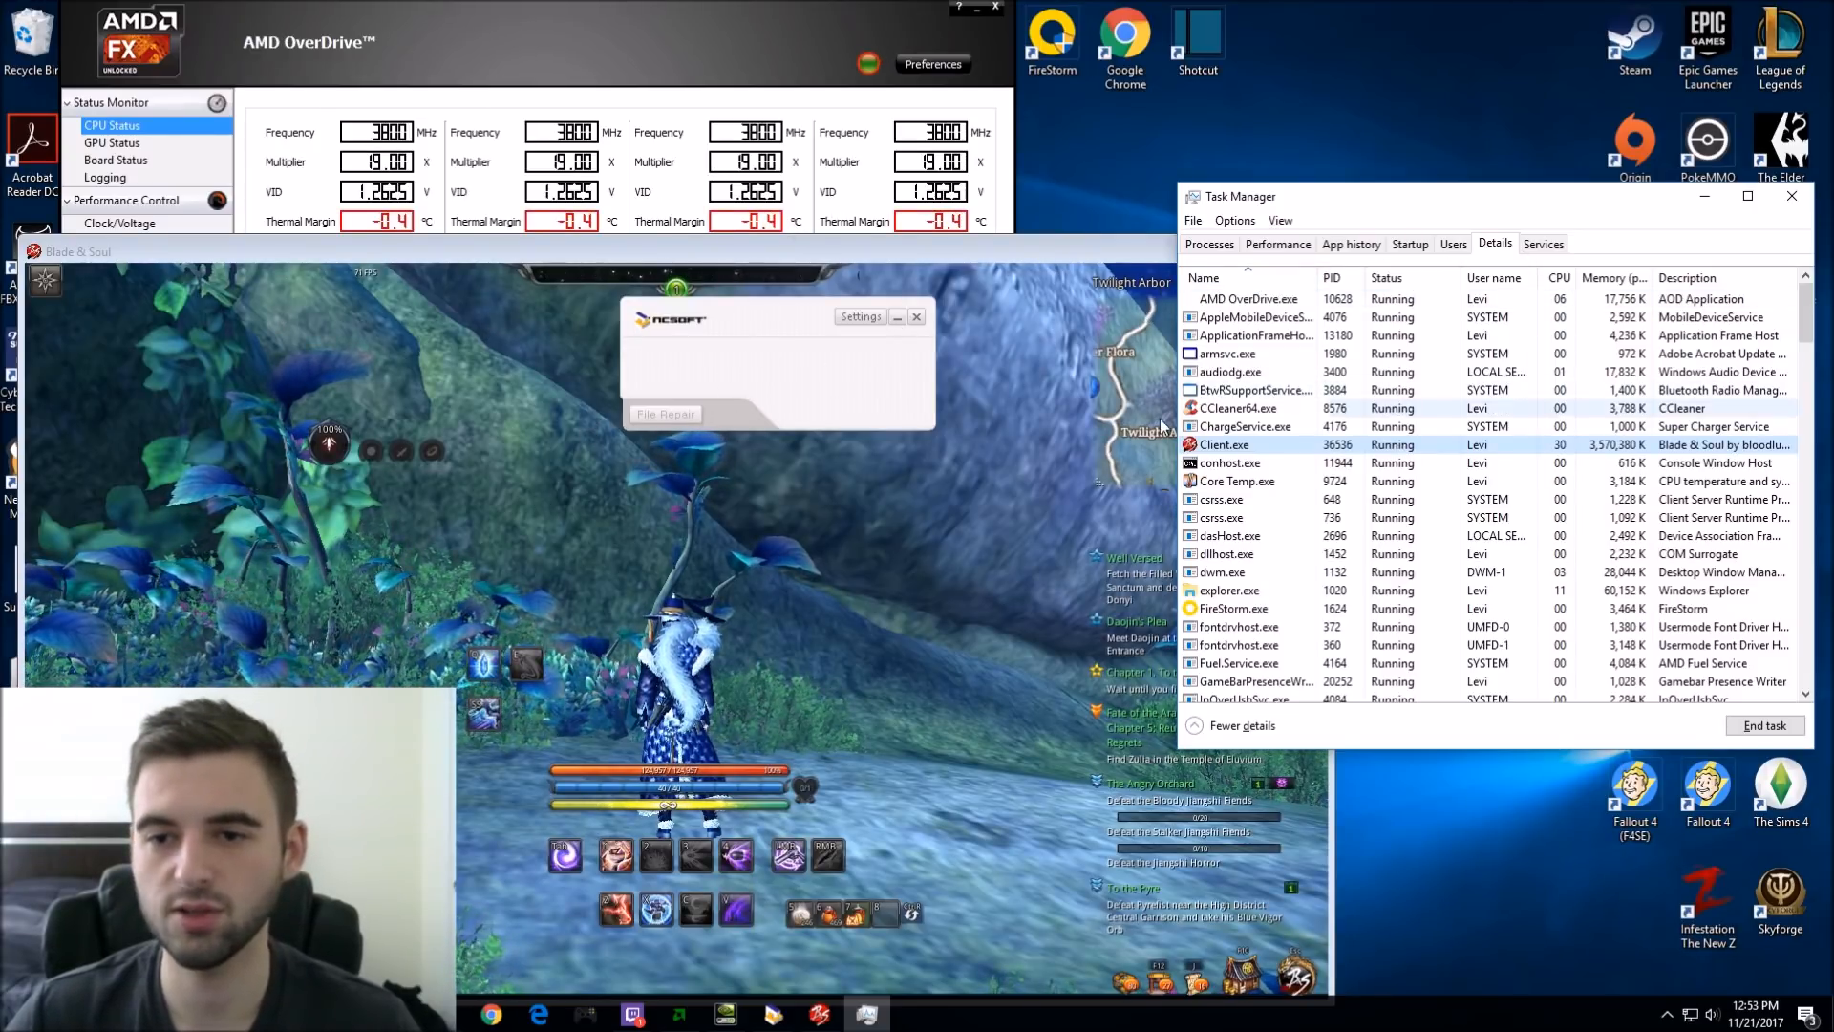
{"action": "left_click", "coordinate": [1252, 446]}
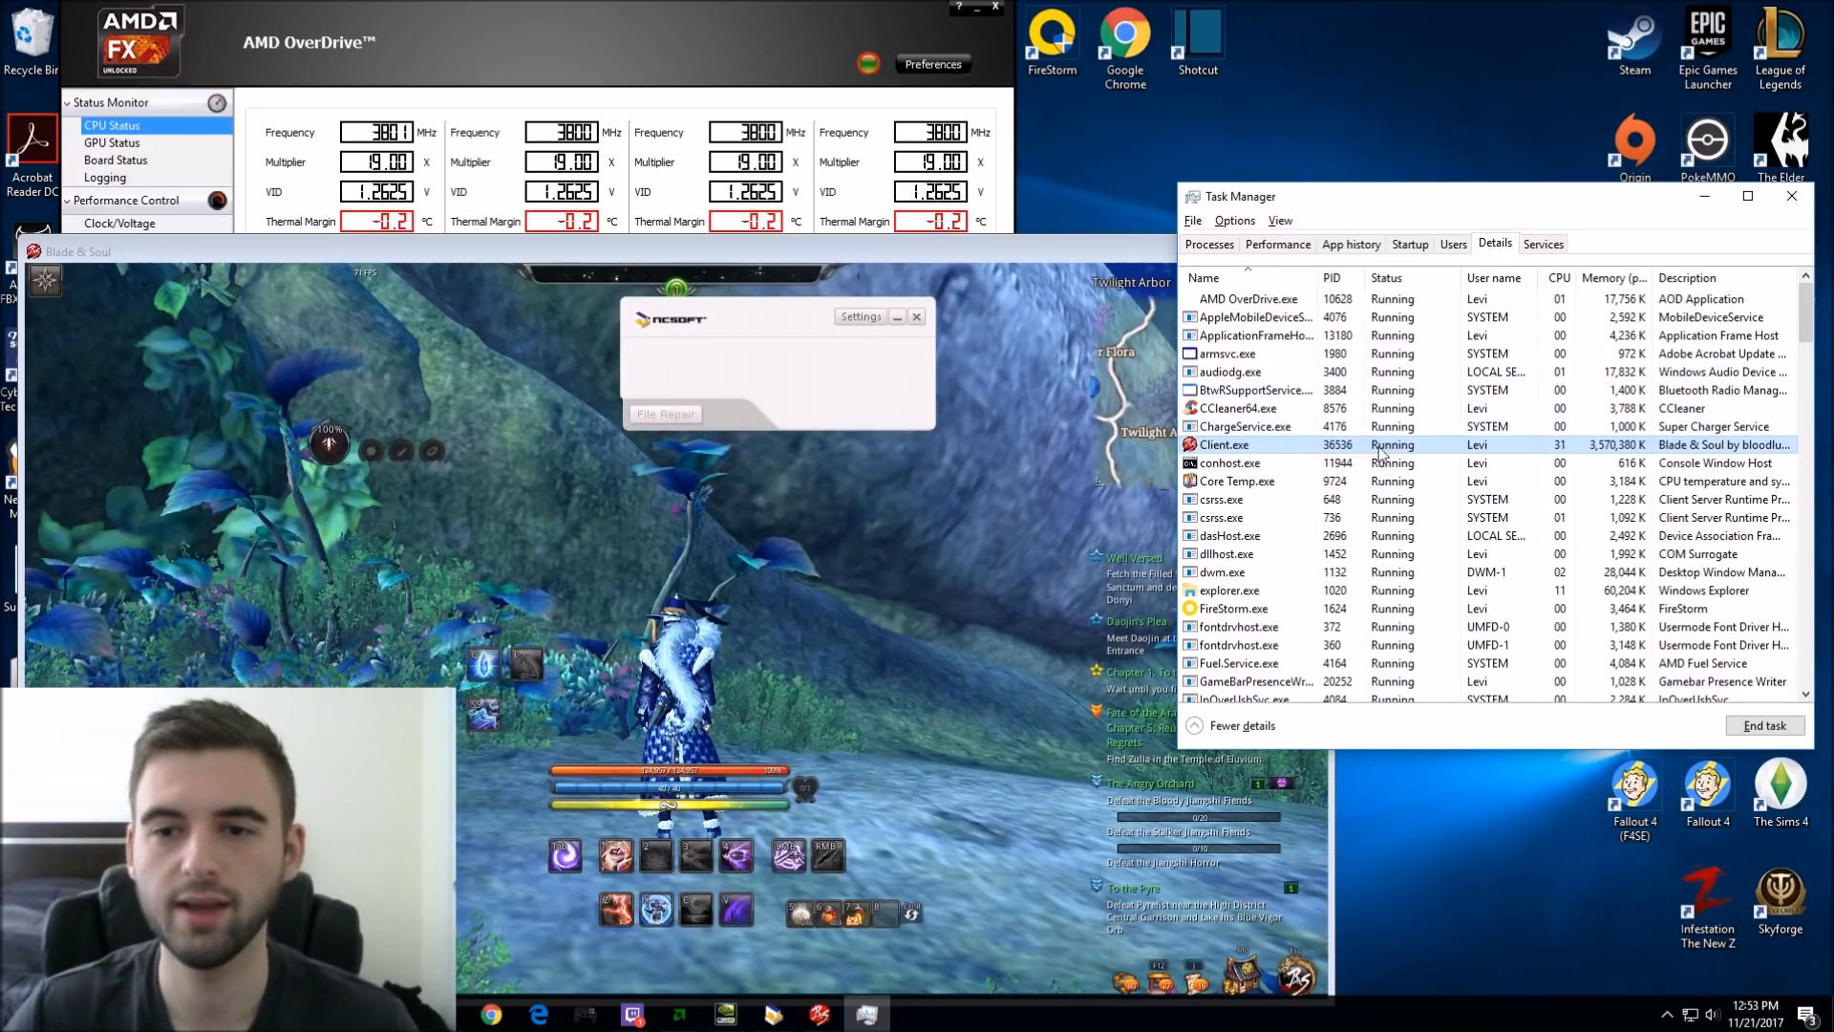
{"action": "right_click", "coordinate": [1223, 445]}
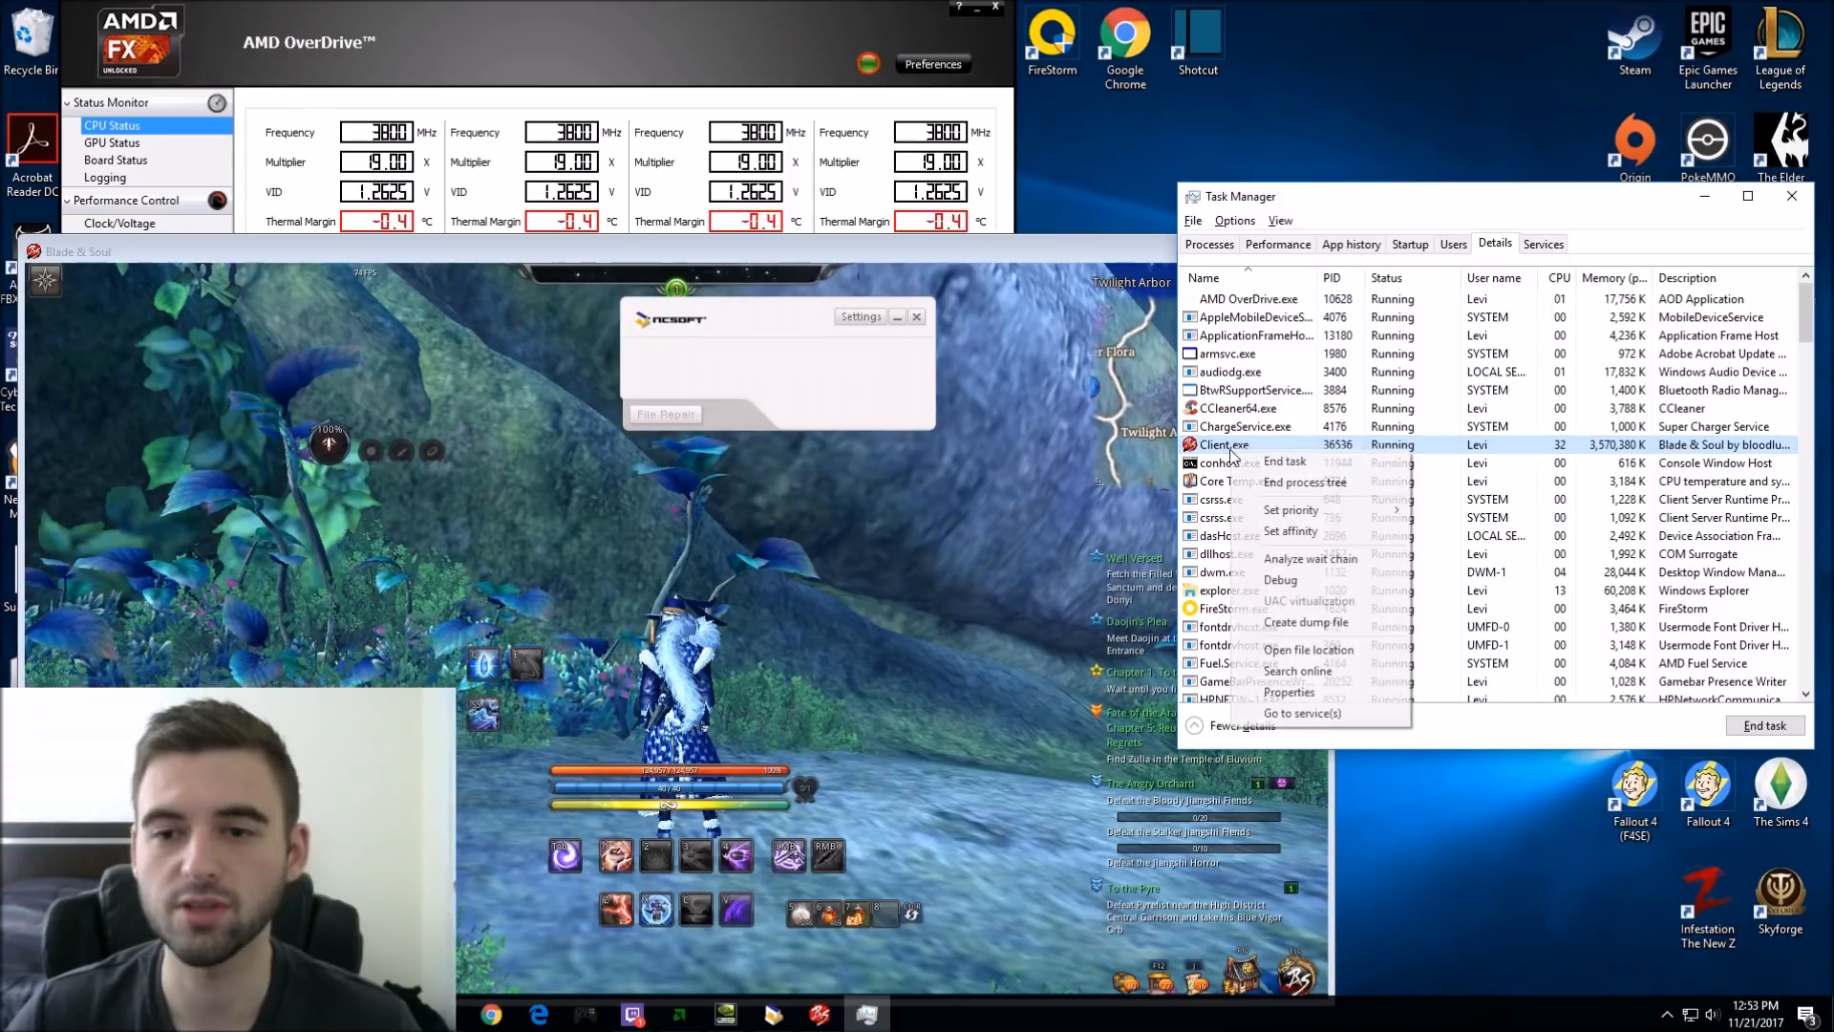
{"action": "left_click", "coordinate": [1289, 508]}
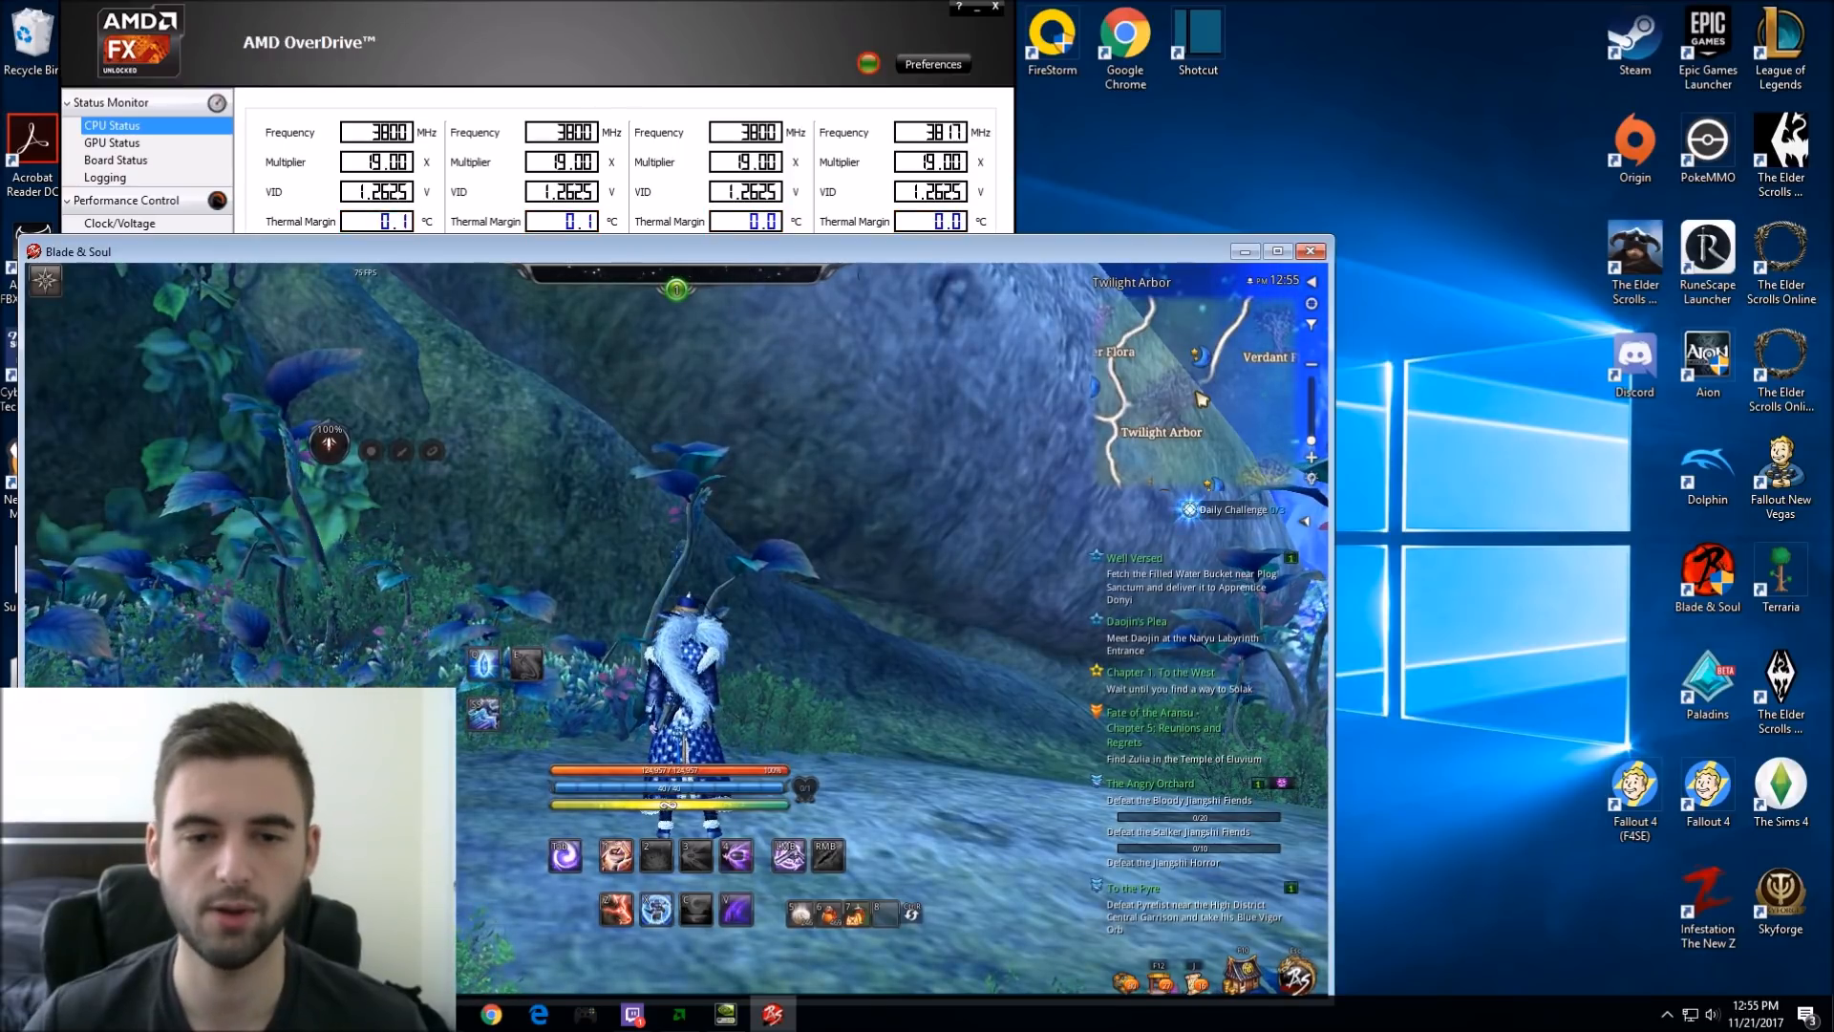
Step: Switch to NVIDIA Control Panel and choose Client.exe in the Program Settings dropdown
{"action": "key", "text": "alt+tab"}
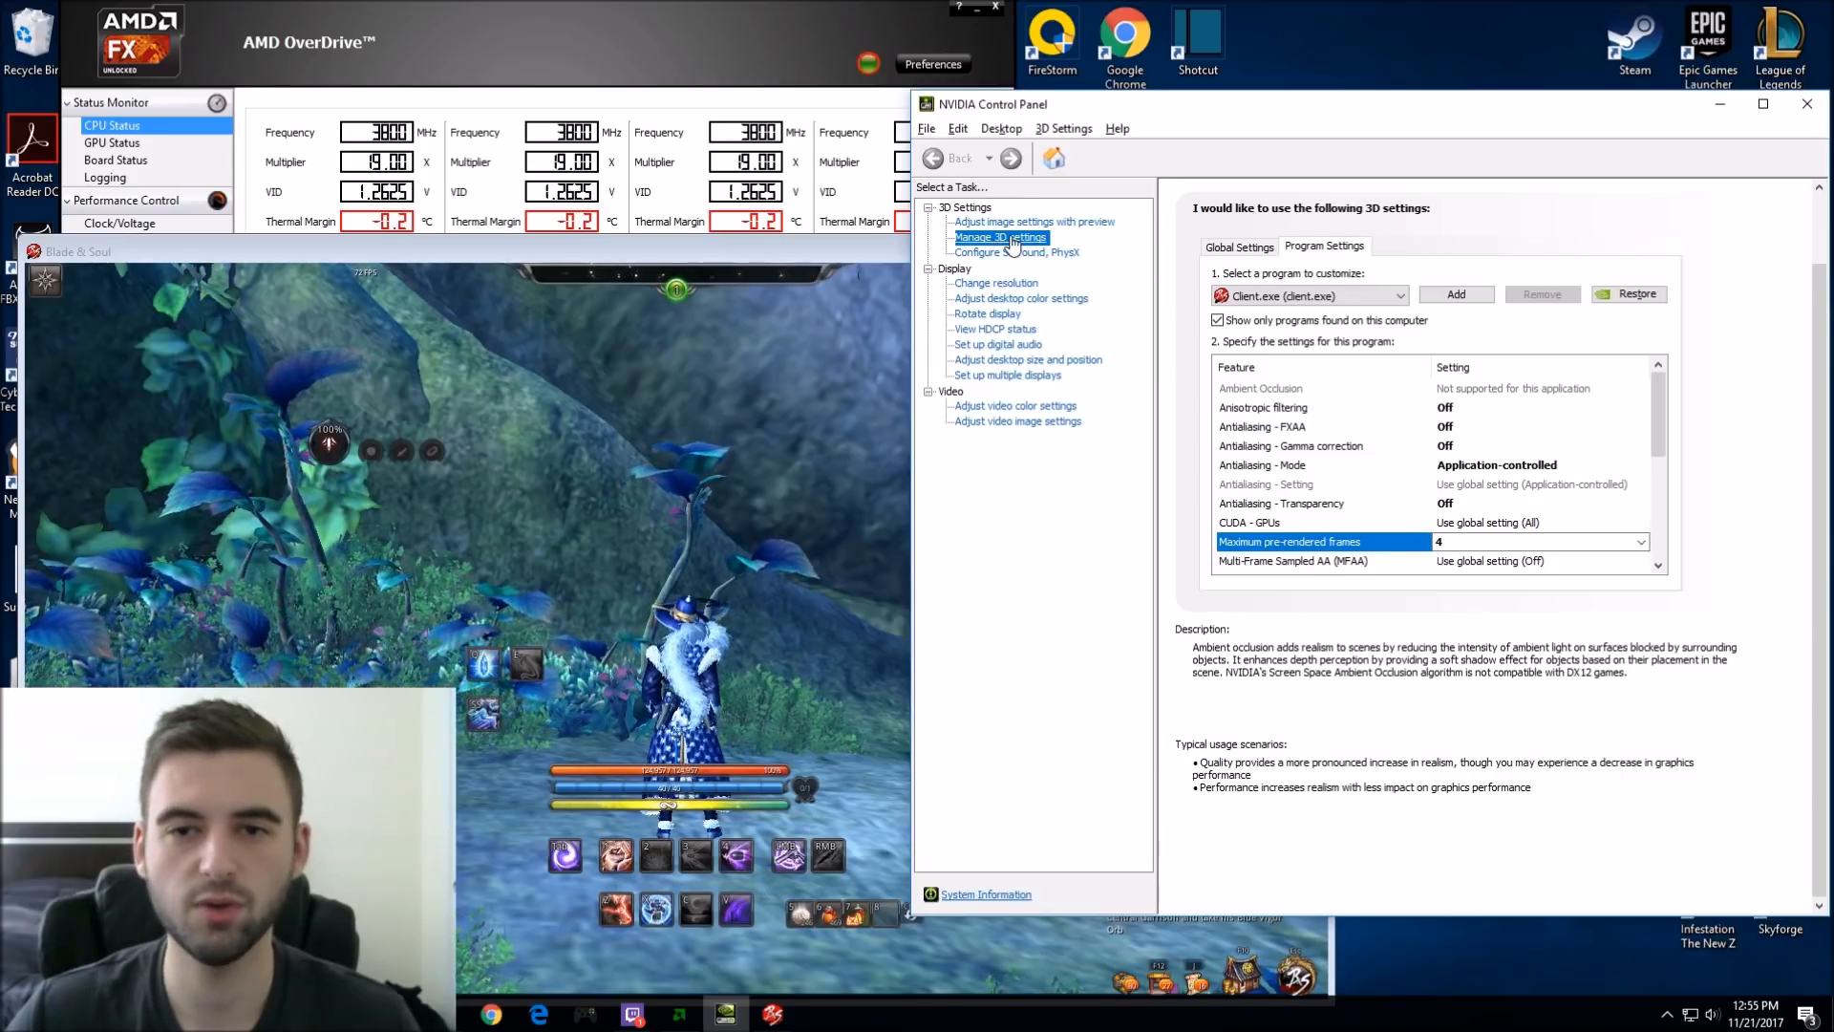
{"action": "mouse_move", "coordinate": [1131, 157]}
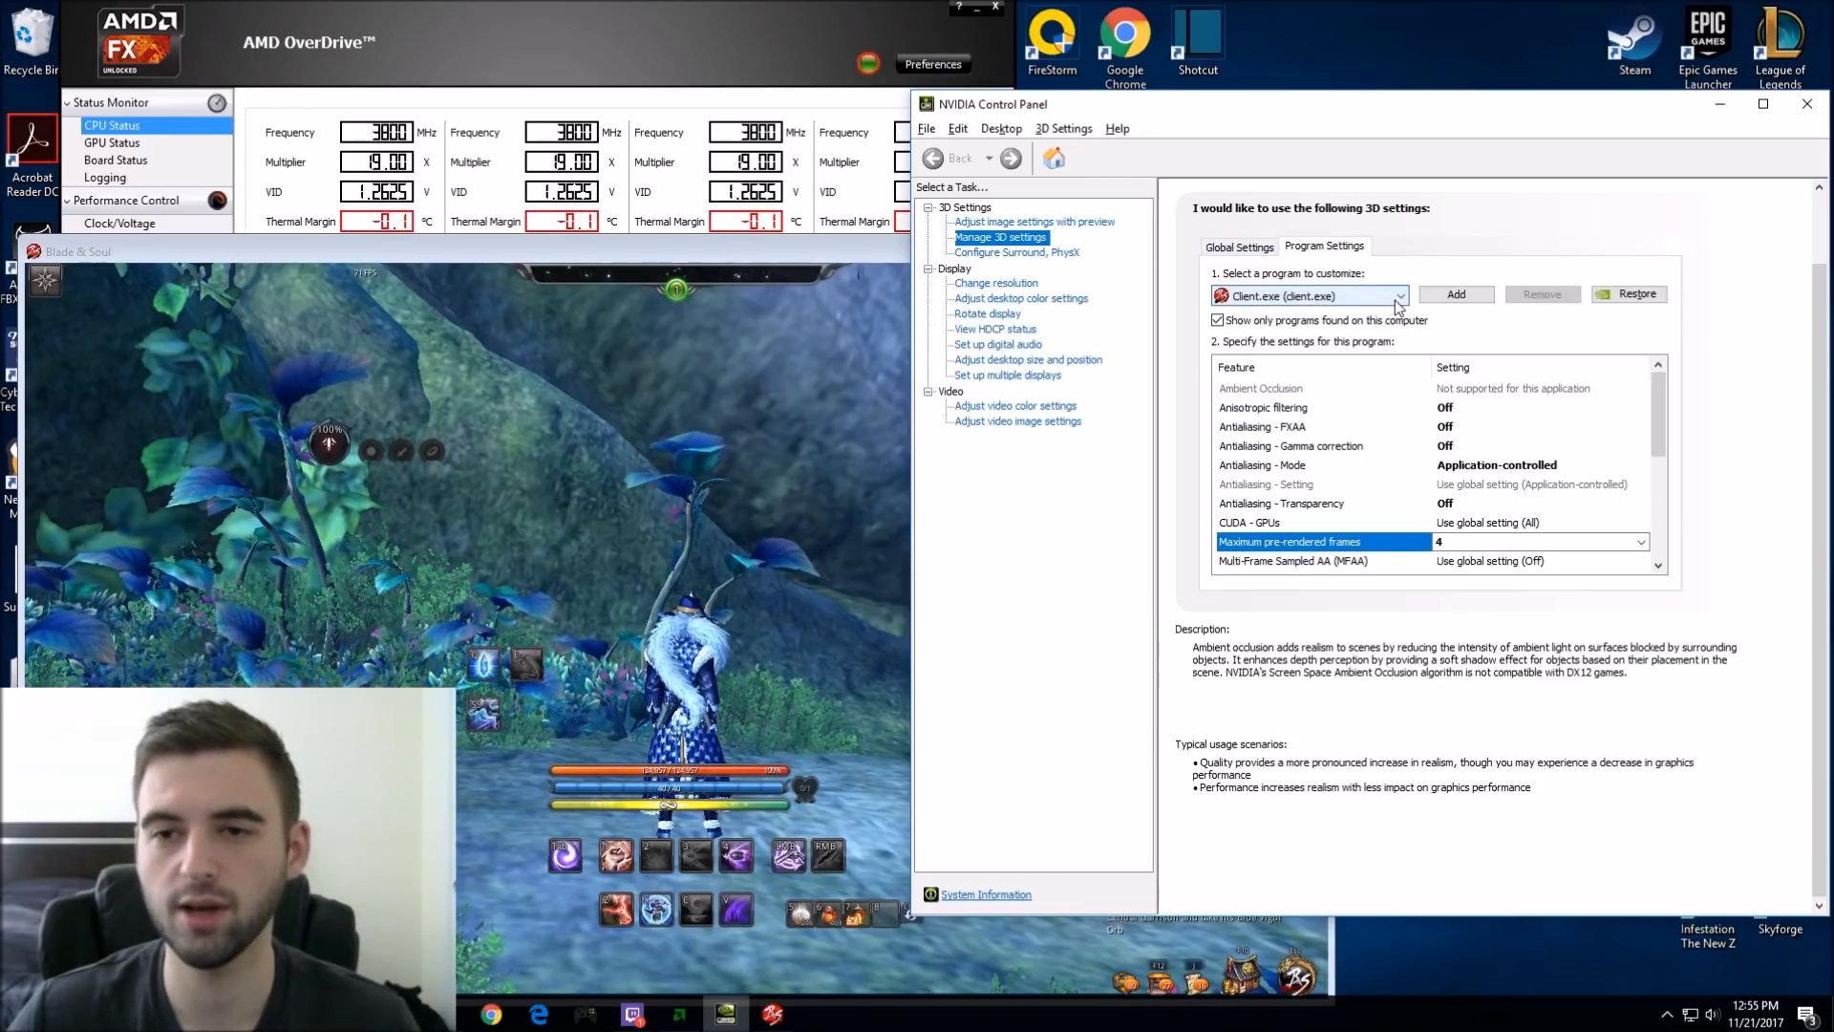
{"action": "left_click", "coordinate": [1397, 294]}
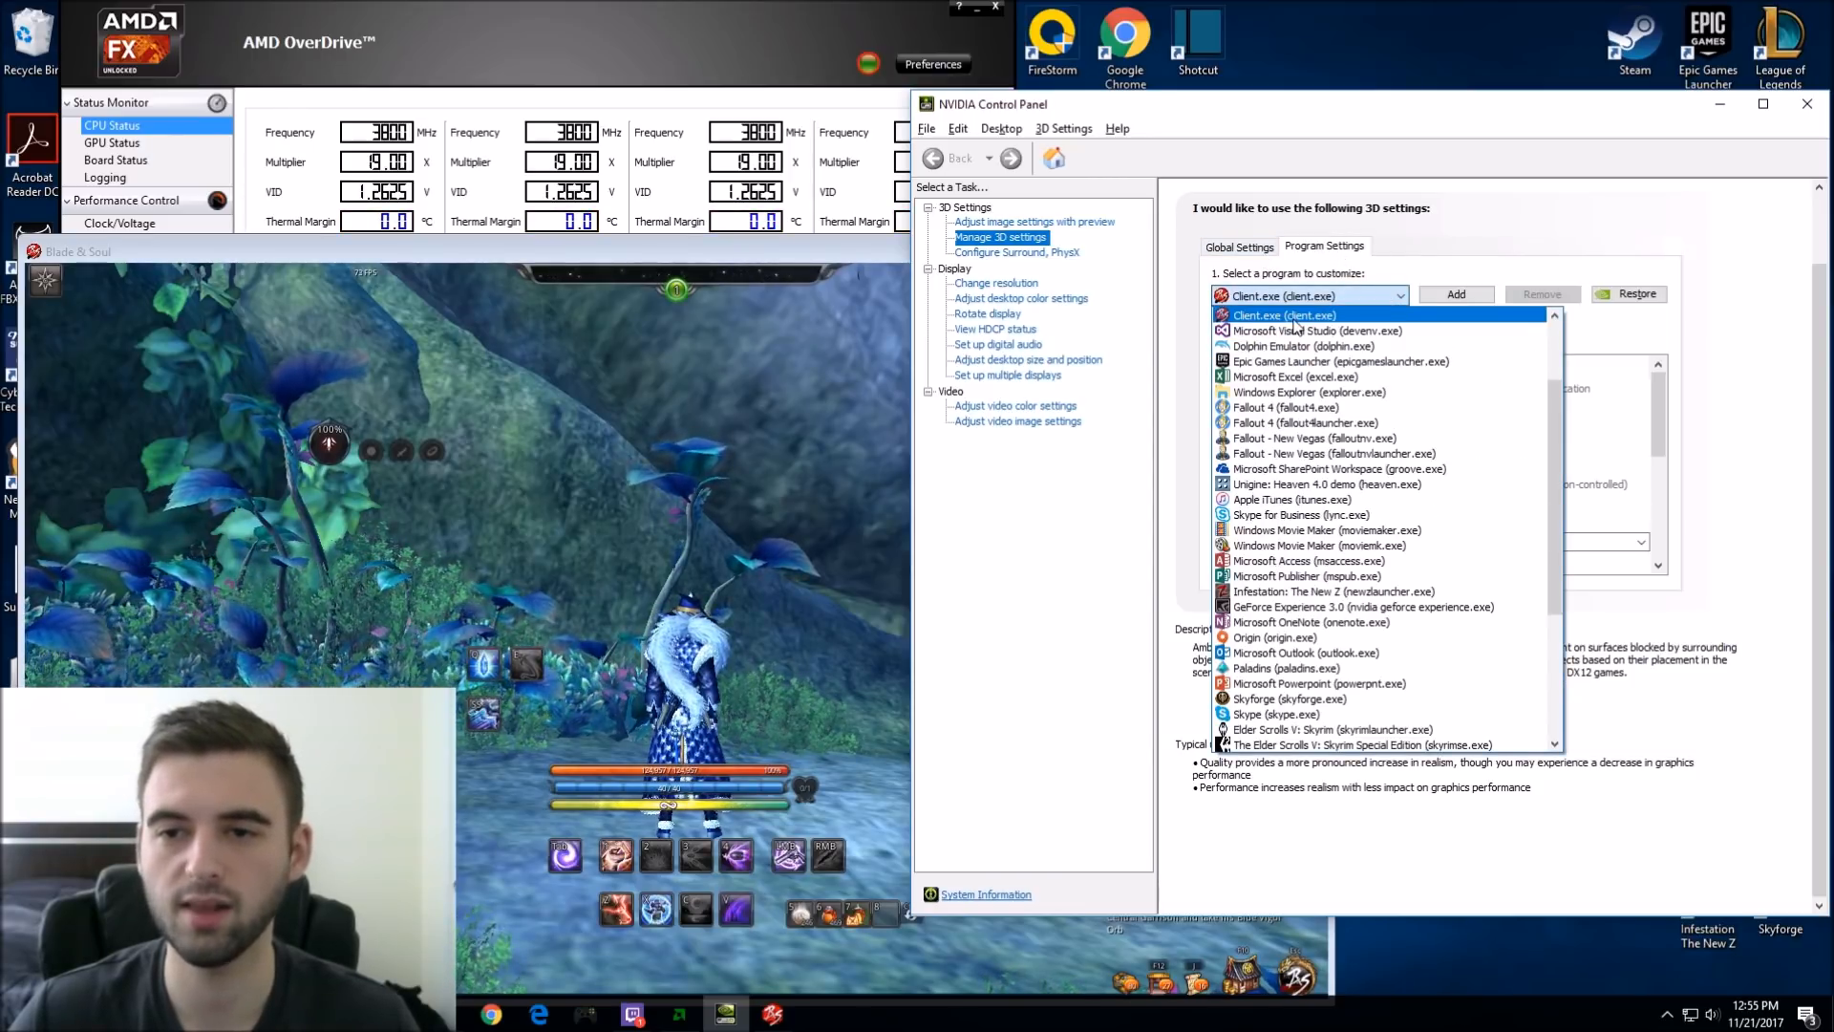
{"action": "left_click", "coordinate": [1284, 315]}
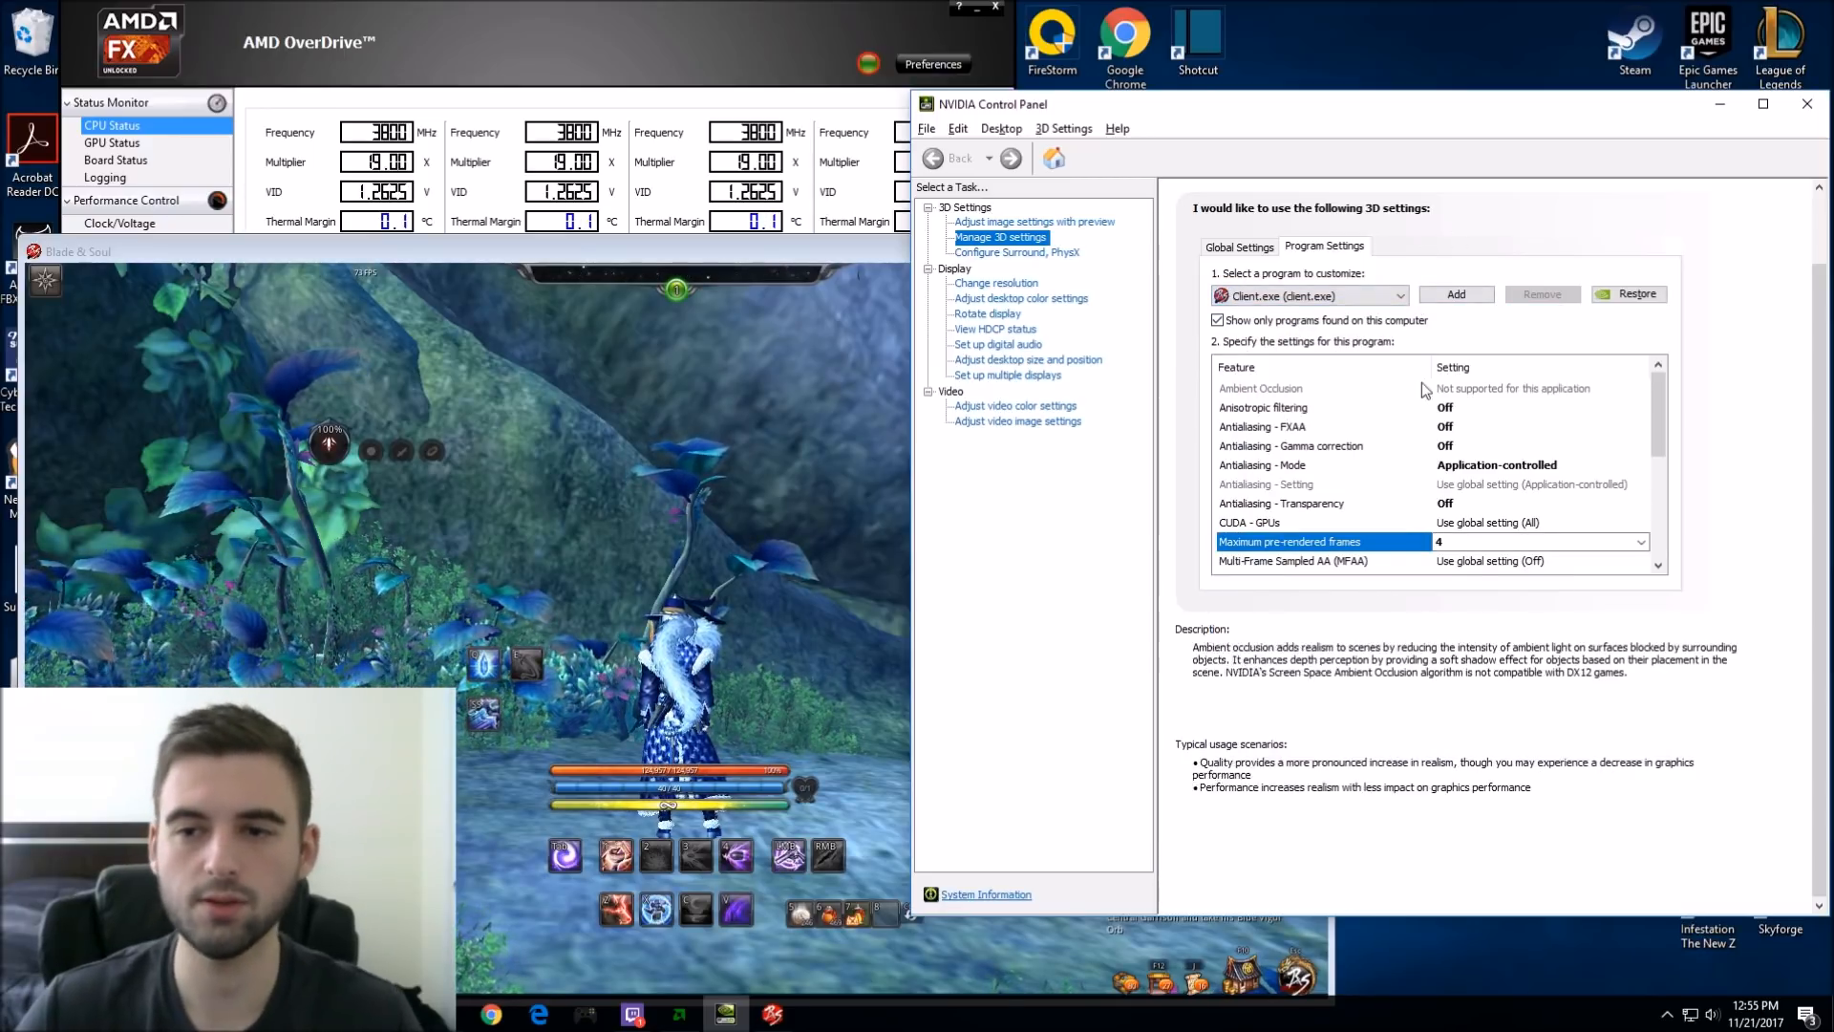
{"action": "left_click", "coordinate": [1639, 426]}
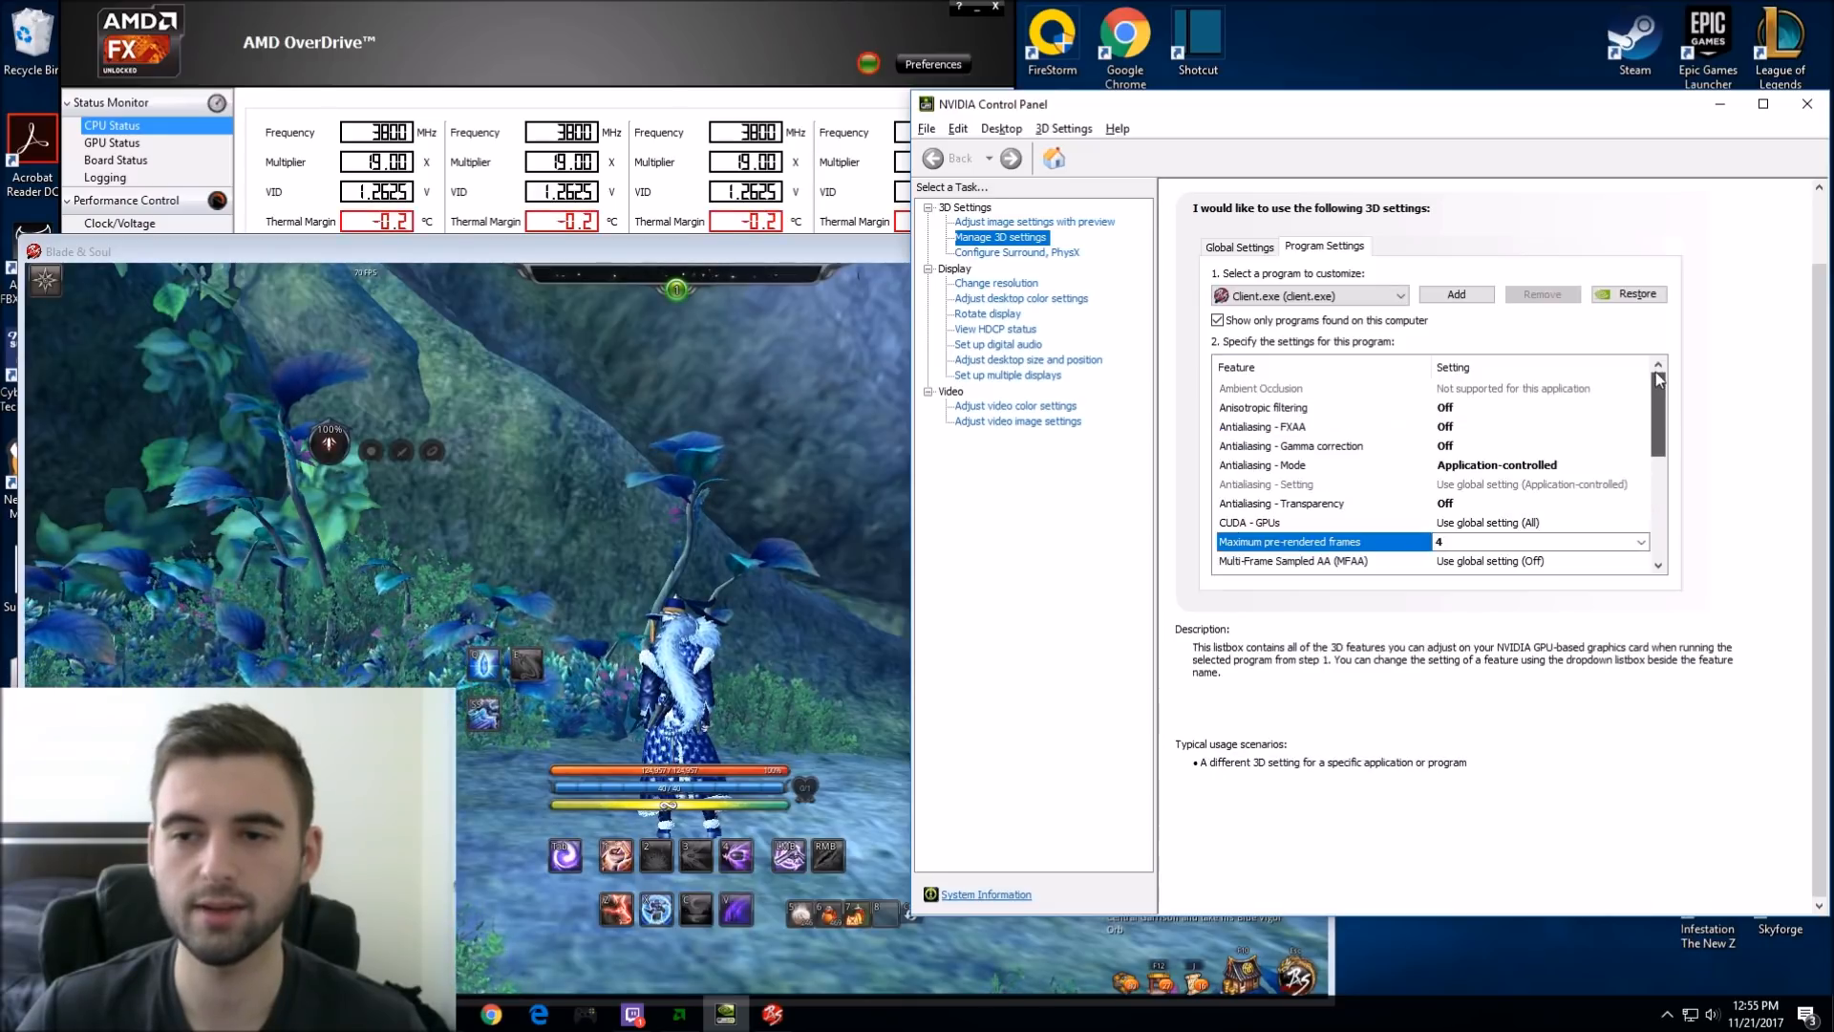
{"action": "scroll", "scroll_direction": "down", "scroll_amount": 3}
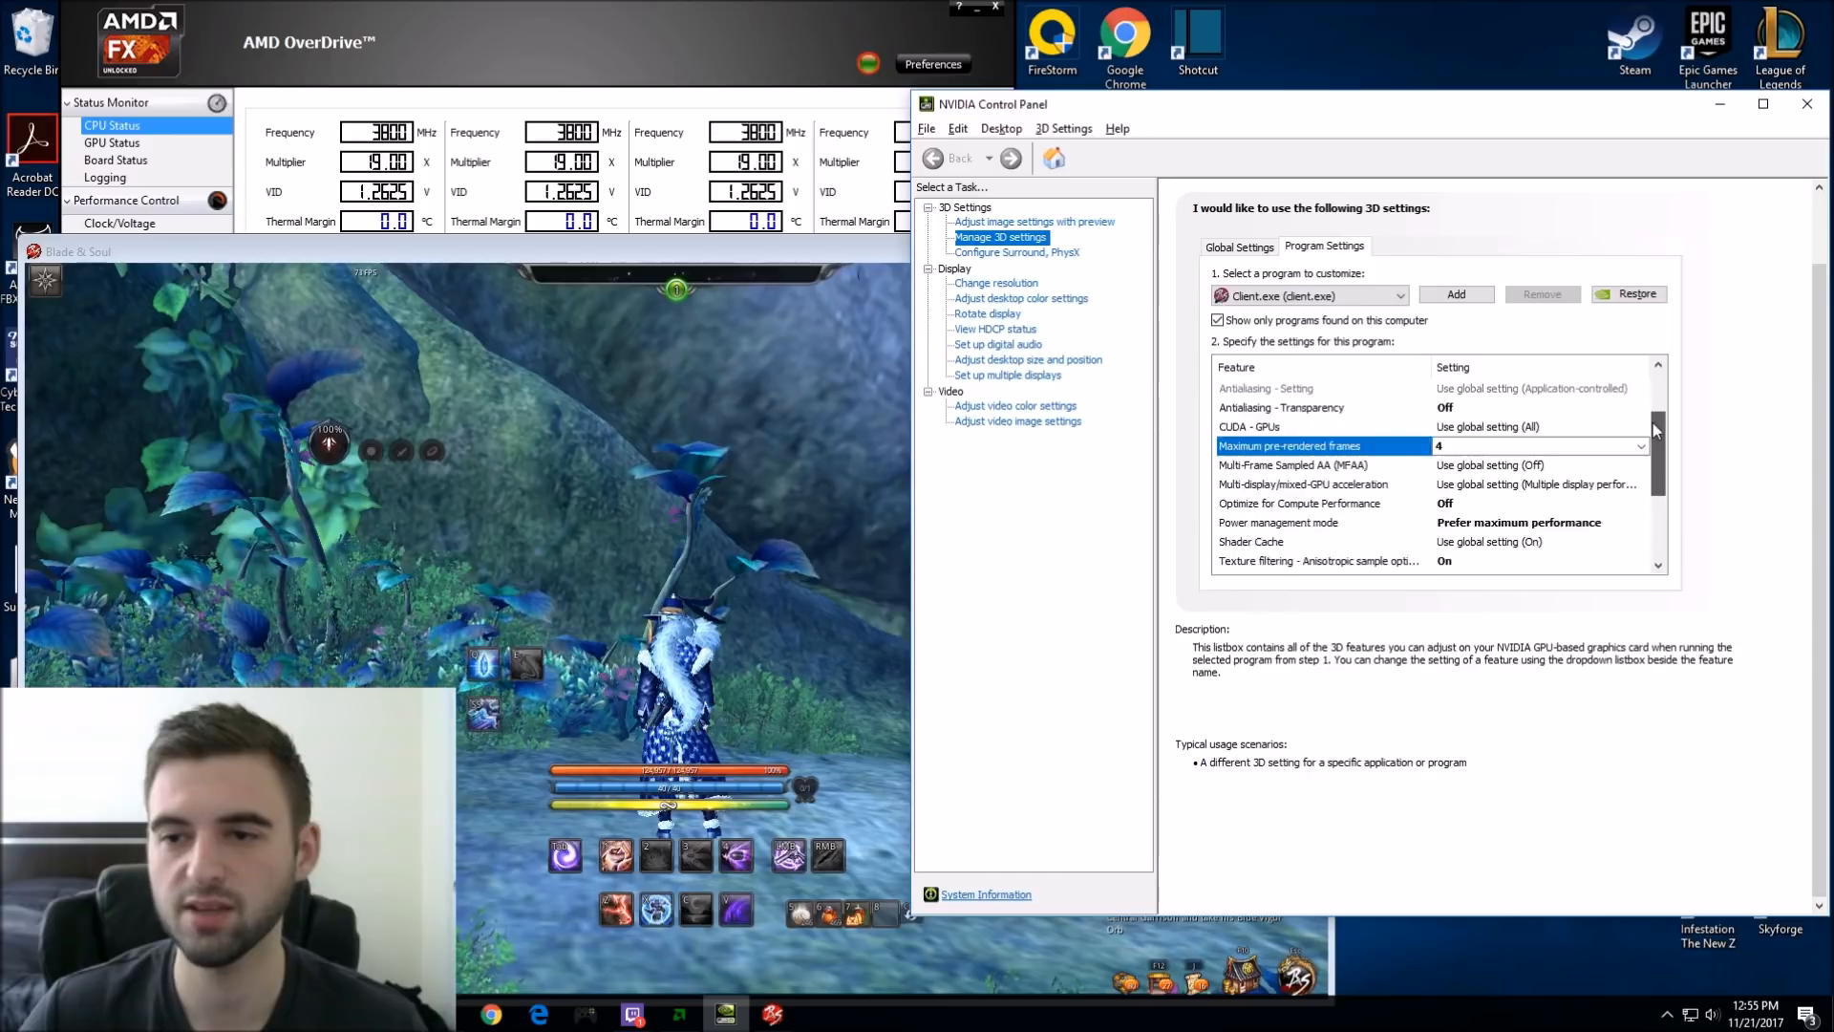
{"action": "scroll", "scroll_direction": "up", "scroll_amount": 3}
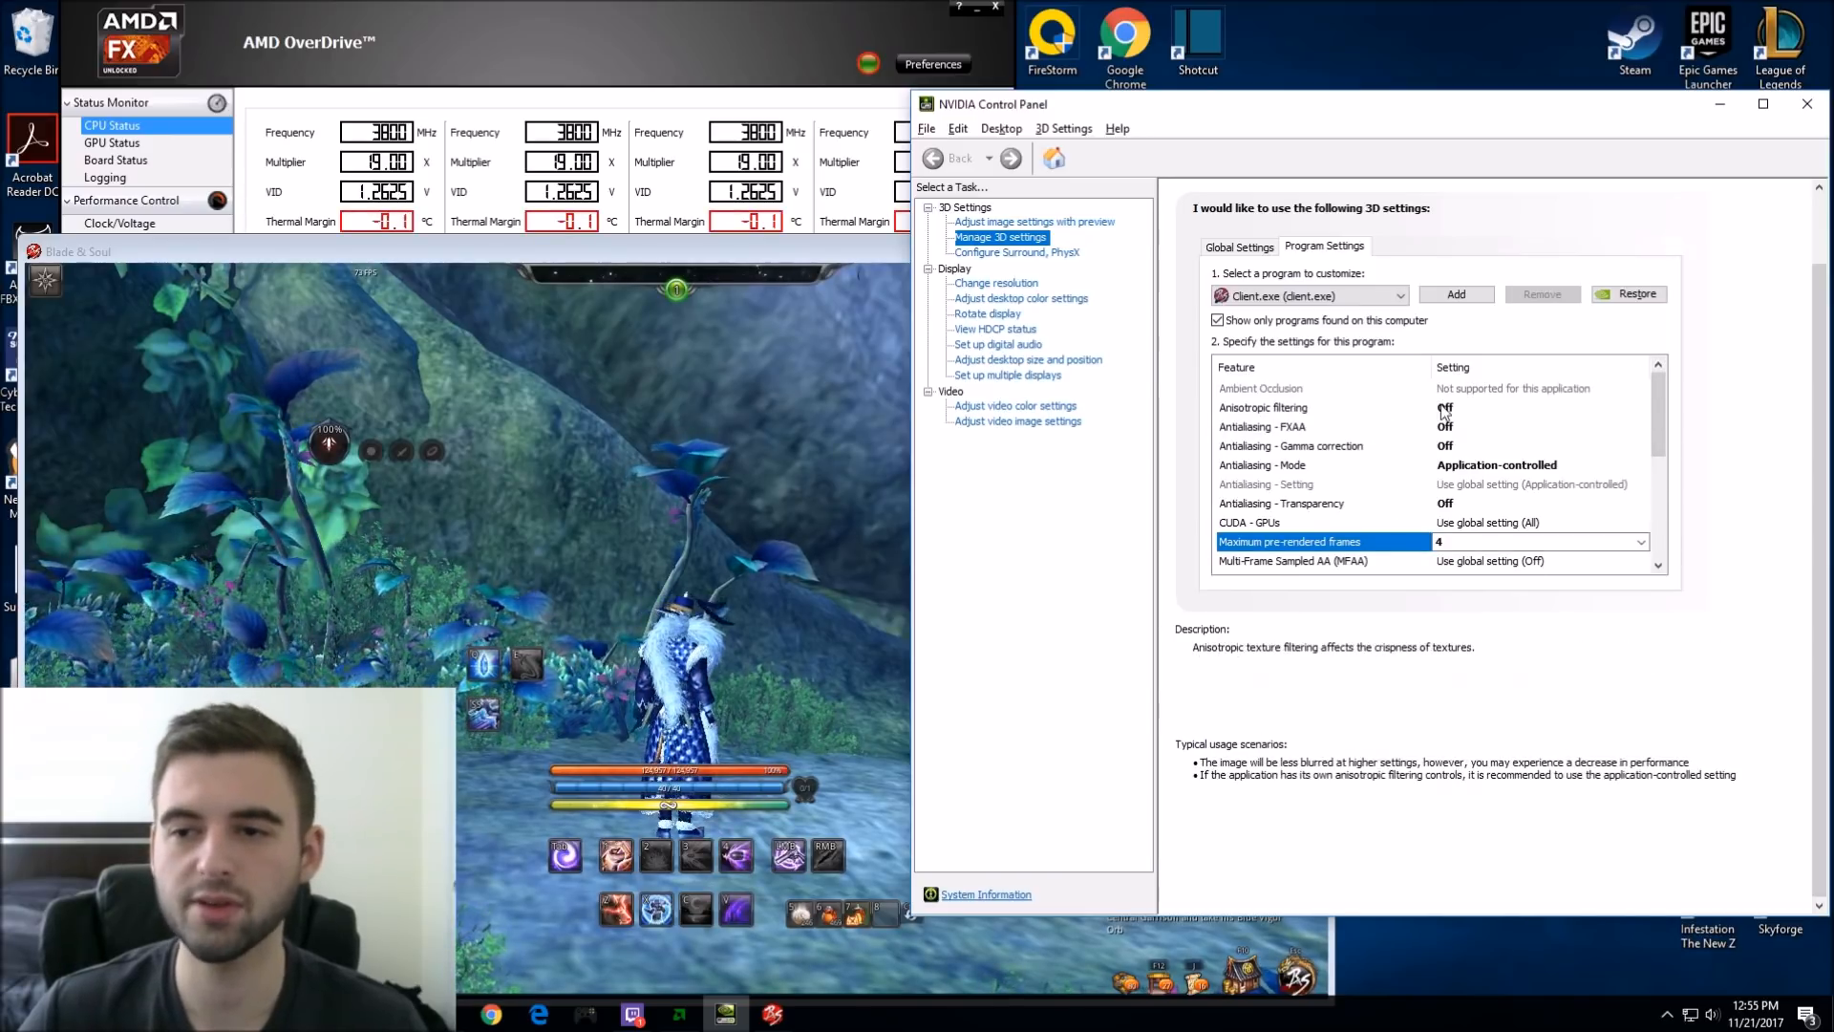
{"action": "scroll", "scroll_direction": "down", "scroll_amount": 3}
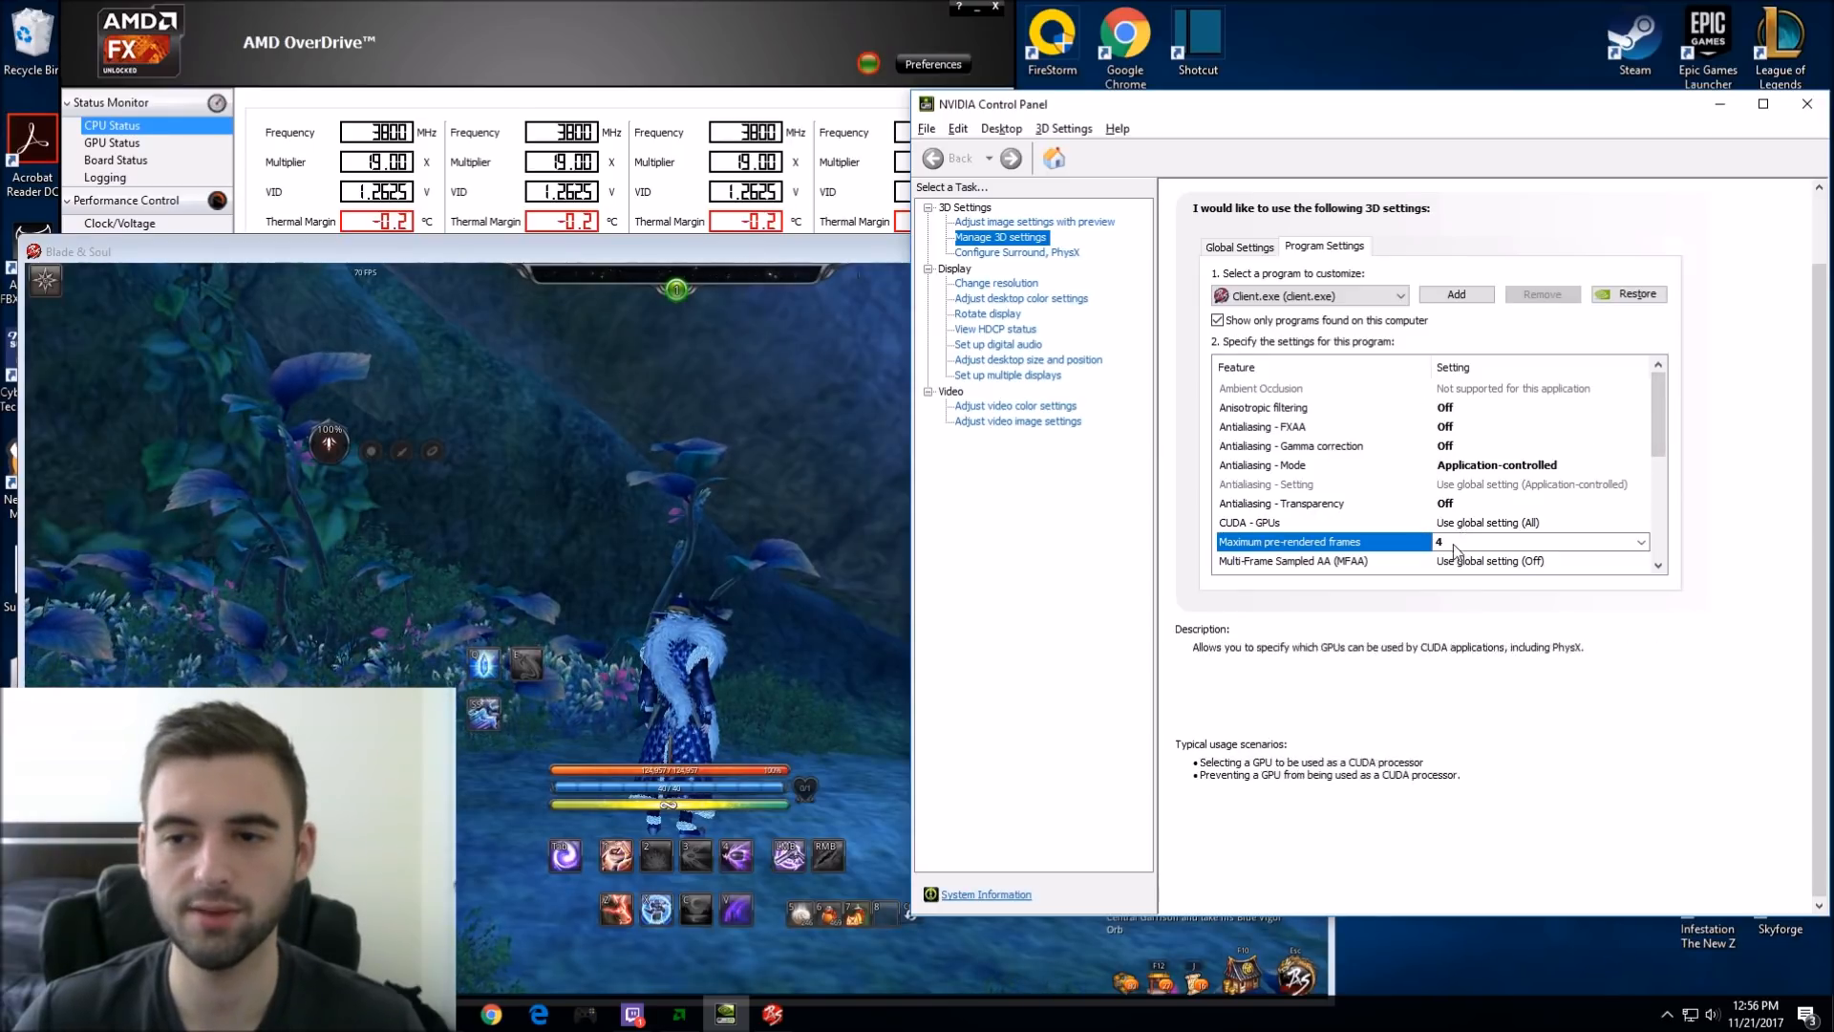
{"action": "scroll", "scroll_direction": "down", "scroll_amount": 3}
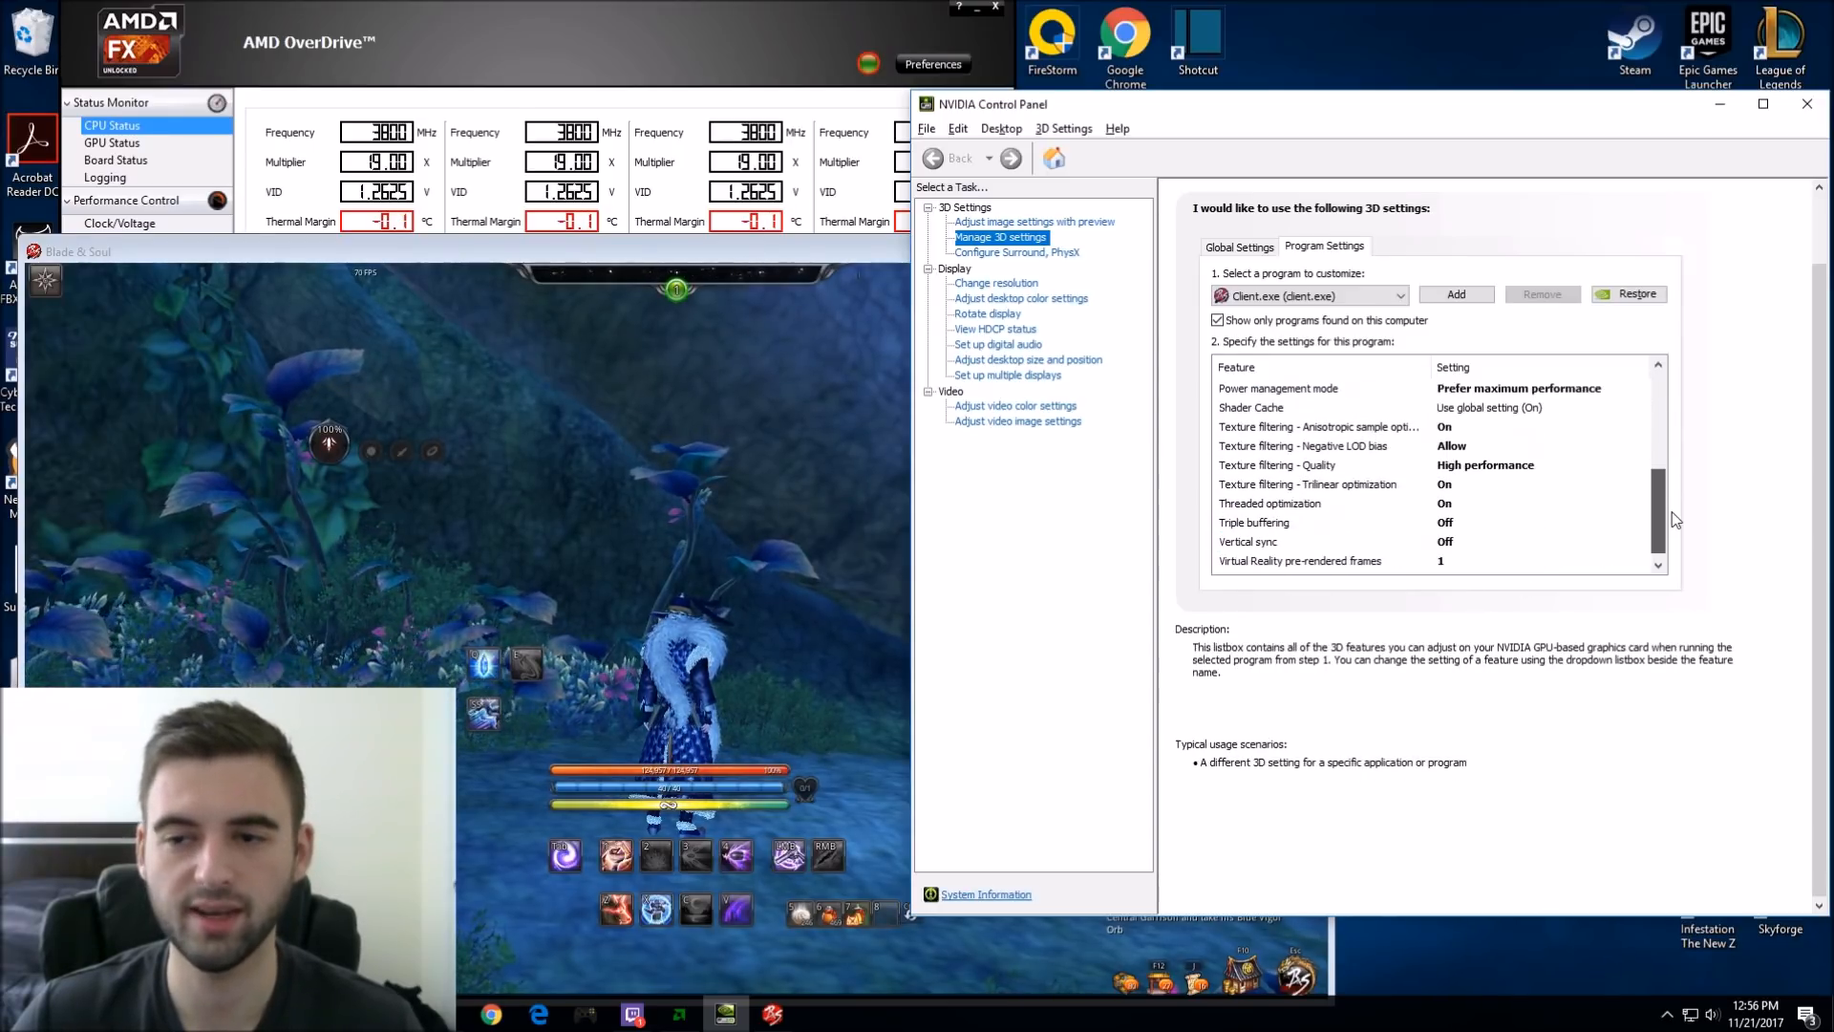
{"action": "scroll", "scroll_direction": "down", "scroll_amount": 3}
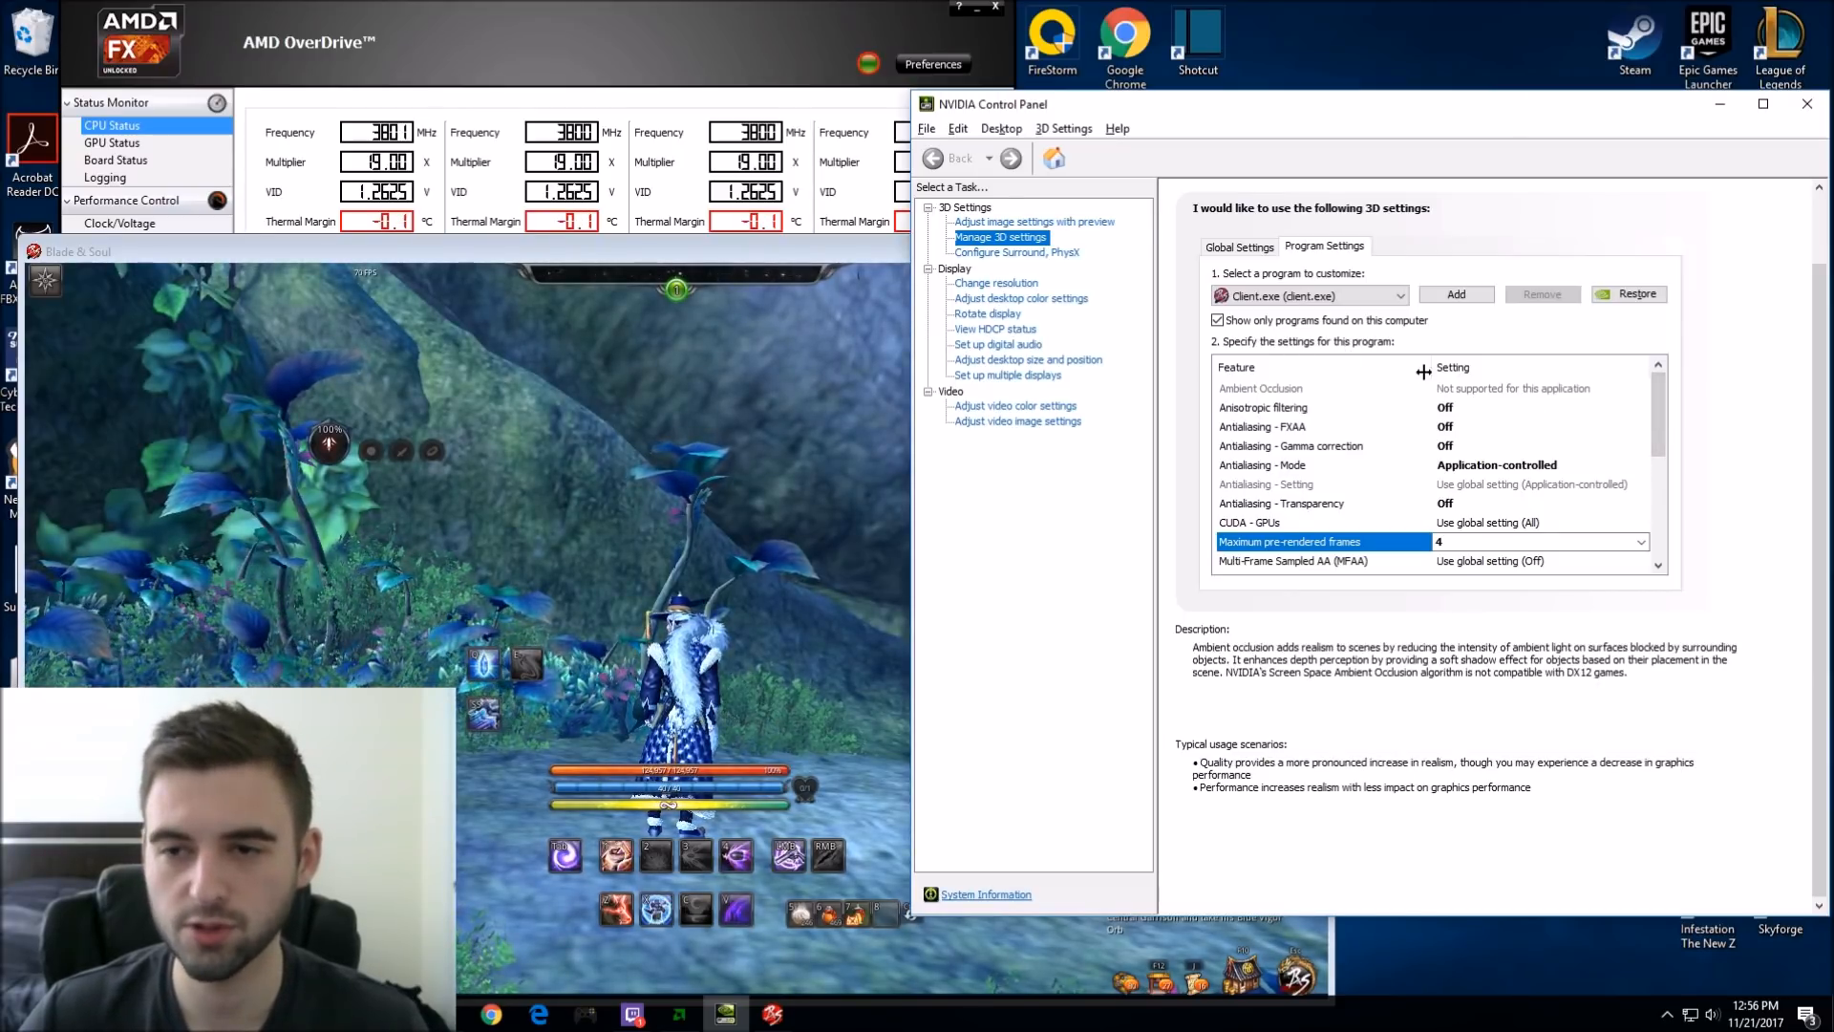
{"action": "left_click", "coordinate": [1641, 407]}
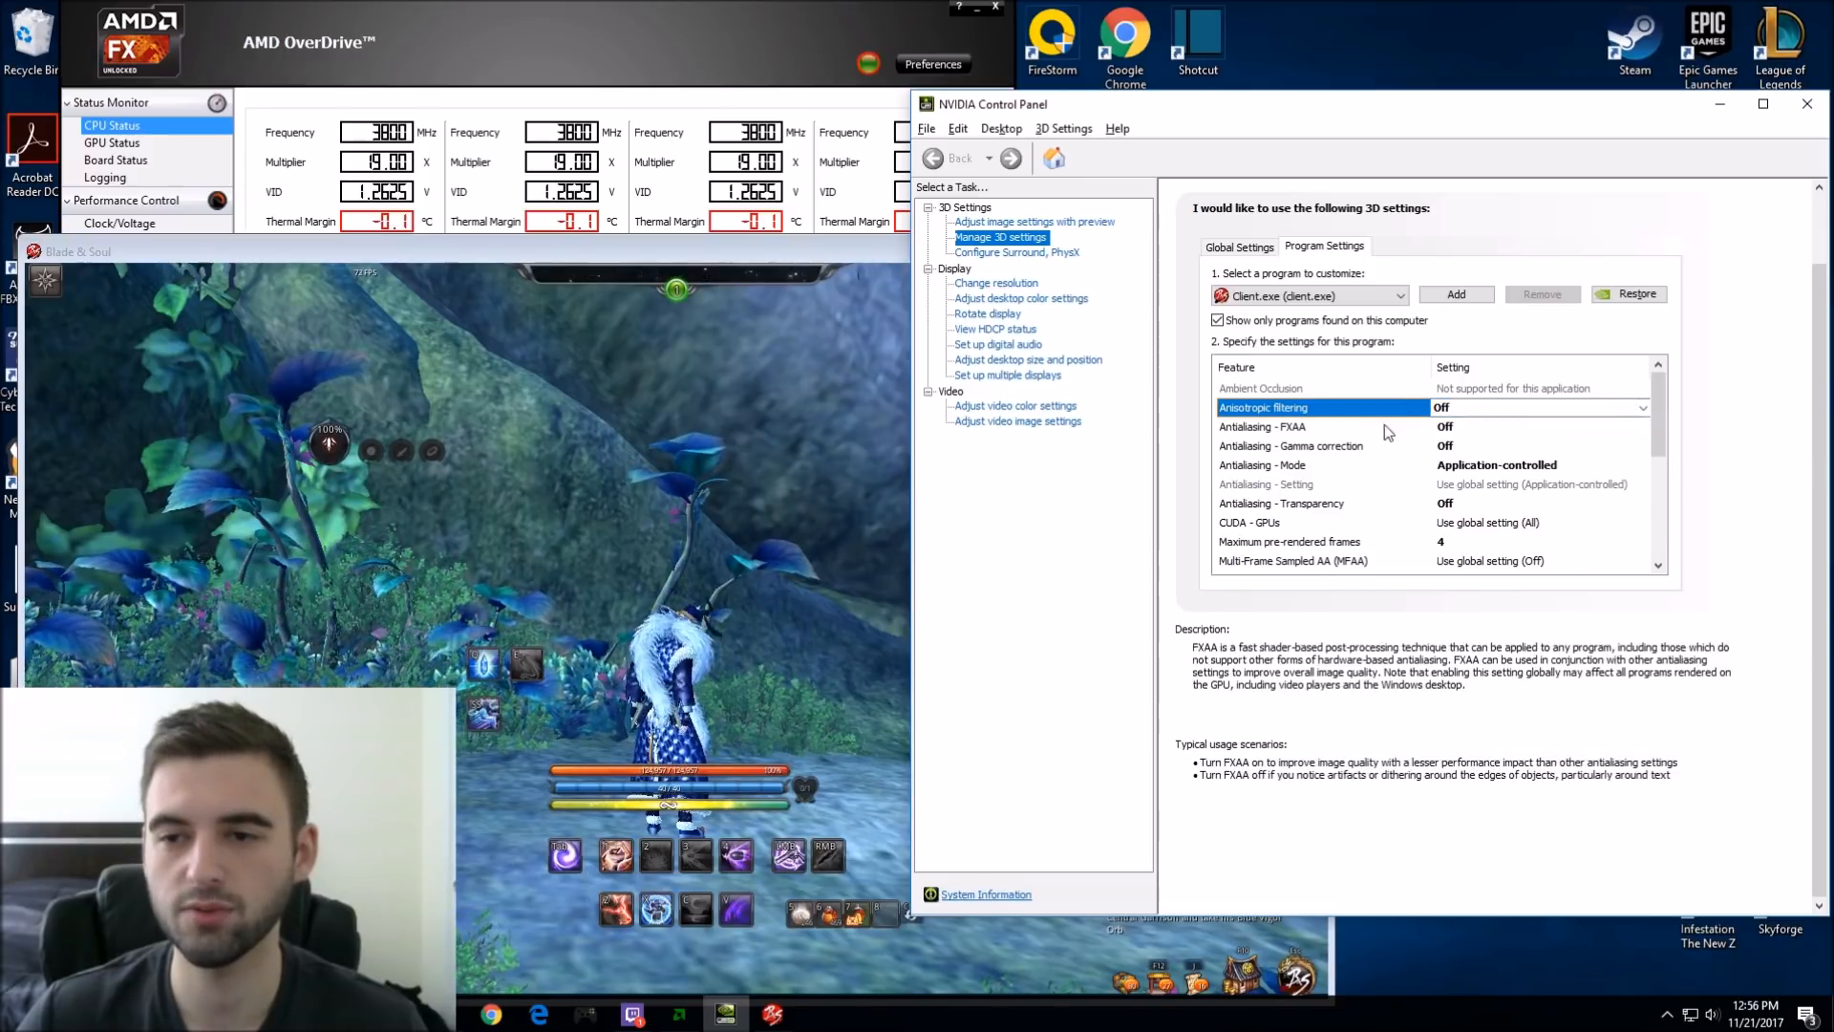
{"action": "mouse_move", "coordinate": [1328, 445]}
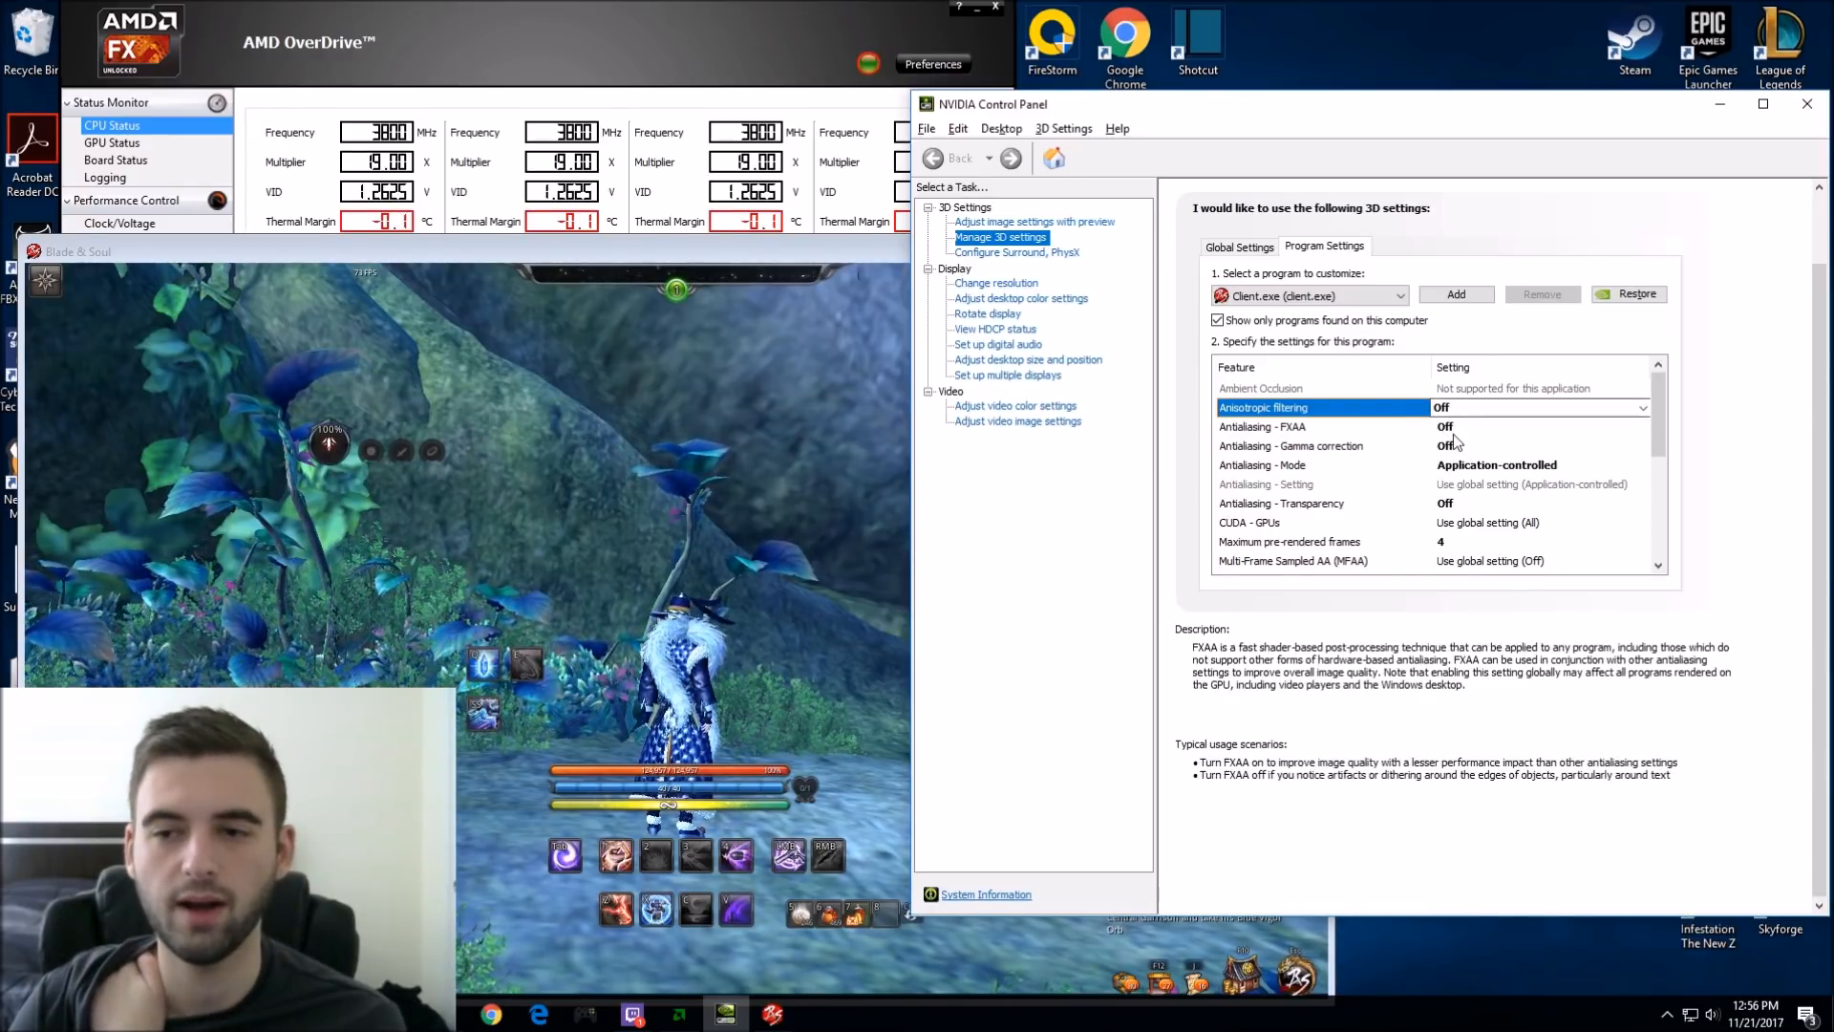
{"action": "left_click", "coordinate": [1643, 407]}
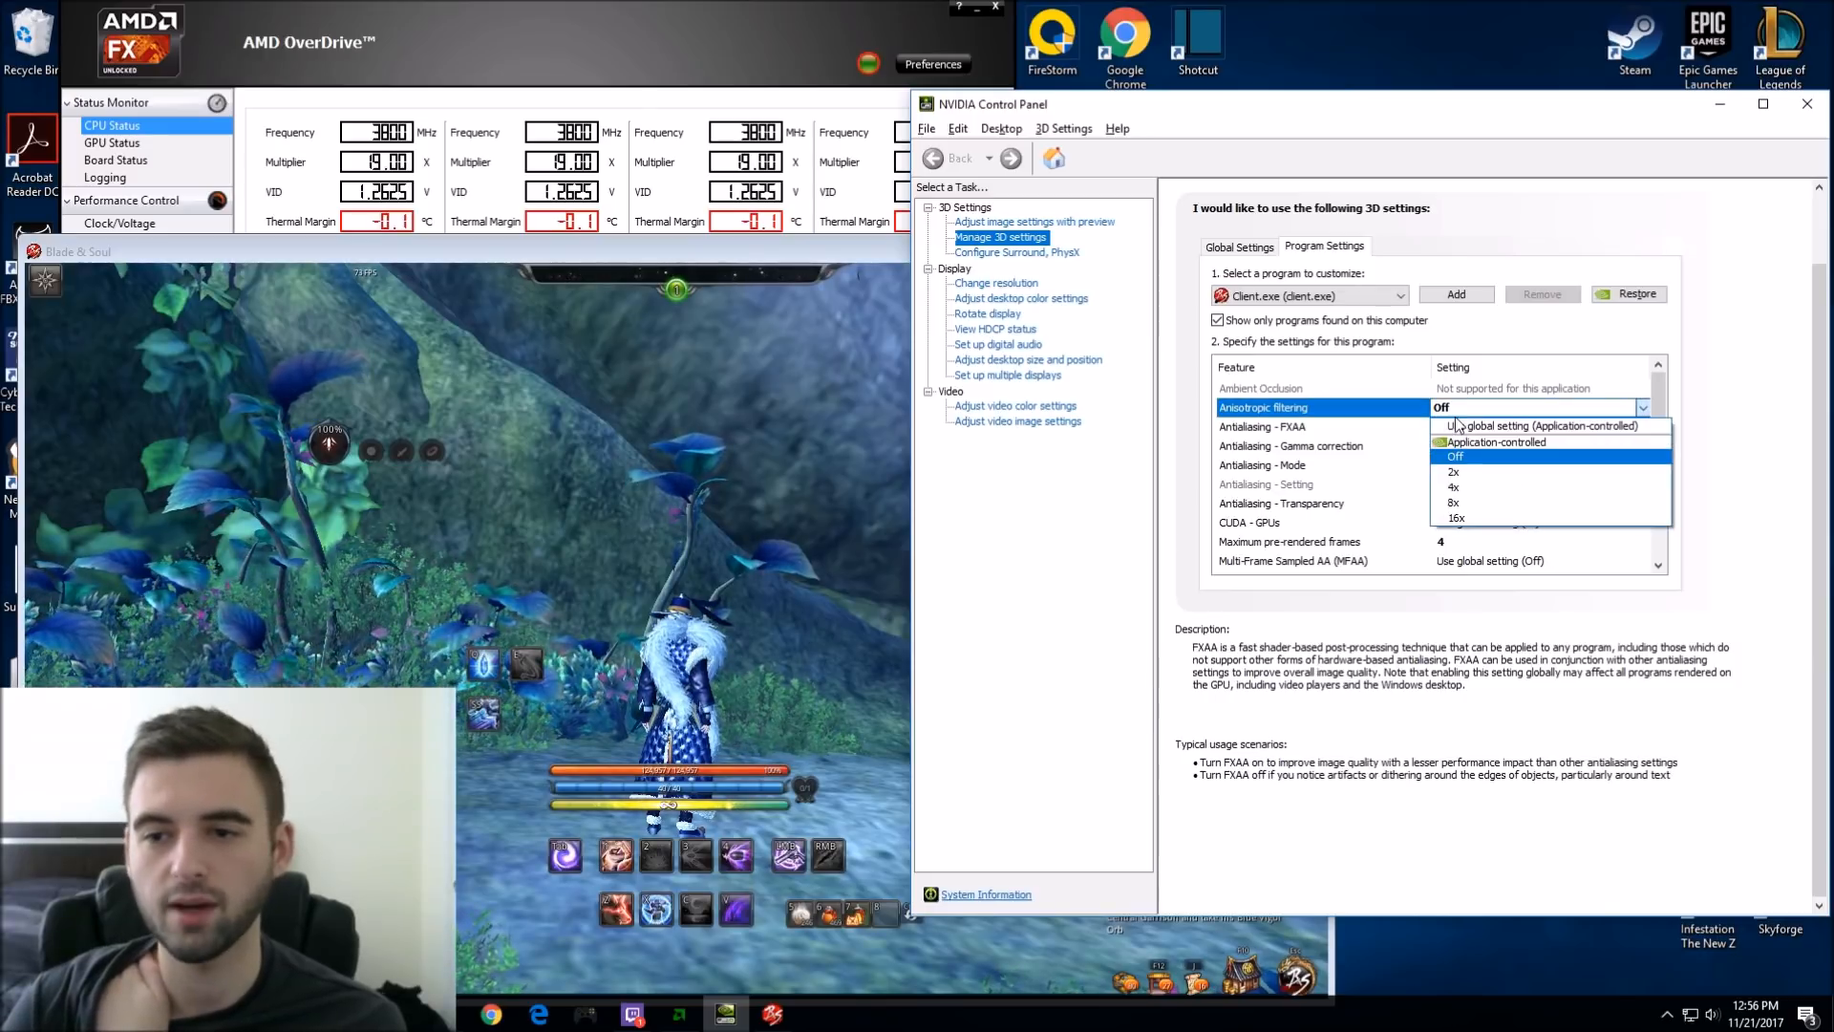
{"action": "left_click", "coordinate": [1456, 455]}
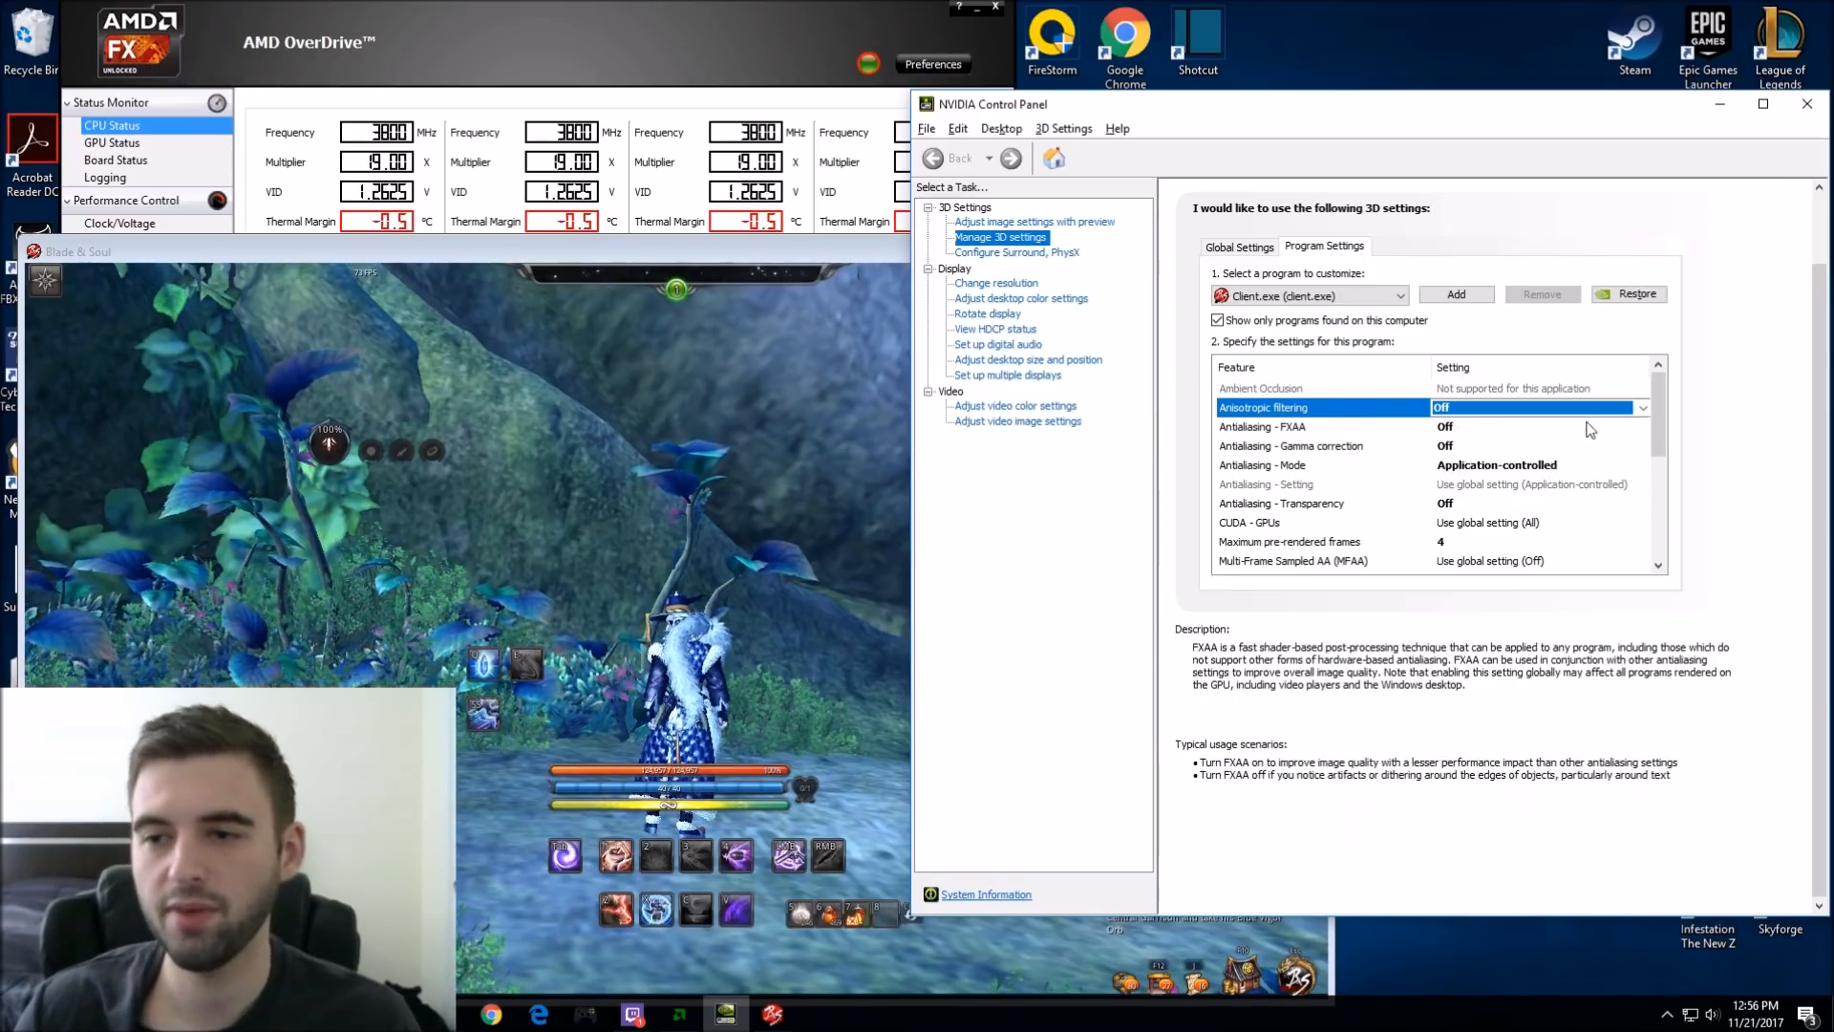
{"action": "scroll", "scroll_direction": "down", "scroll_amount": 3}
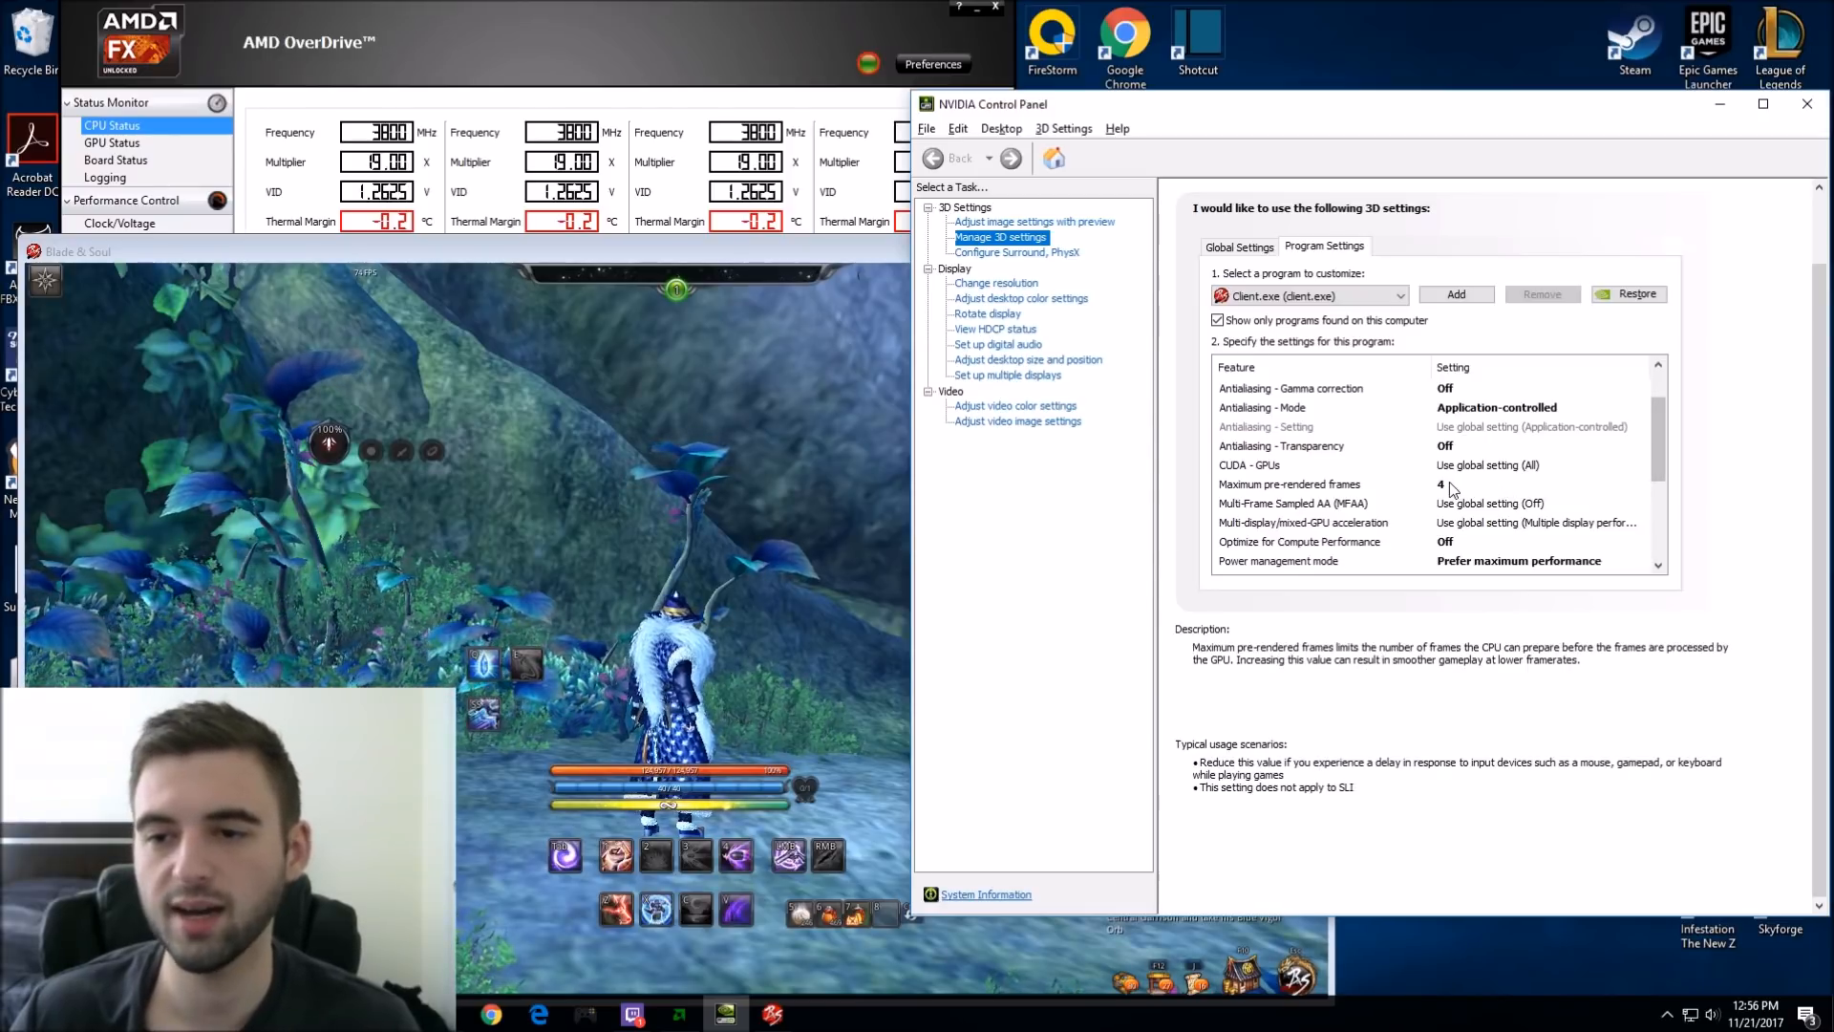
{"action": "left_click", "coordinate": [1643, 483]}
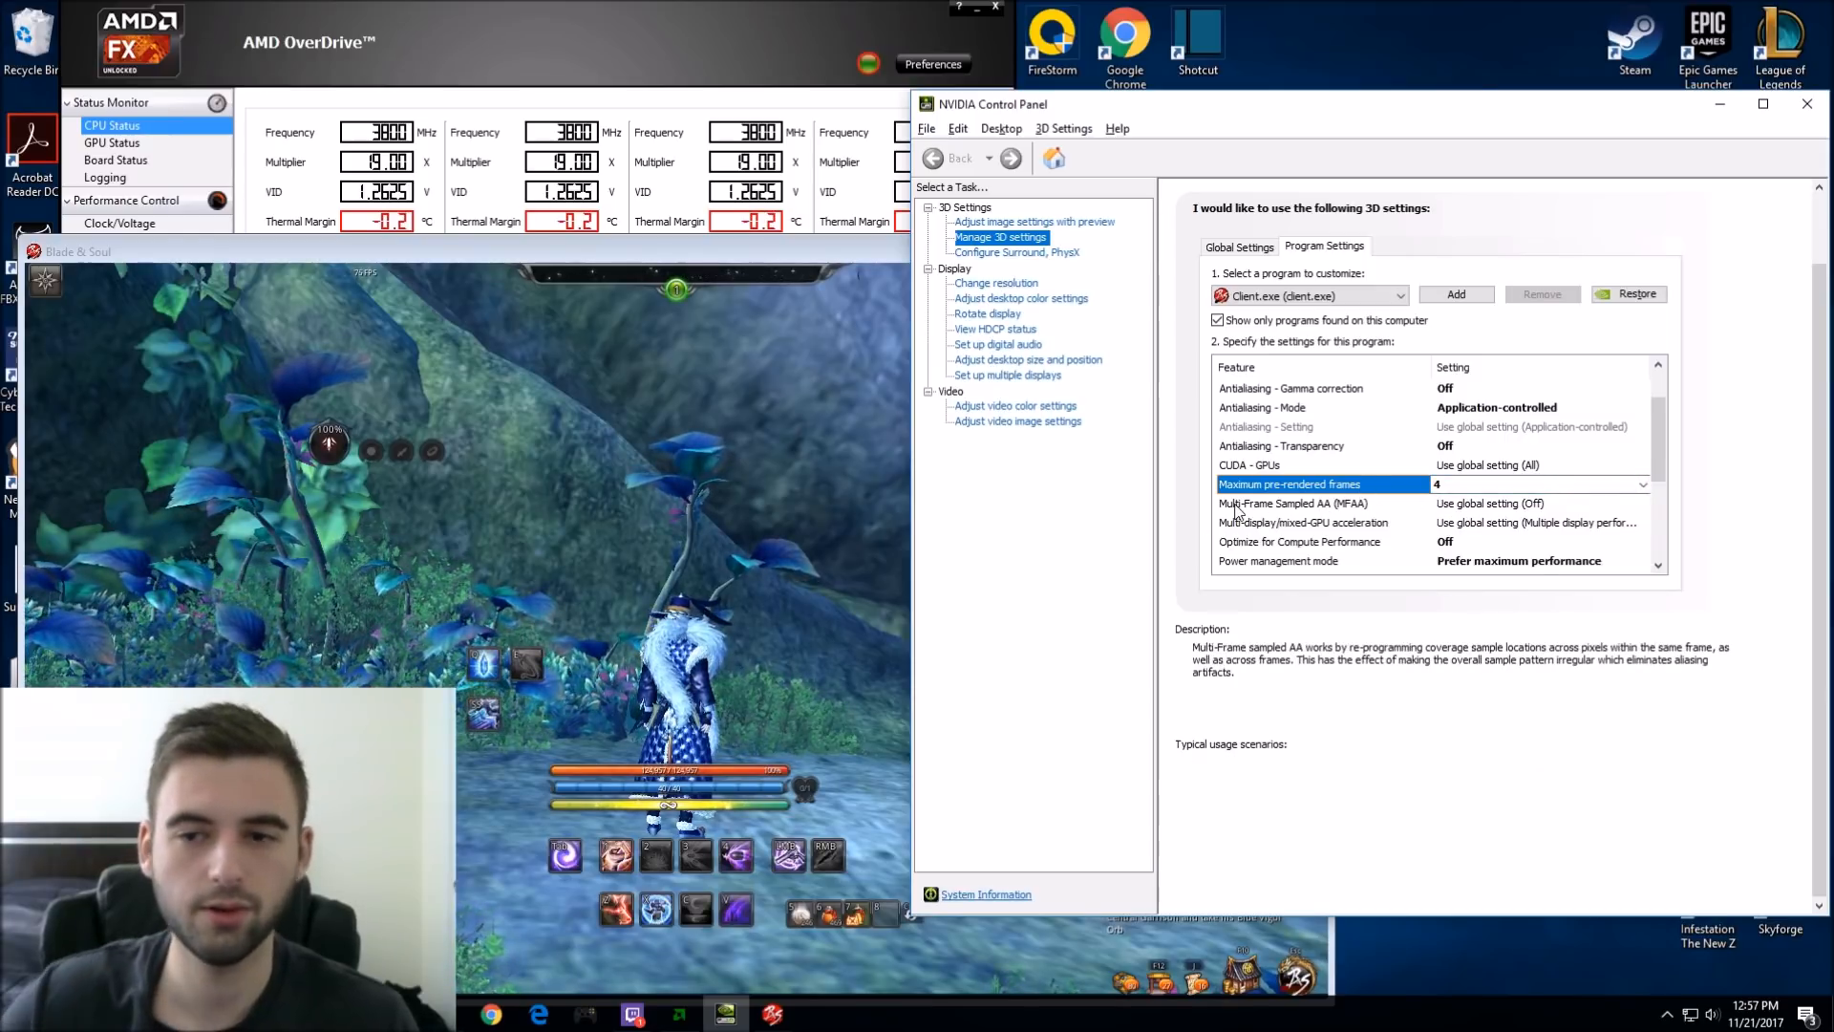
{"action": "scroll", "scroll_direction": "down", "scroll_amount": 3}
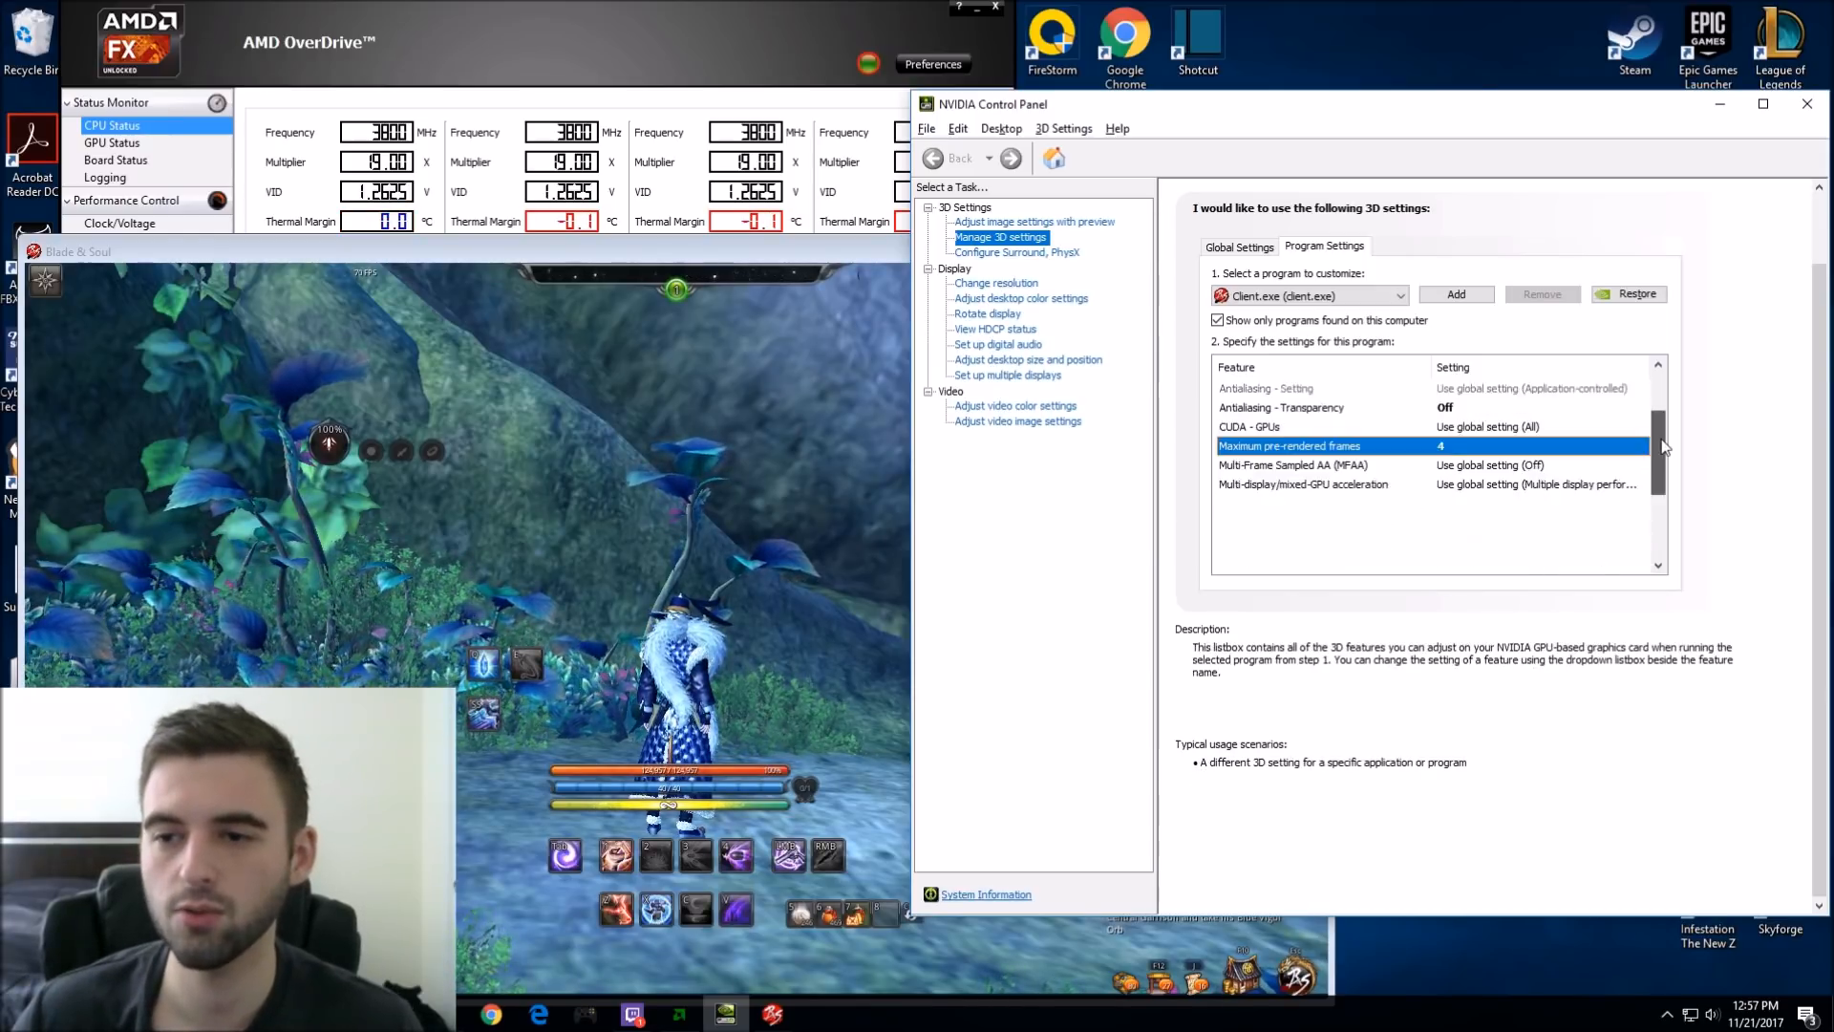
{"action": "scroll", "scroll_direction": "down", "scroll_amount": 3}
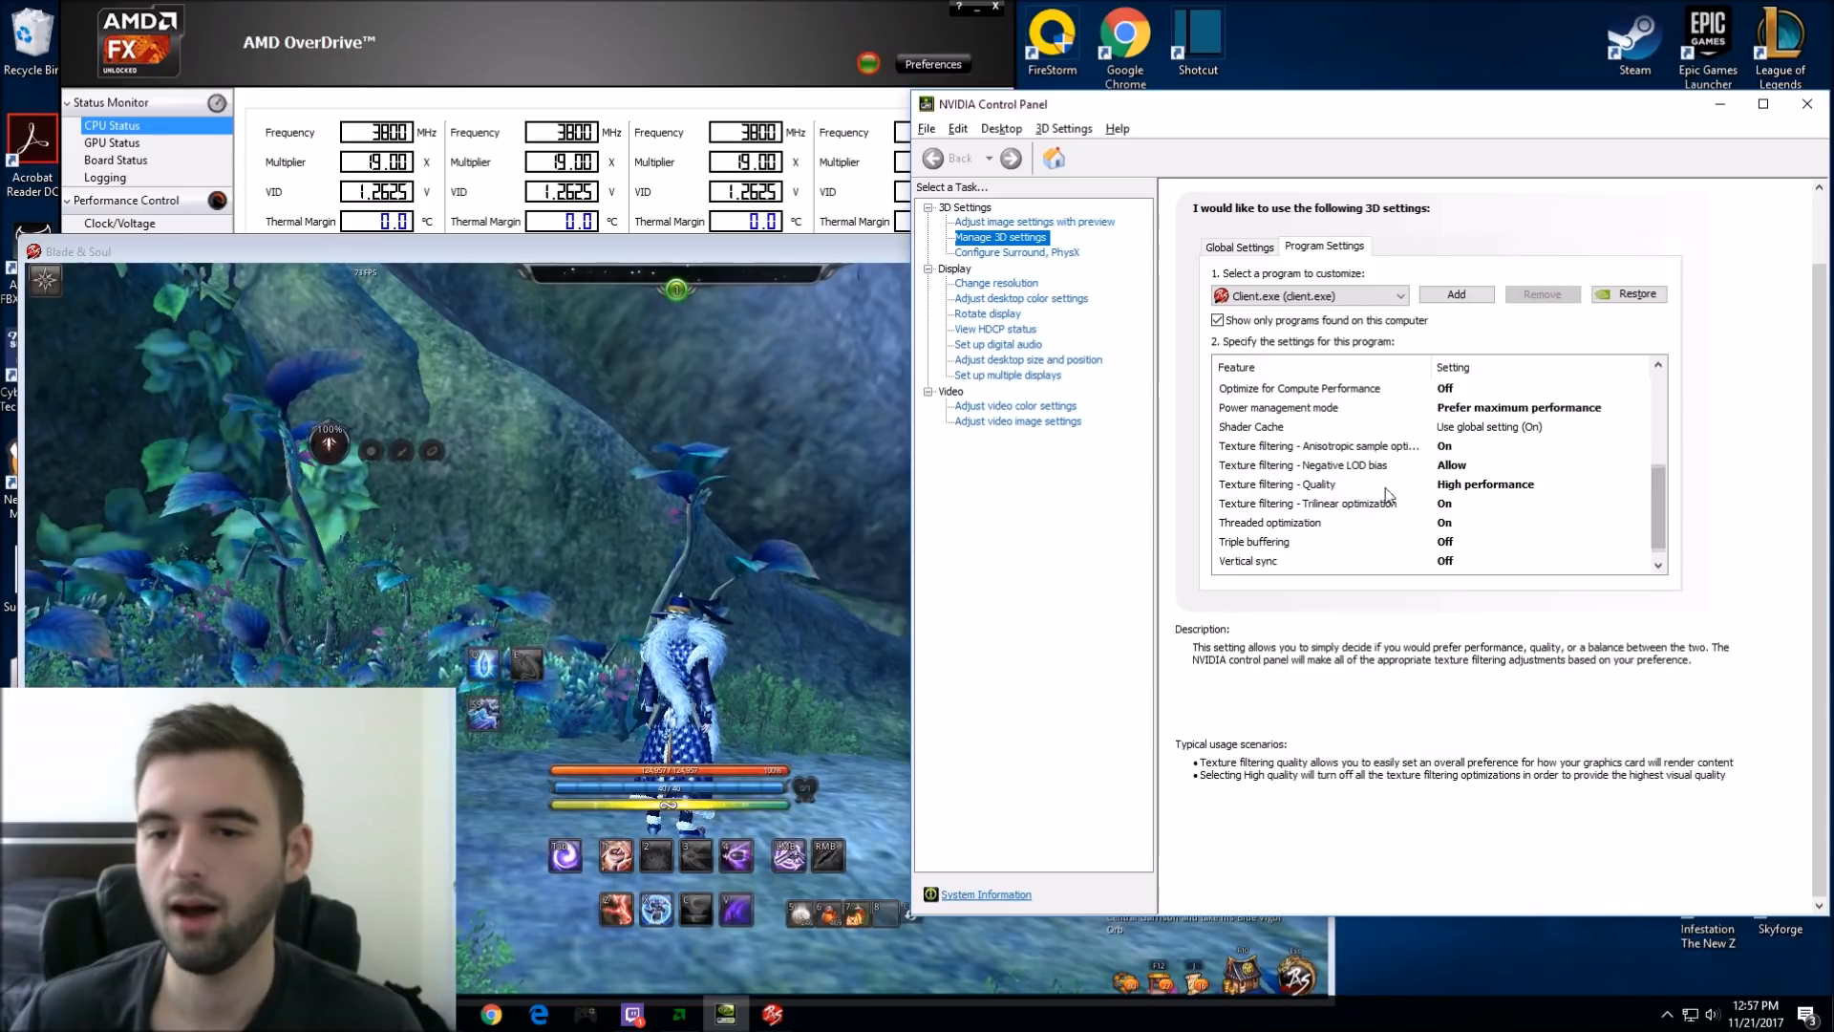
{"action": "left_click", "coordinate": [1276, 483]}
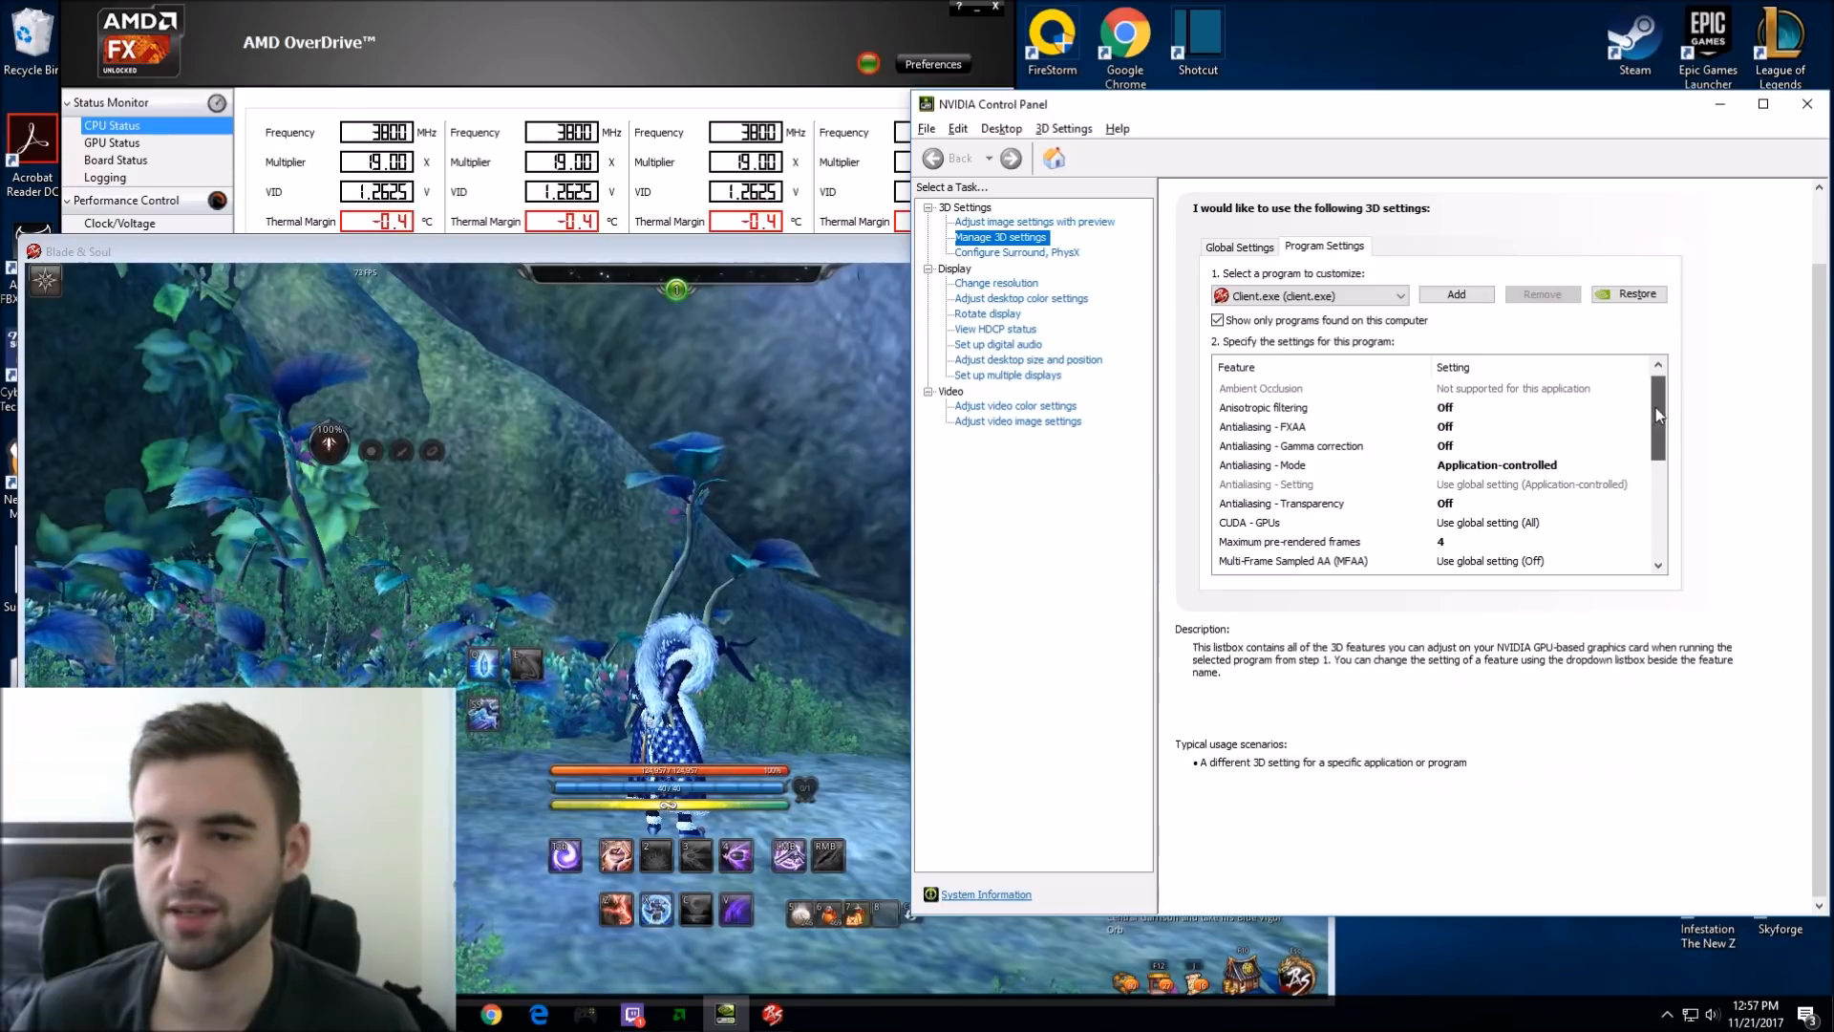
{"action": "scroll", "scroll_direction": "down", "scroll_amount": 3}
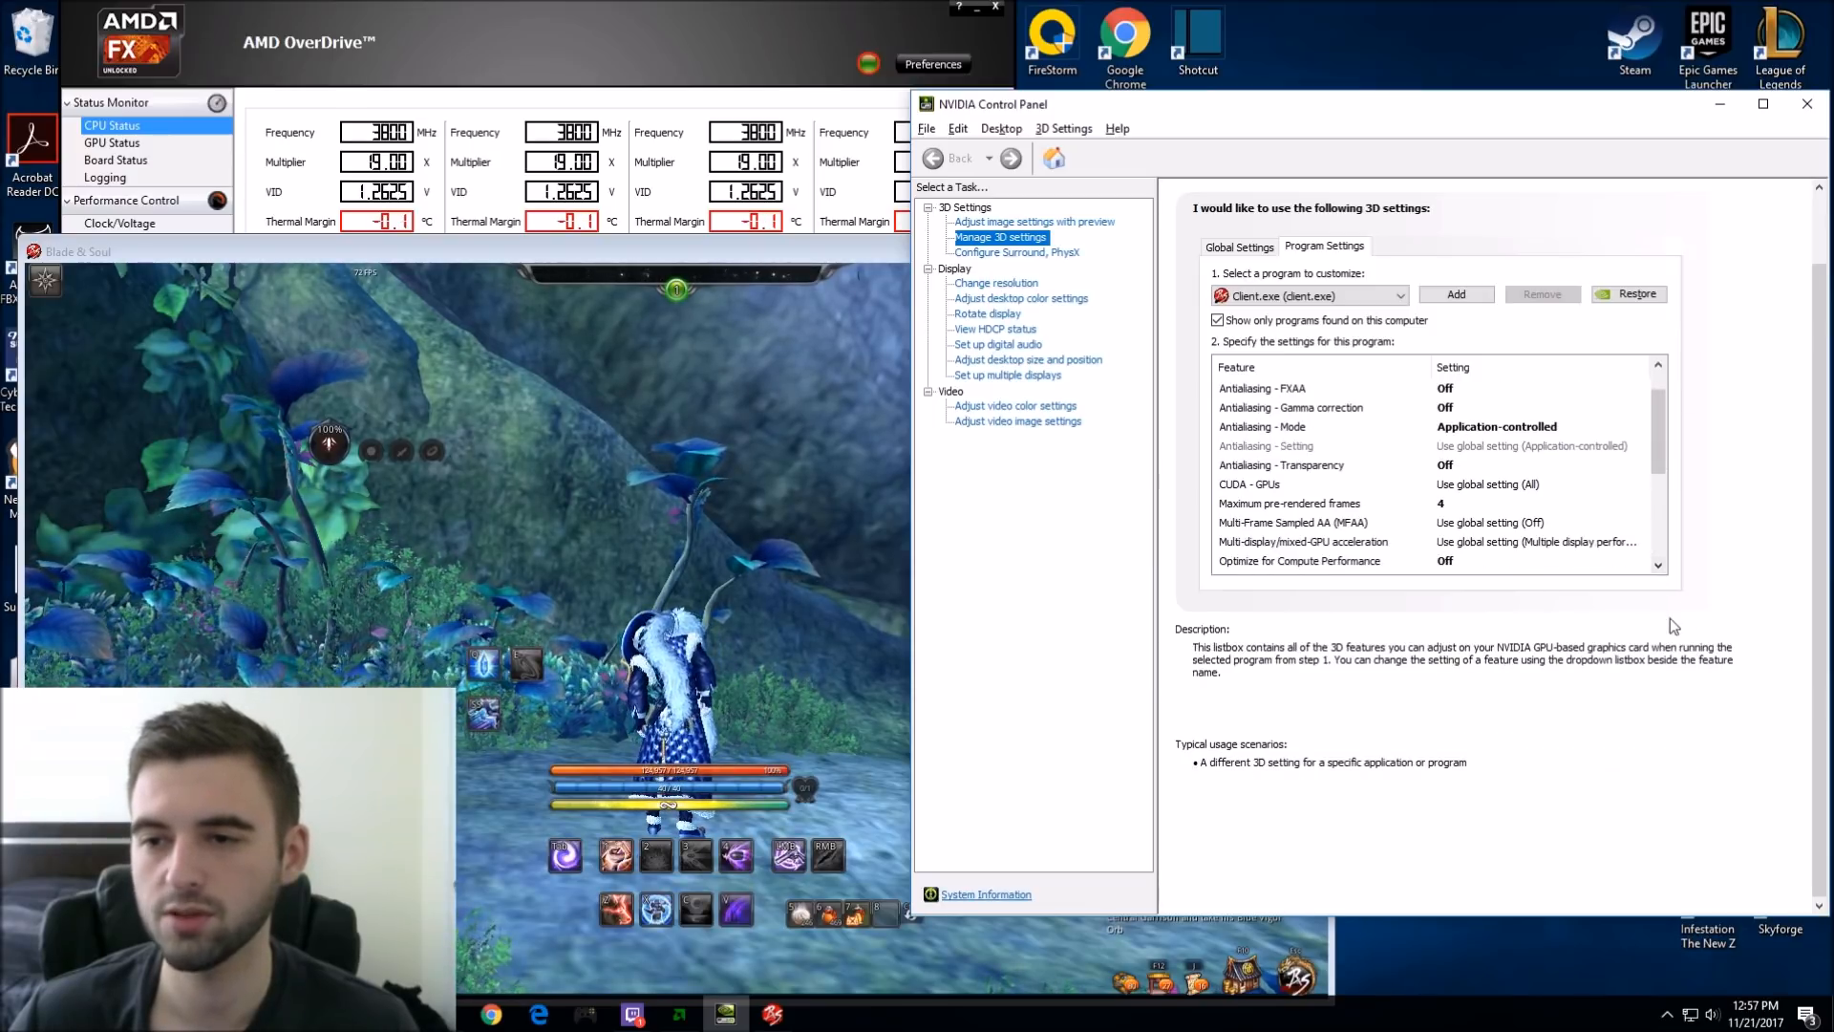
{"action": "left_click", "coordinate": [1263, 426]}
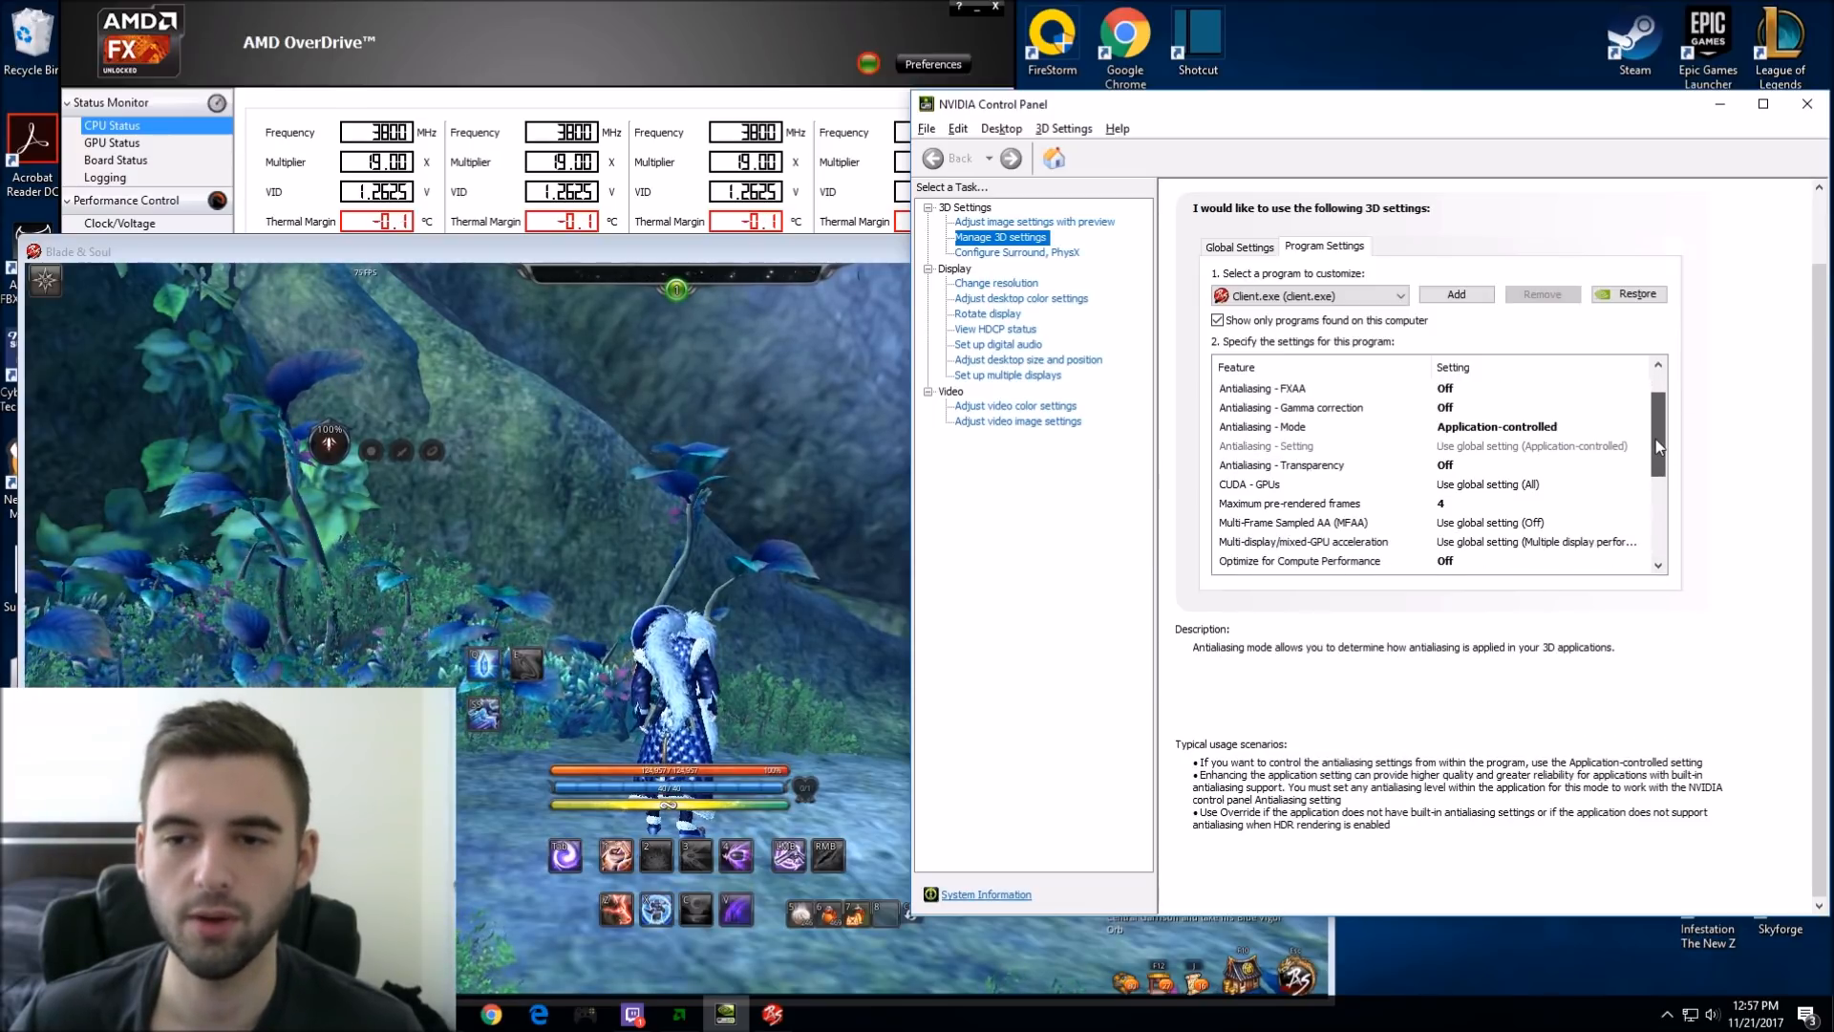
{"action": "scroll", "scroll_direction": "down", "scroll_amount": 3}
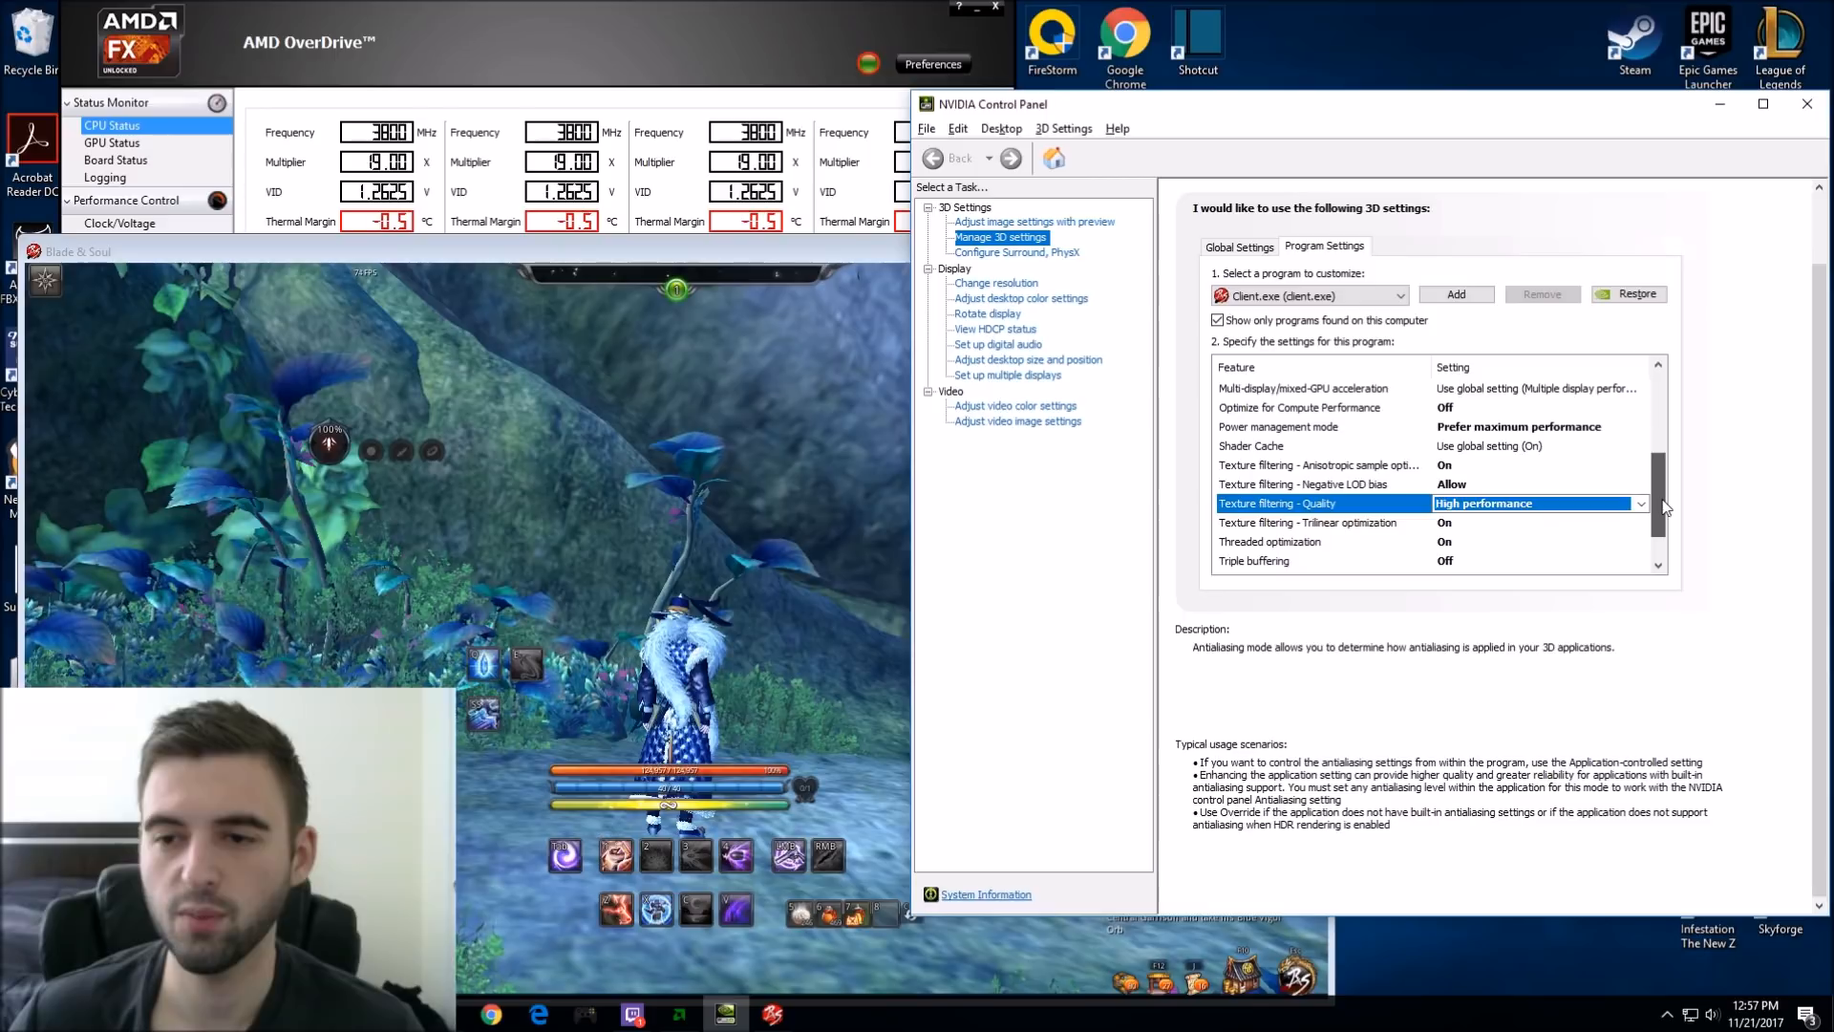
{"action": "scroll", "scroll_direction": "down", "scroll_amount": 3}
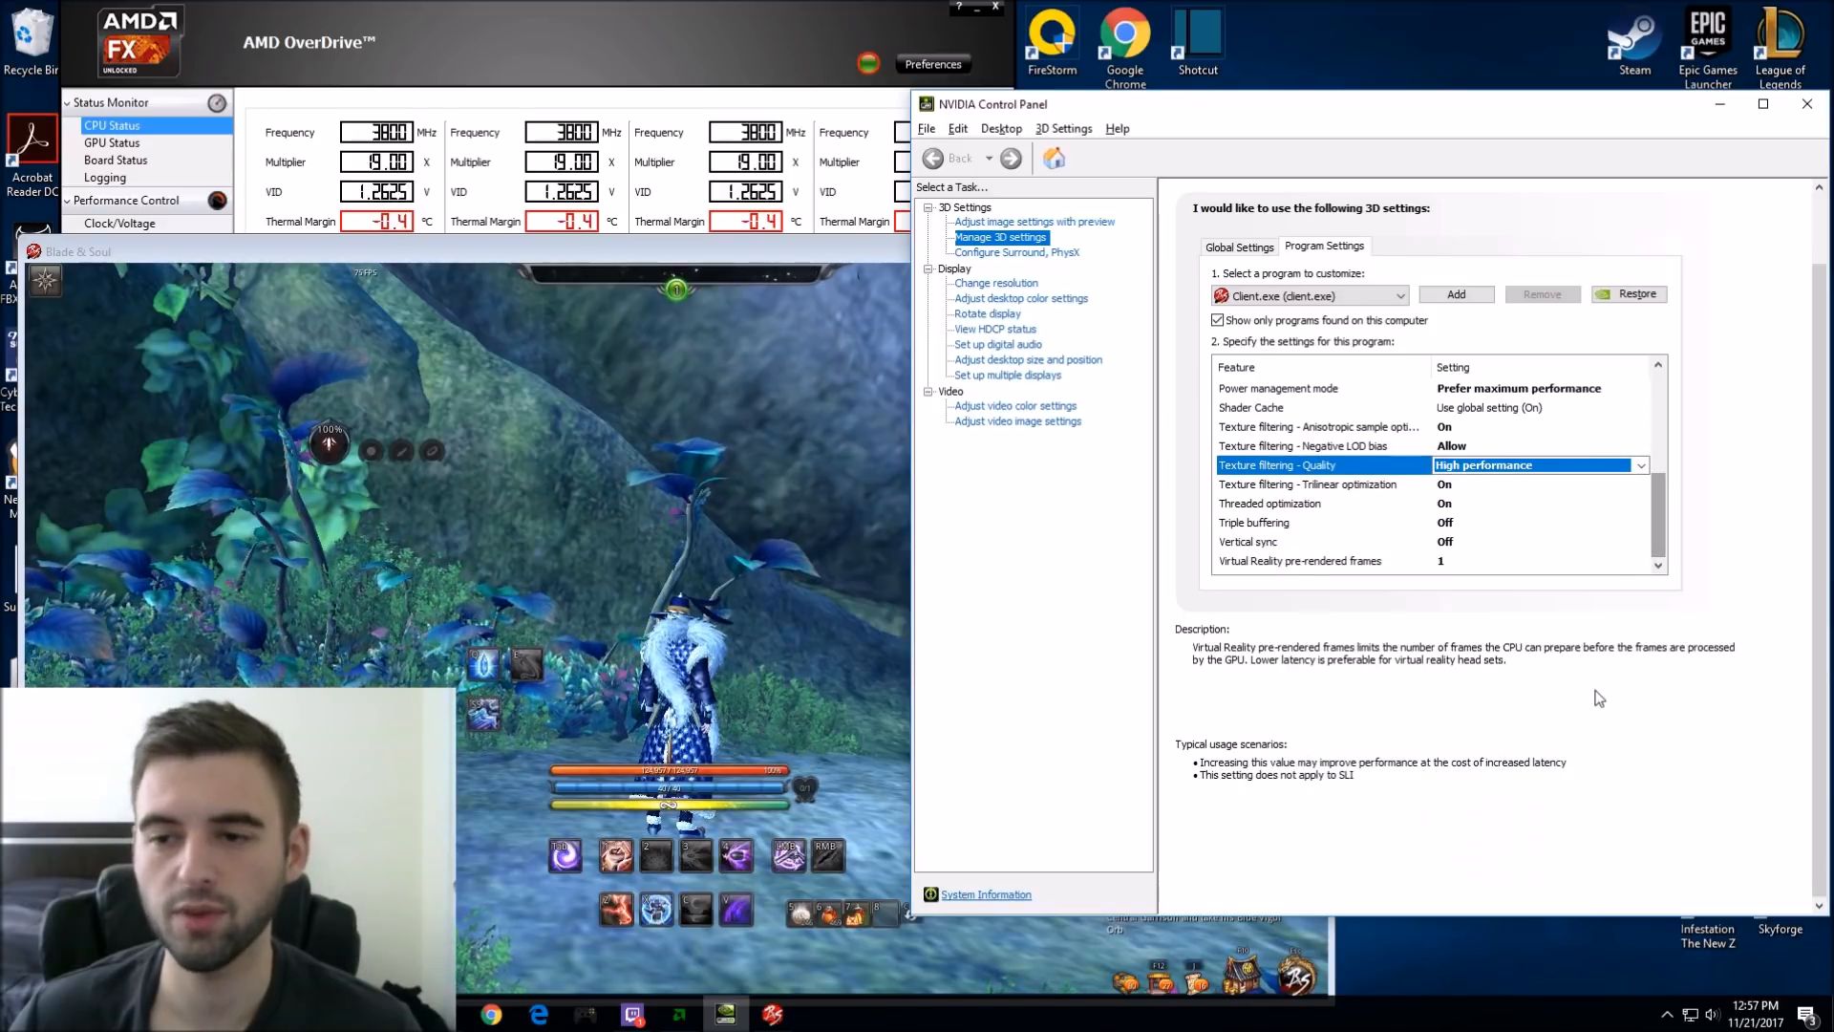